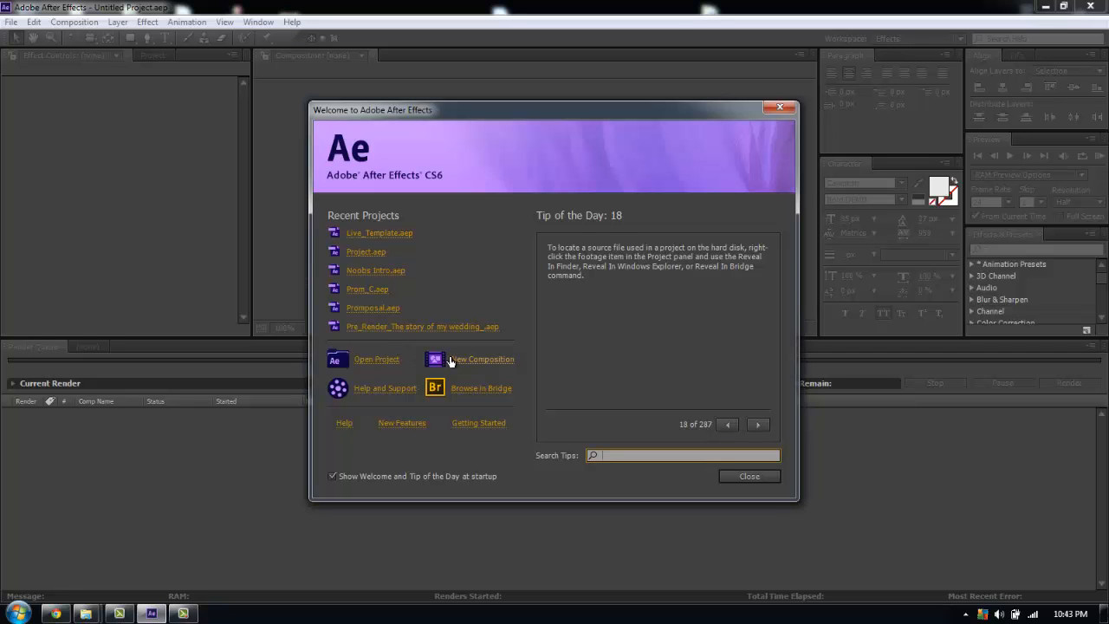
Step: Create a new HDTV 720 composition named Intro with the frame rate chosen from the preset list
{"action": "left_click", "coordinate": [482, 359]}
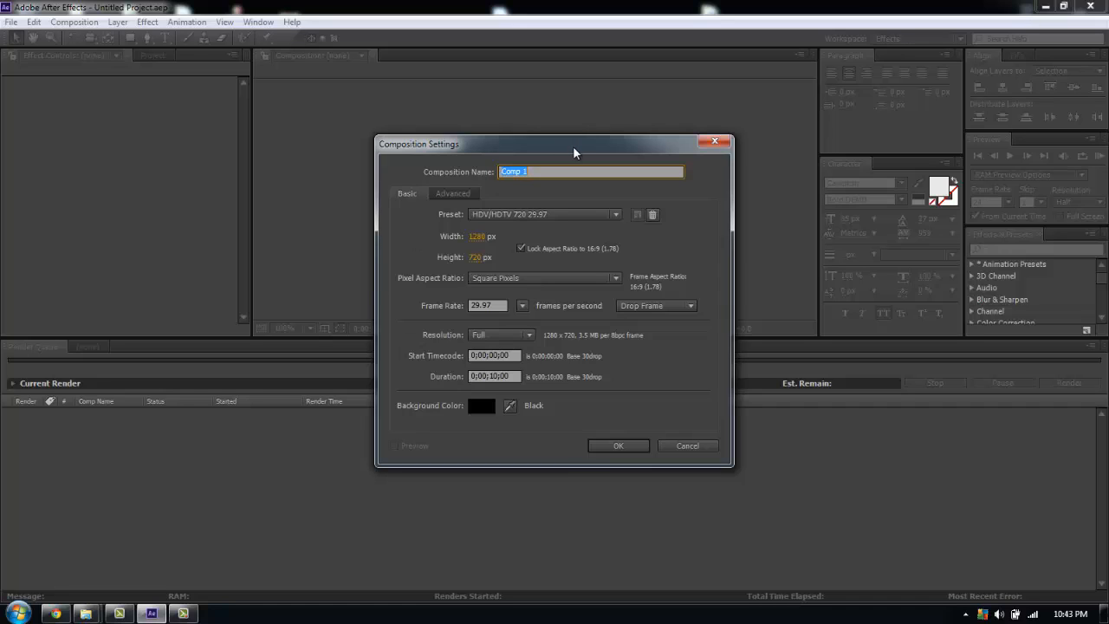
{"action": "type", "text": "Intro"}
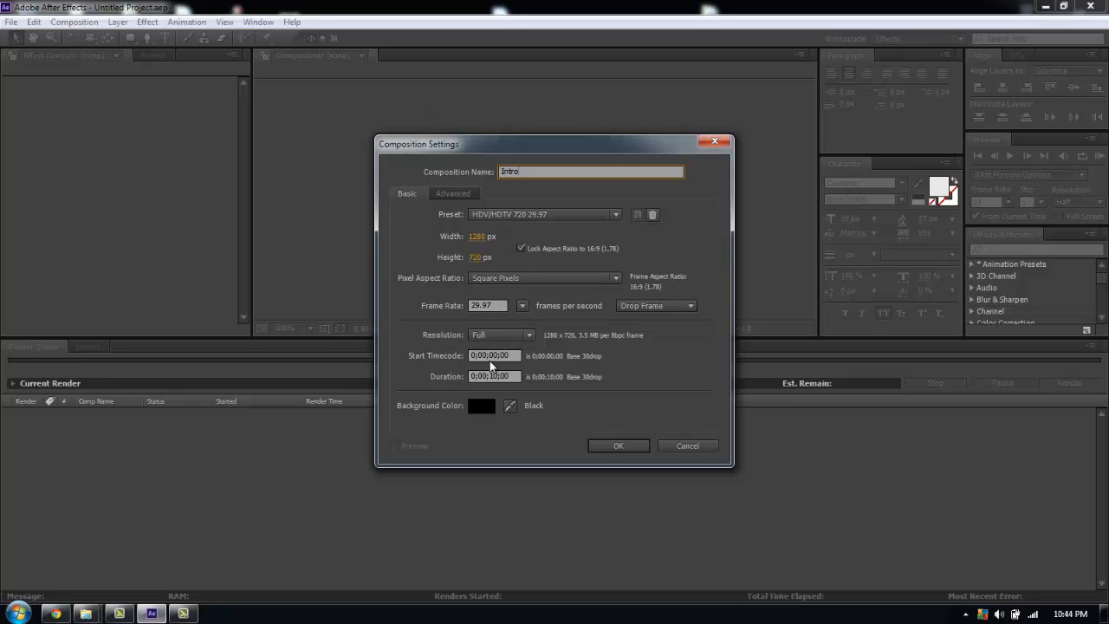
{"action": "mouse_move", "coordinate": [588, 347]}
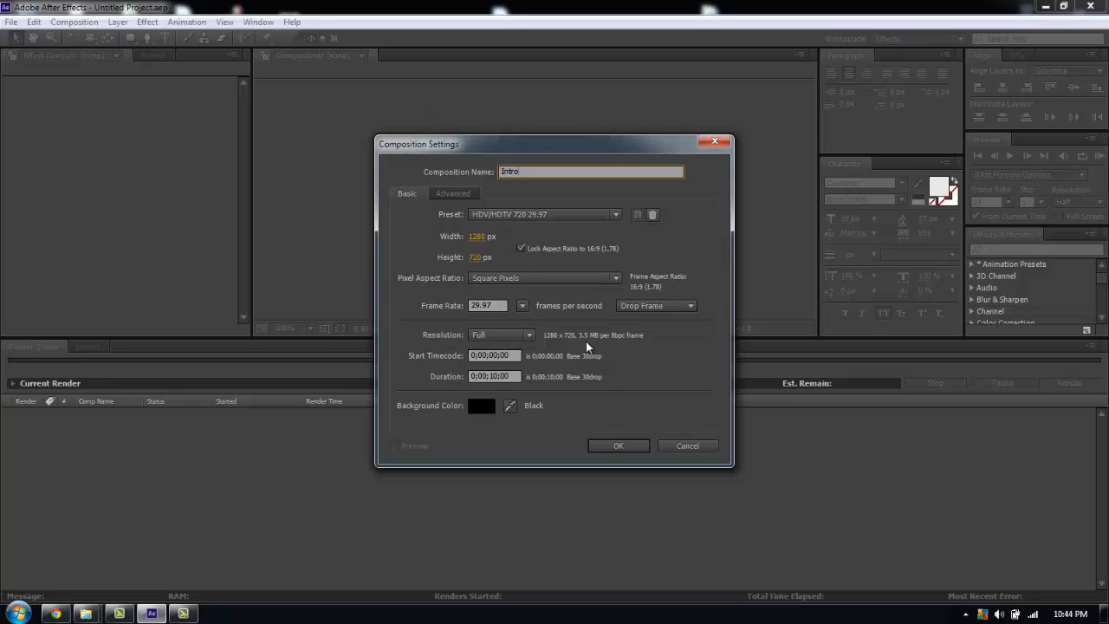
{"action": "left_click", "coordinate": [522, 305]}
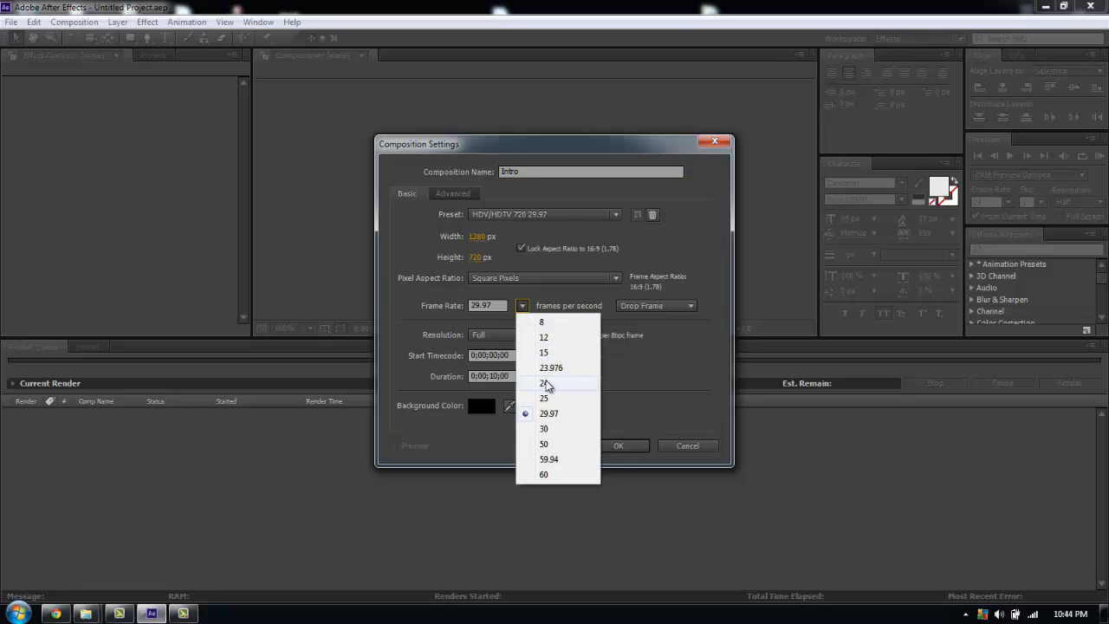
{"action": "left_click", "coordinate": [544, 383]}
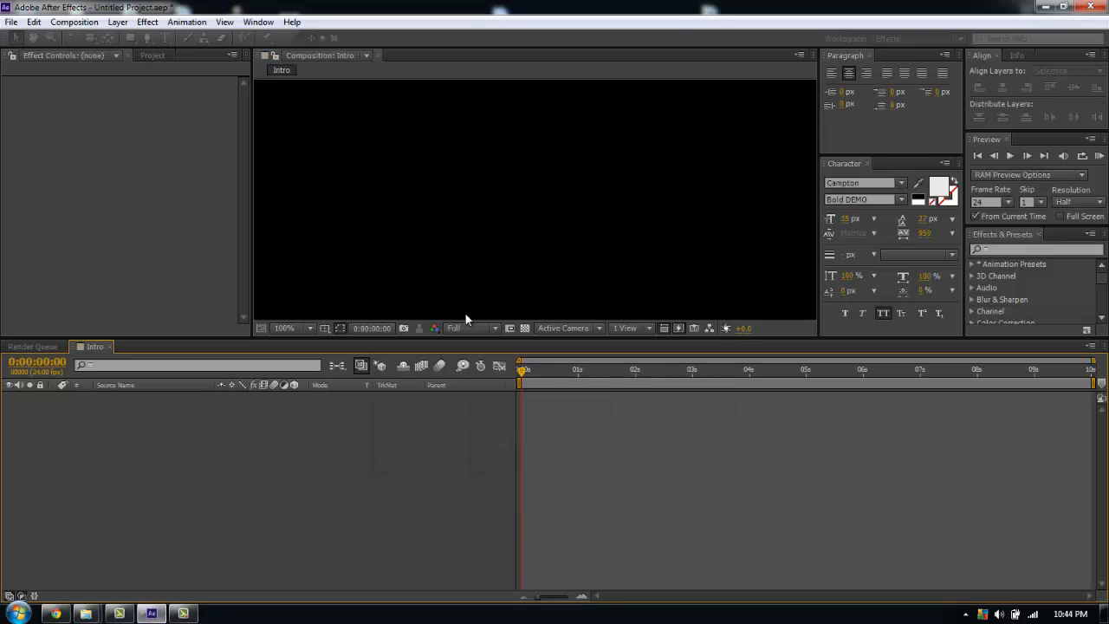
Step: Fit the viewer and type a two-line INTRO TEXT title with the Horizontal Type tool
{"action": "left_click", "coordinate": [291, 327]}
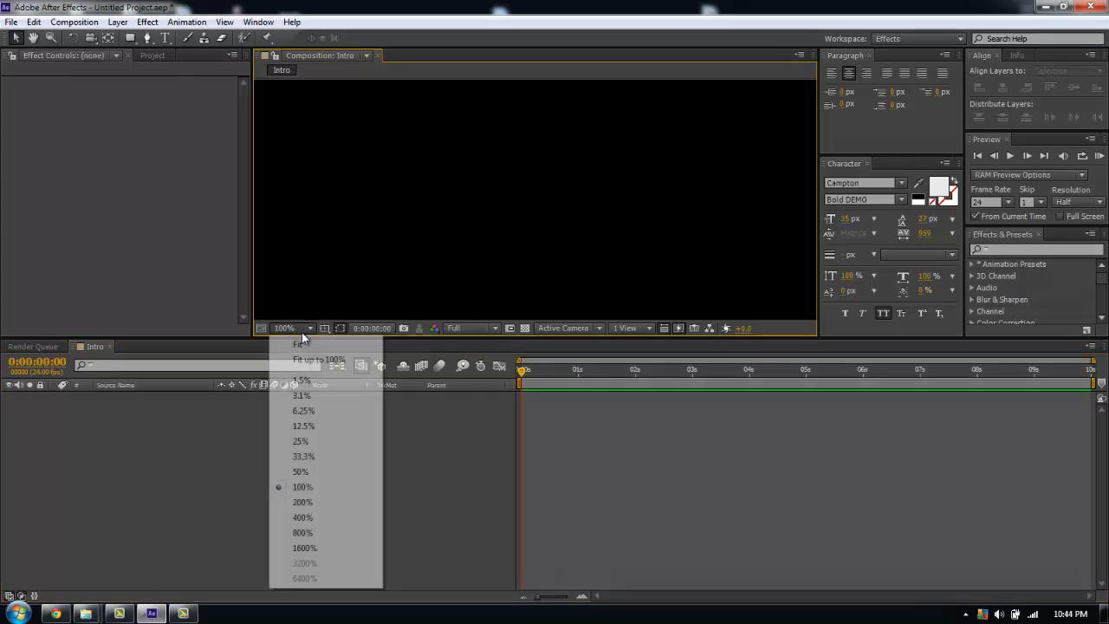
{"action": "left_click", "coordinate": [301, 344]}
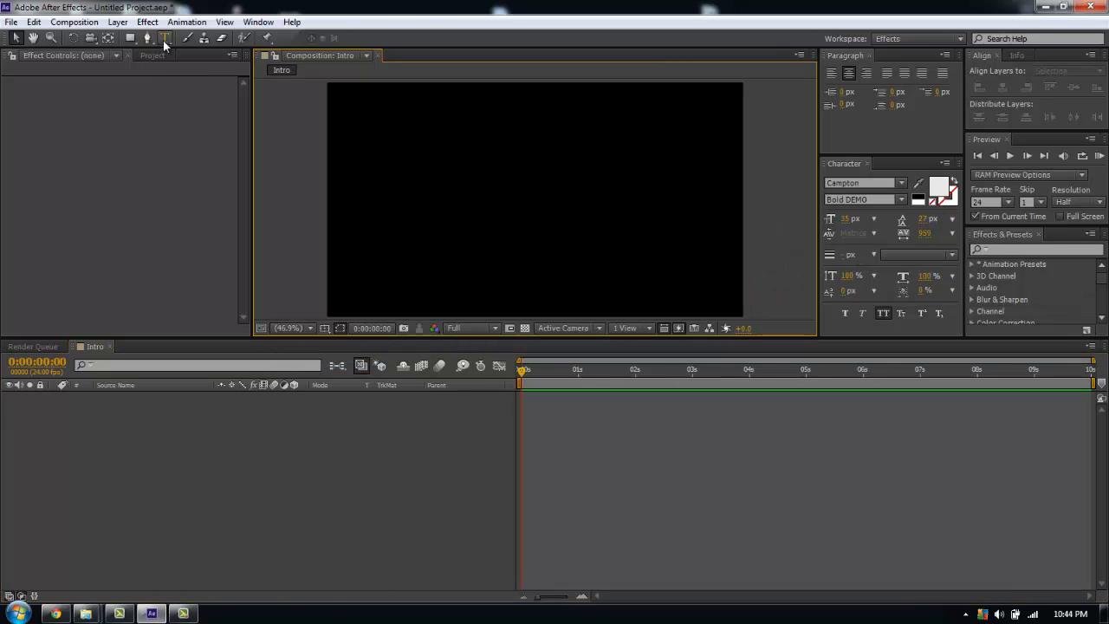
{"action": "left_click", "coordinate": [433, 194]}
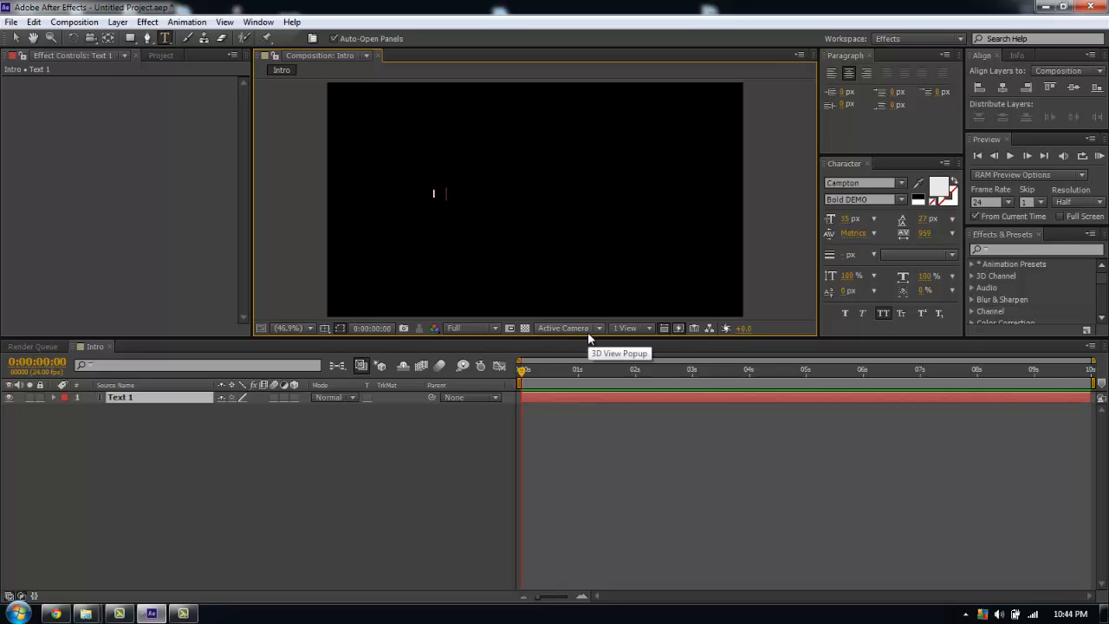
{"action": "type", "text": "INTRO"}
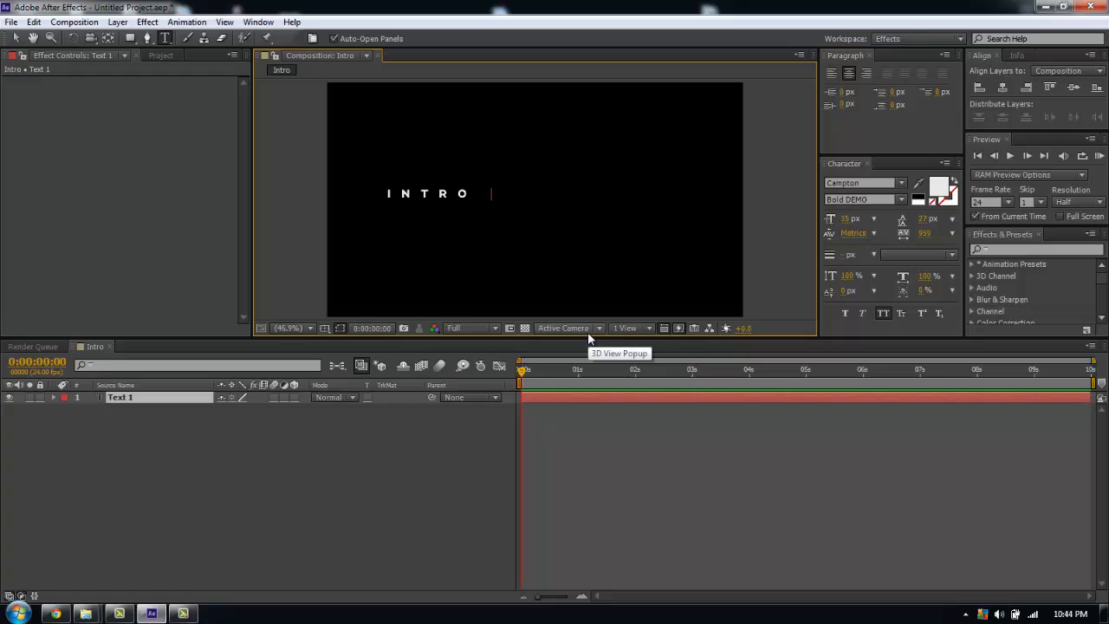
{"action": "type", "text": "TEXT"}
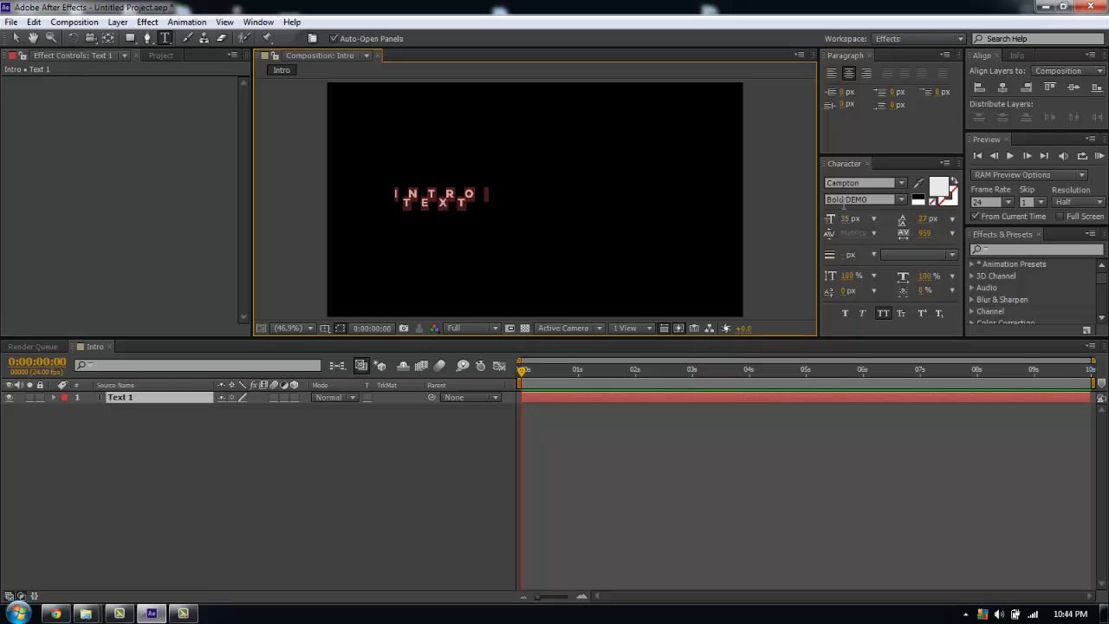
{"action": "mouse_move", "coordinate": [905, 224]}
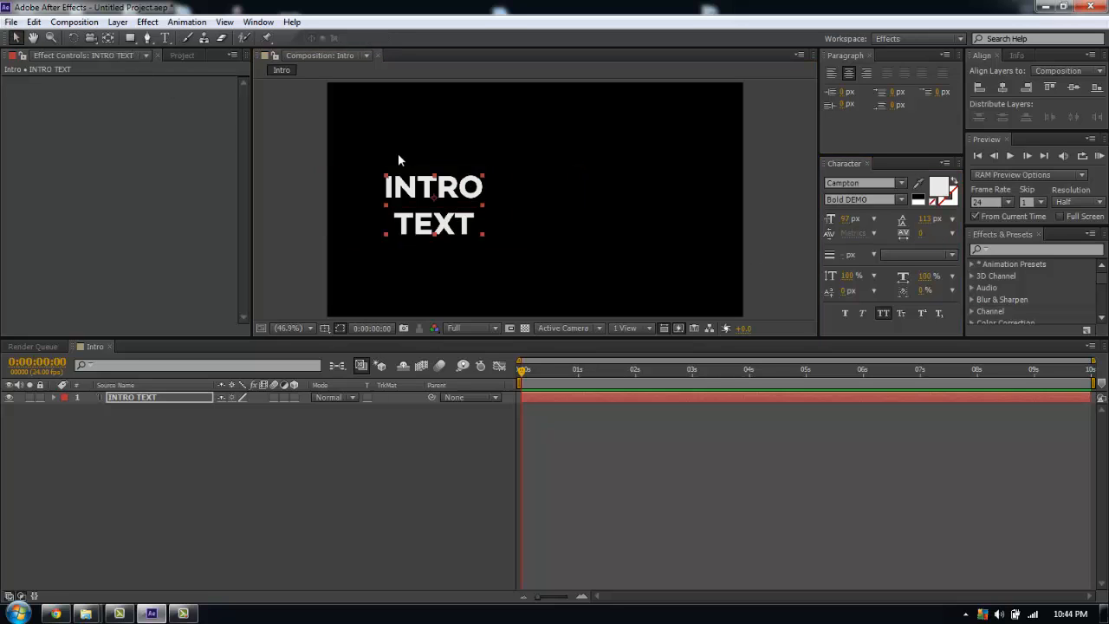
Step: Centre the INTRO TEXT layer in the frame with the Align panel and deselect it
{"action": "left_click_drag", "start_coordinate": [433, 204], "coordinate": [527, 199]}
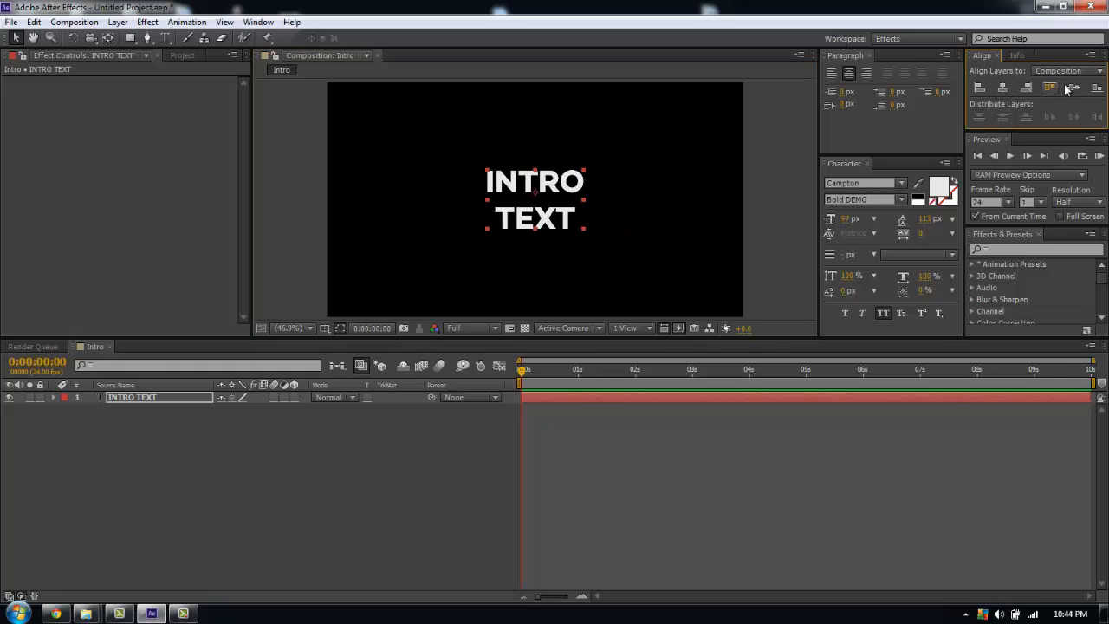
{"action": "left_click", "coordinate": [327, 487]}
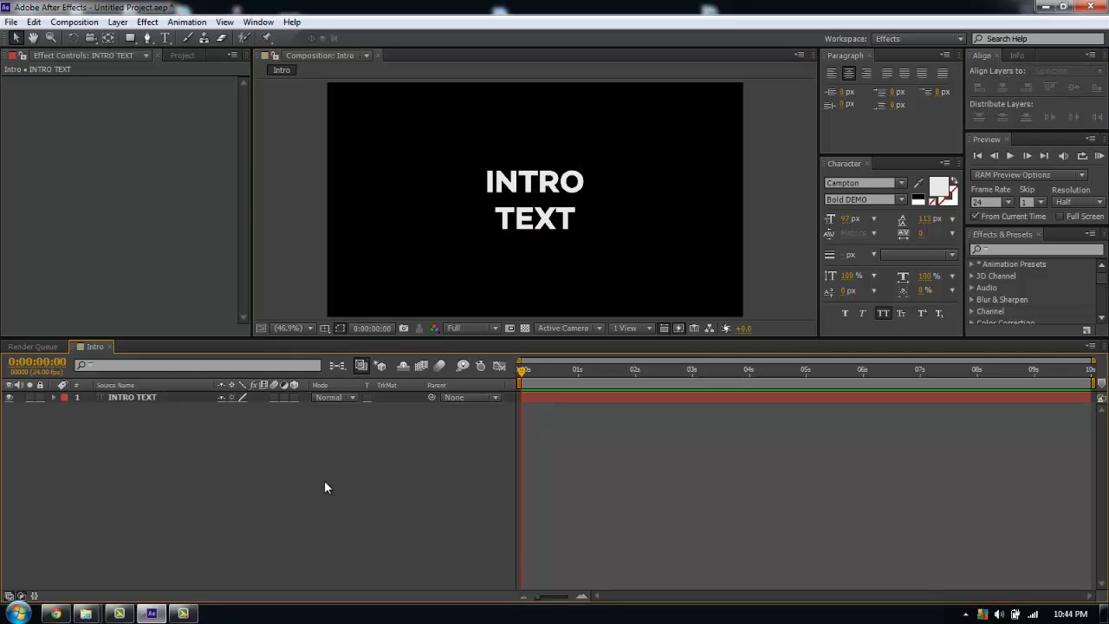
{"action": "left_click", "coordinate": [118, 20]}
{"action": "type", "text": "E"}
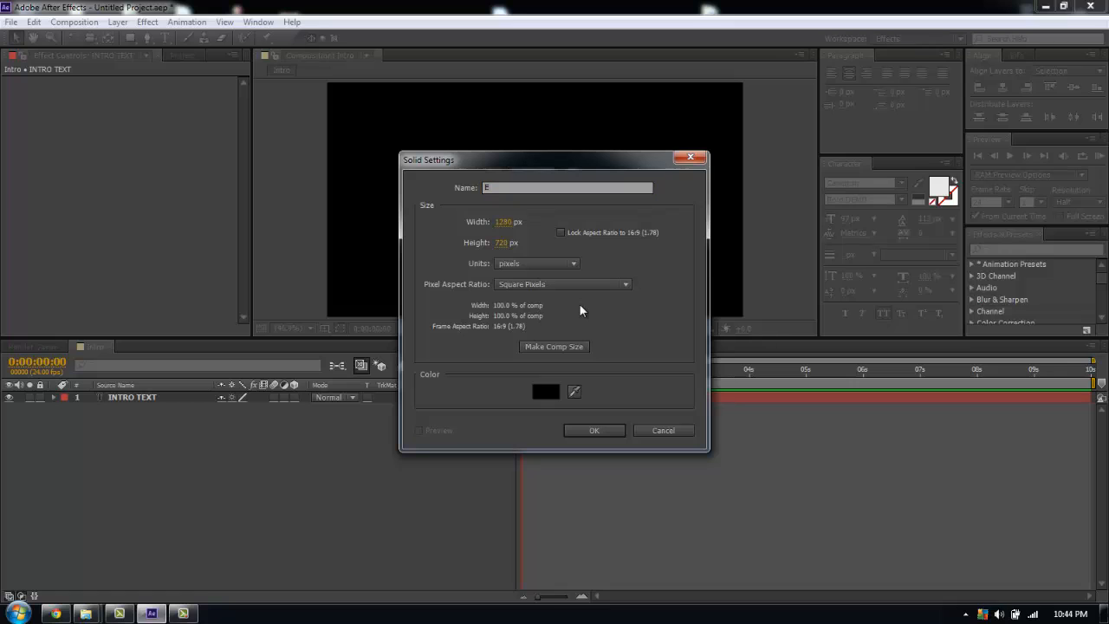
{"action": "mouse_move", "coordinate": [568, 300]}
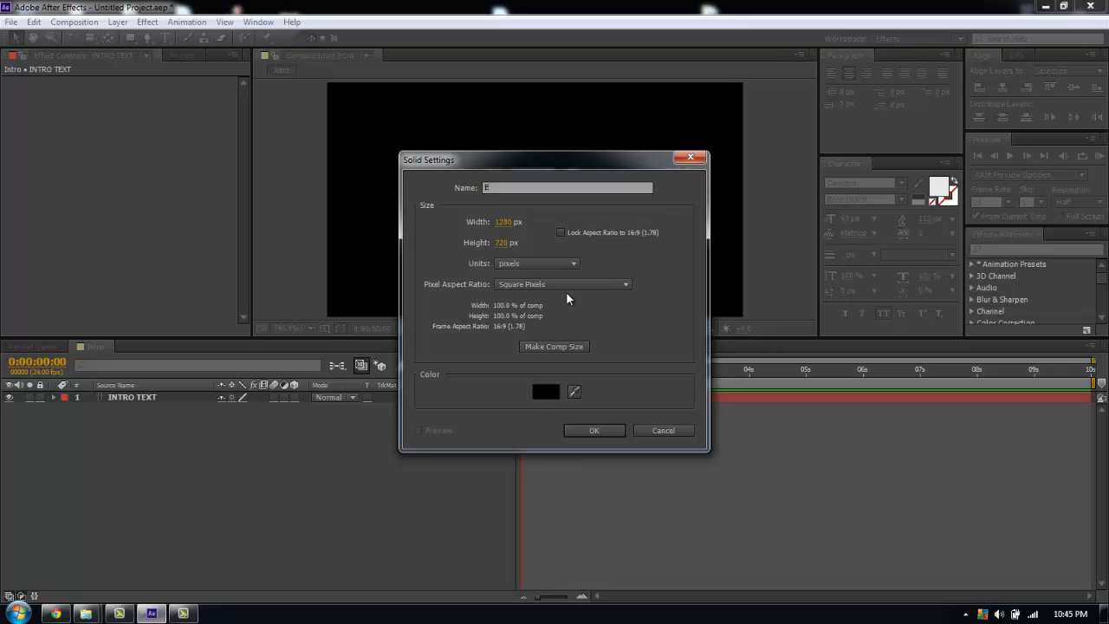
Step: Create a green solid layer named Element
{"action": "type", "text": "lement"}
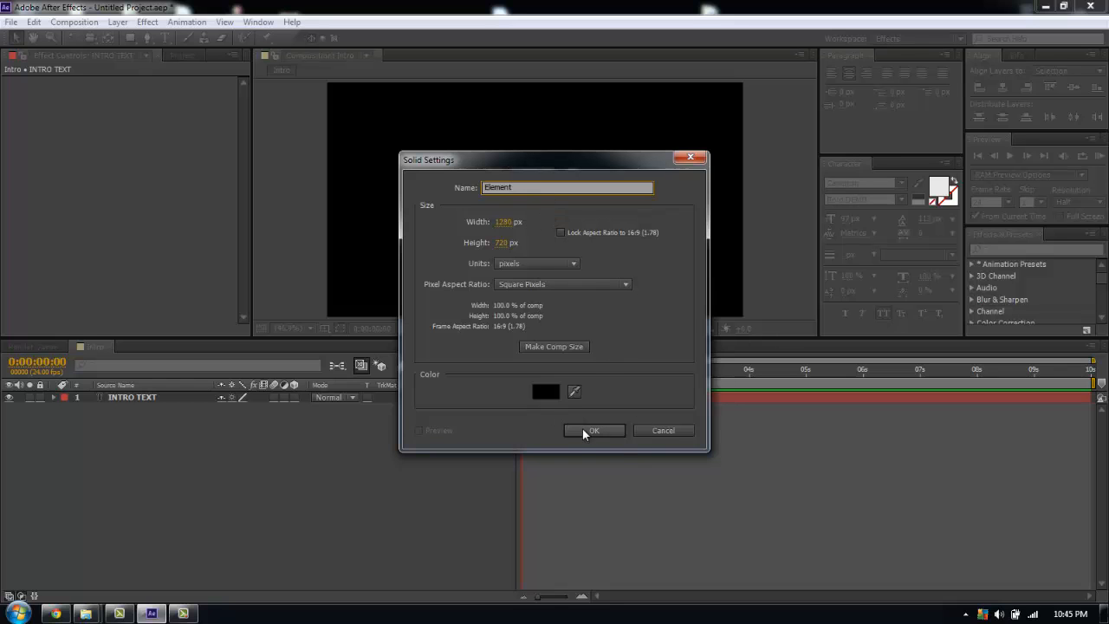
{"action": "left_click", "coordinate": [546, 392]}
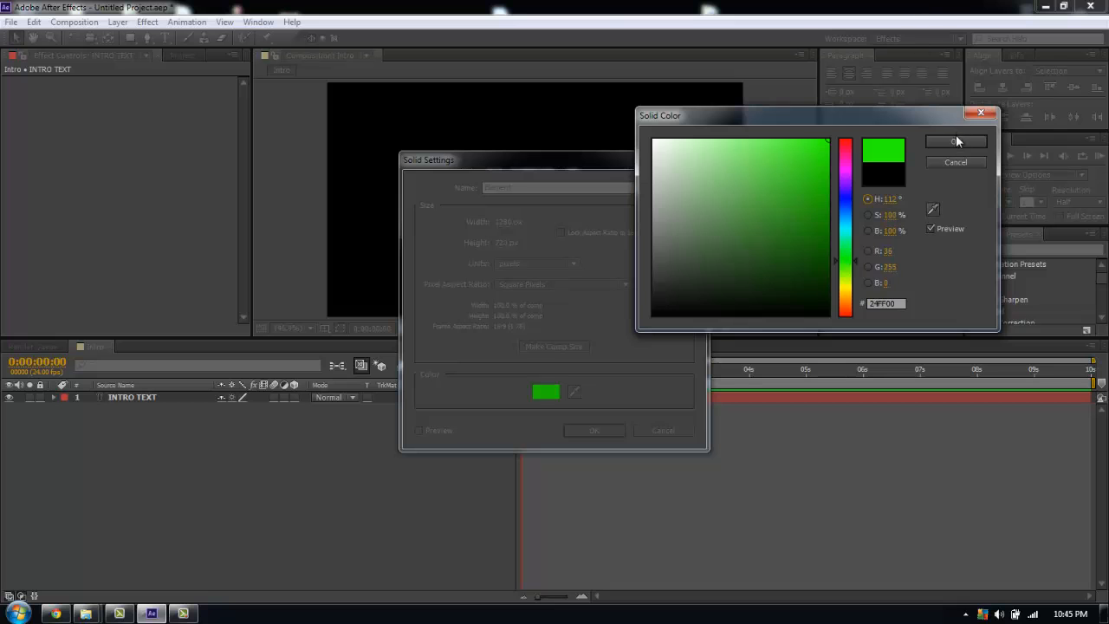
{"action": "left_click", "coordinate": [956, 142]}
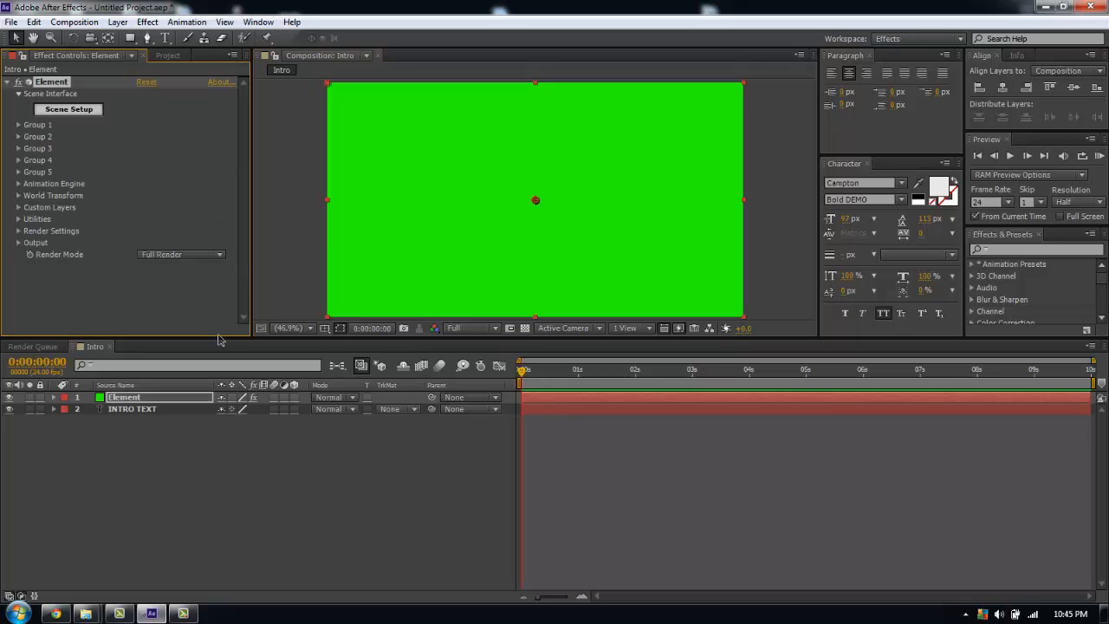
Step: In the Element effect's Custom Text and Masks, set Path Layer 1 to INTRO TEXT
{"action": "left_click", "coordinate": [17, 208]}
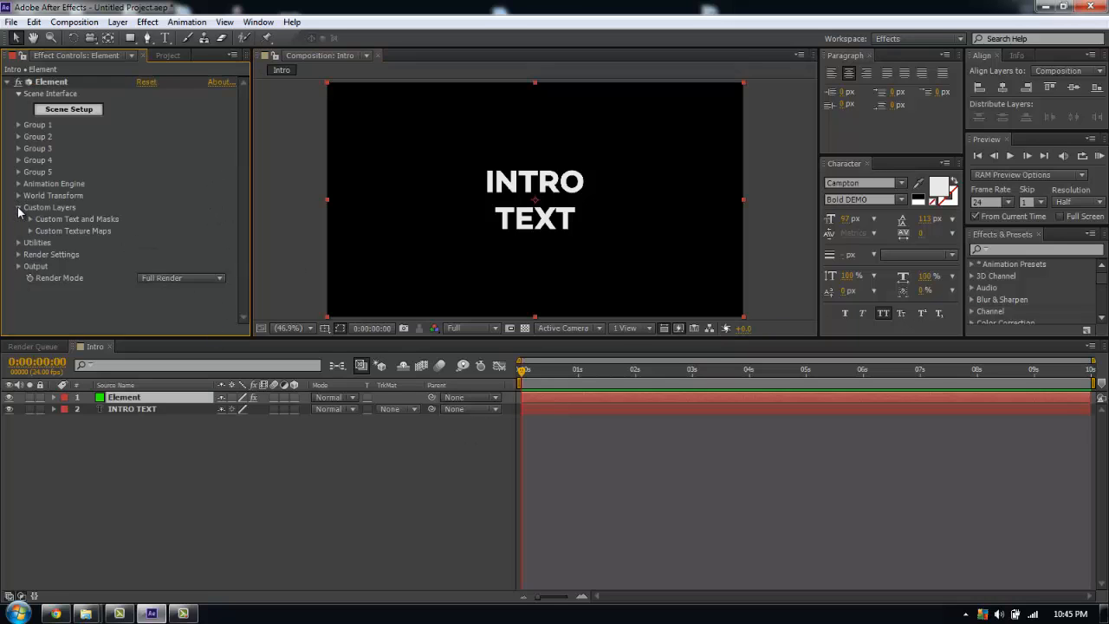
{"action": "left_click", "coordinate": [31, 219]}
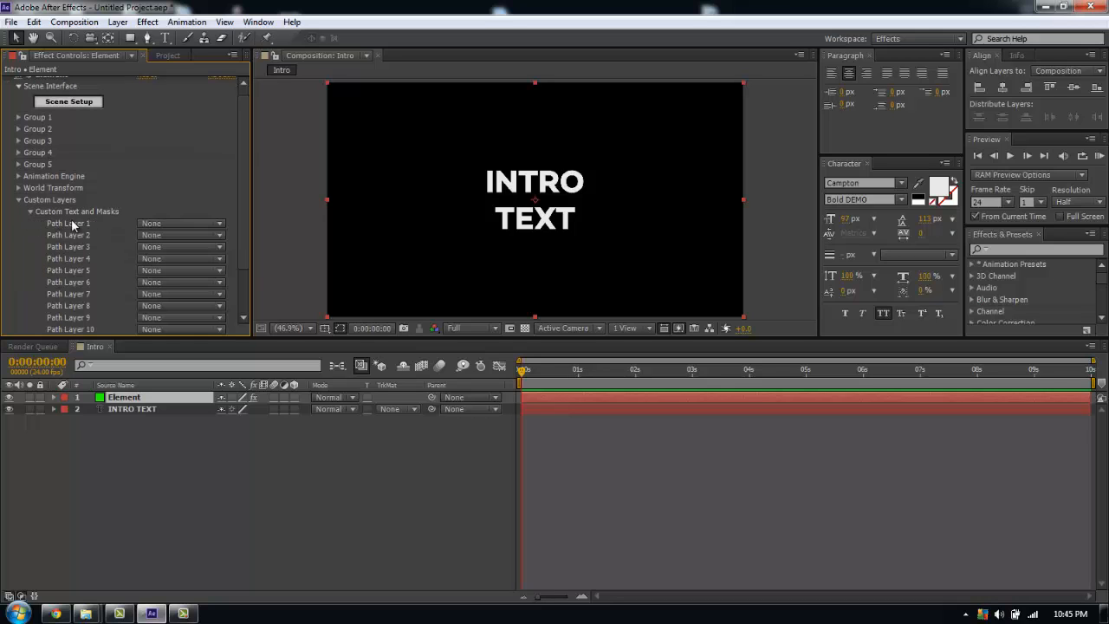
{"action": "left_click", "coordinate": [181, 222]}
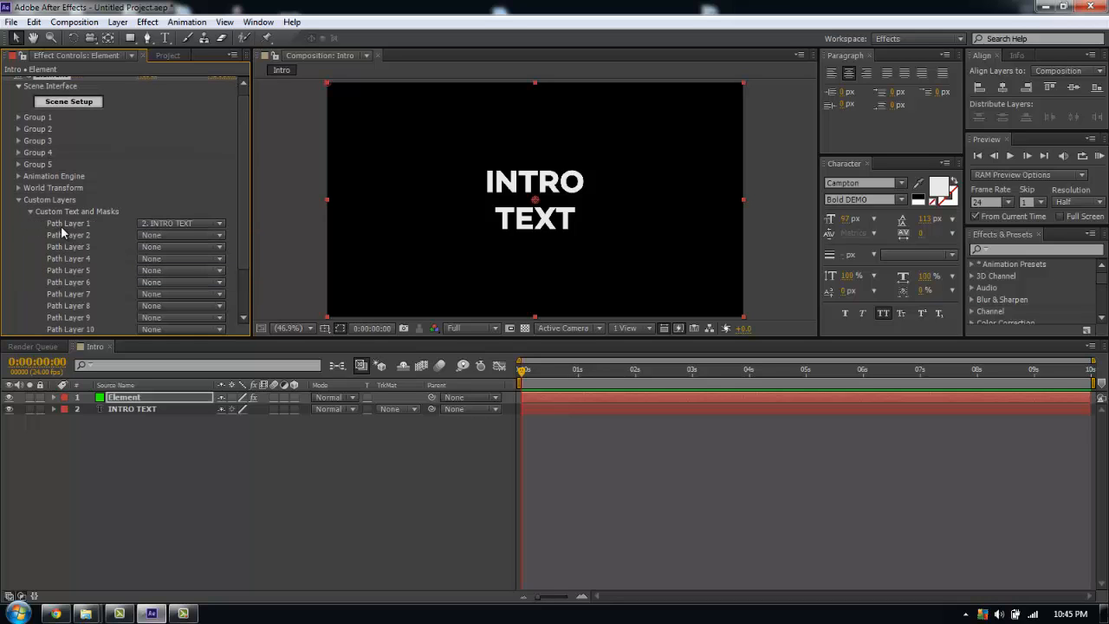
{"action": "left_click", "coordinate": [29, 212]}
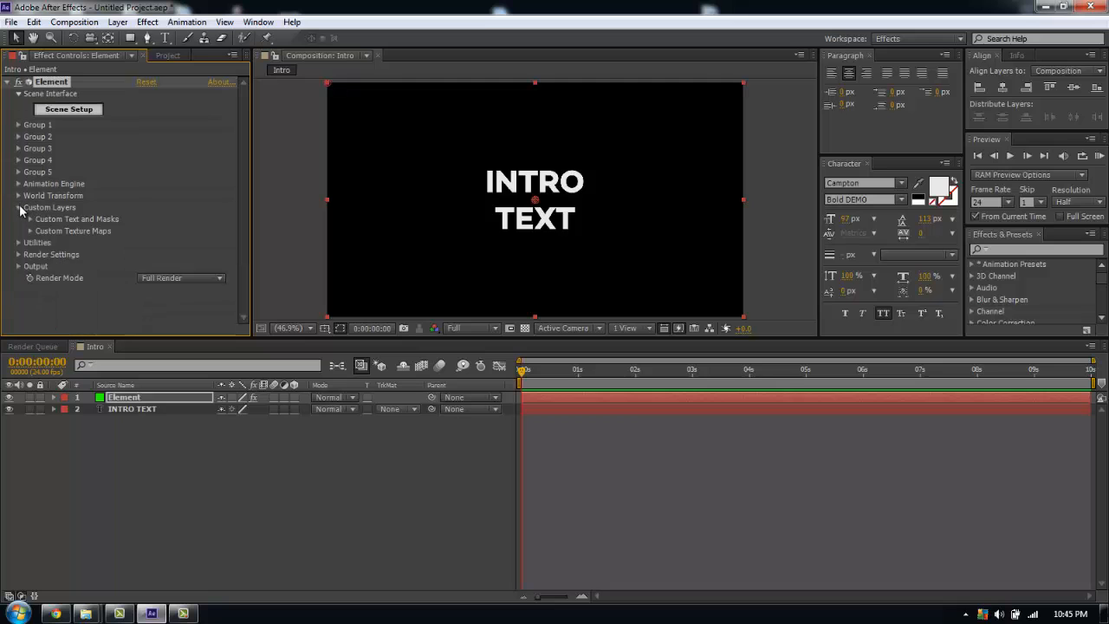
{"action": "left_click", "coordinate": [69, 108]}
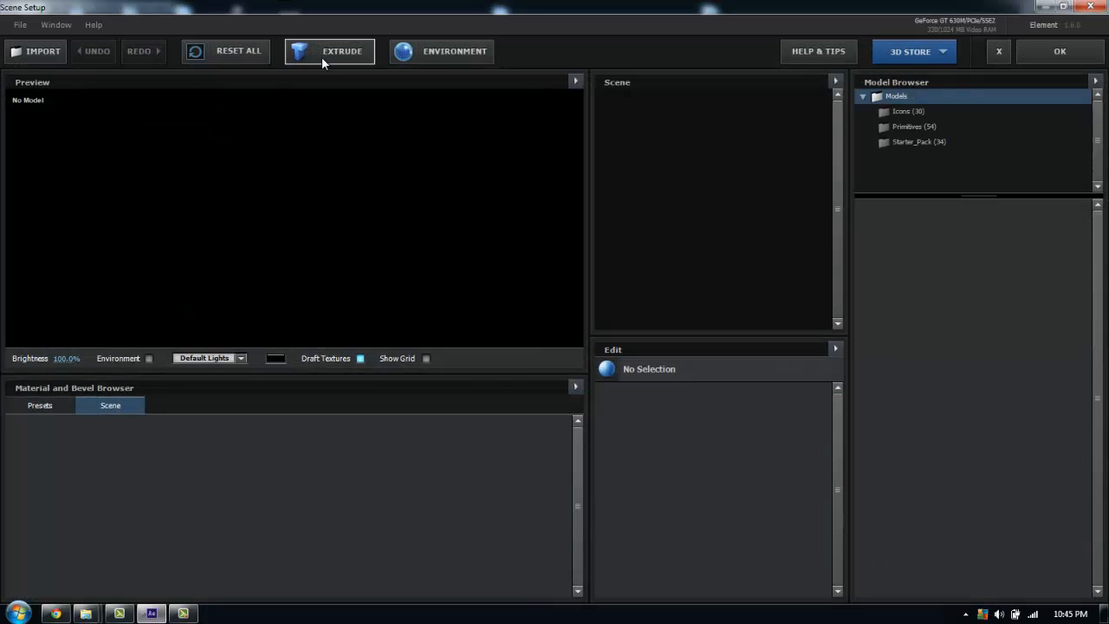
Step: Extrude INTRO TEXT in Scene Setup with a preset gold shiny material and bevel, then apply with OK
{"action": "left_click", "coordinate": [329, 52]}
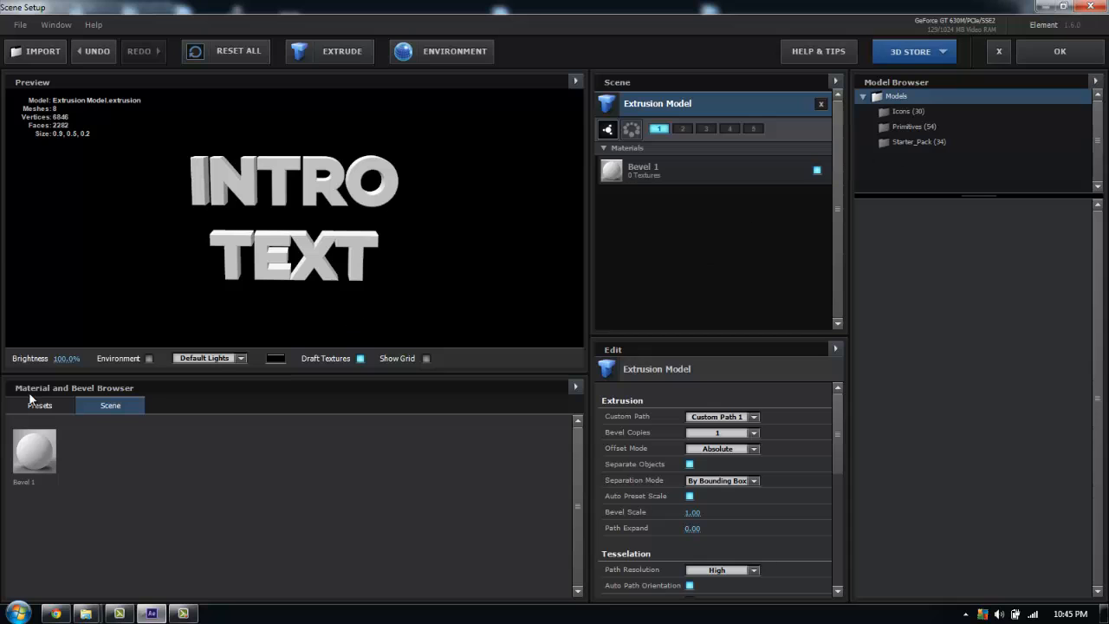
{"action": "left_click", "coordinate": [38, 405]}
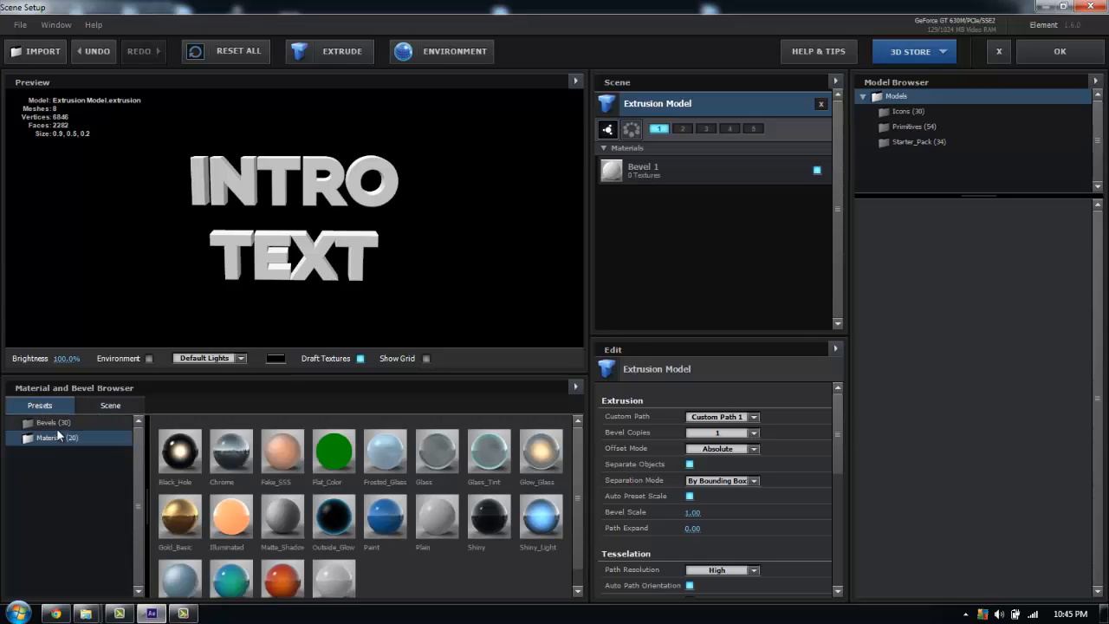
{"action": "left_click", "coordinate": [52, 423]}
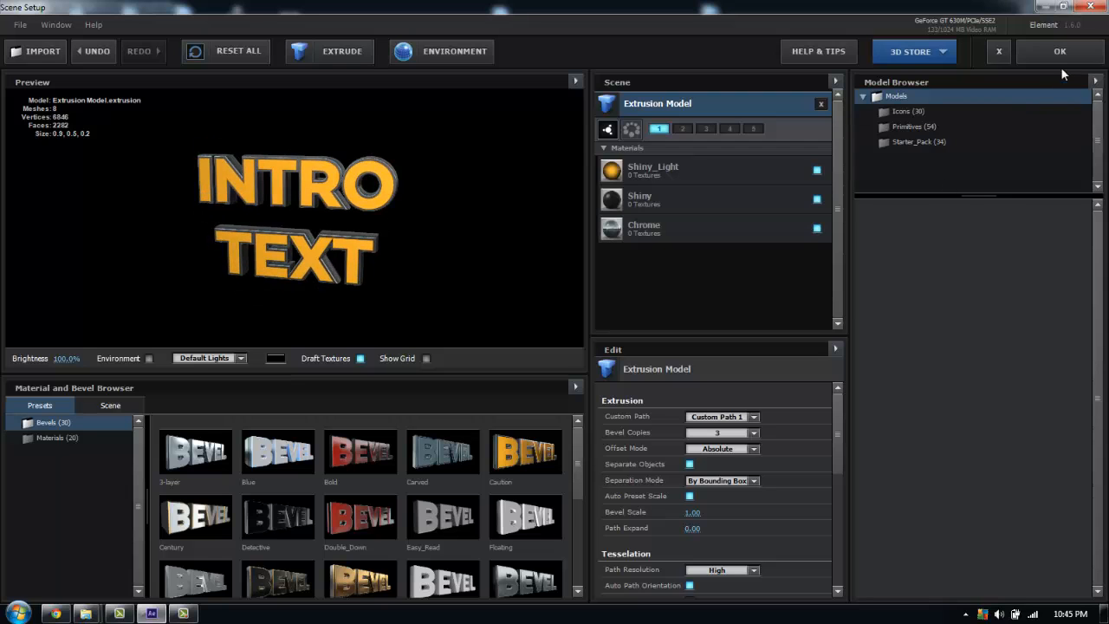
{"action": "left_click", "coordinate": [1061, 52]}
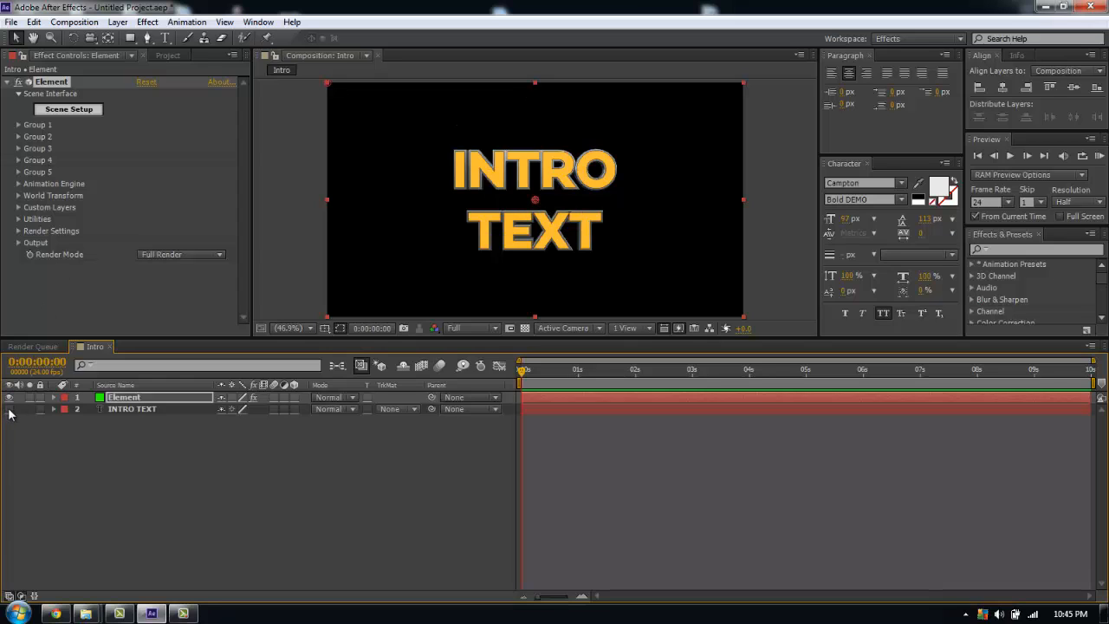
{"action": "mouse_move", "coordinate": [136, 421]}
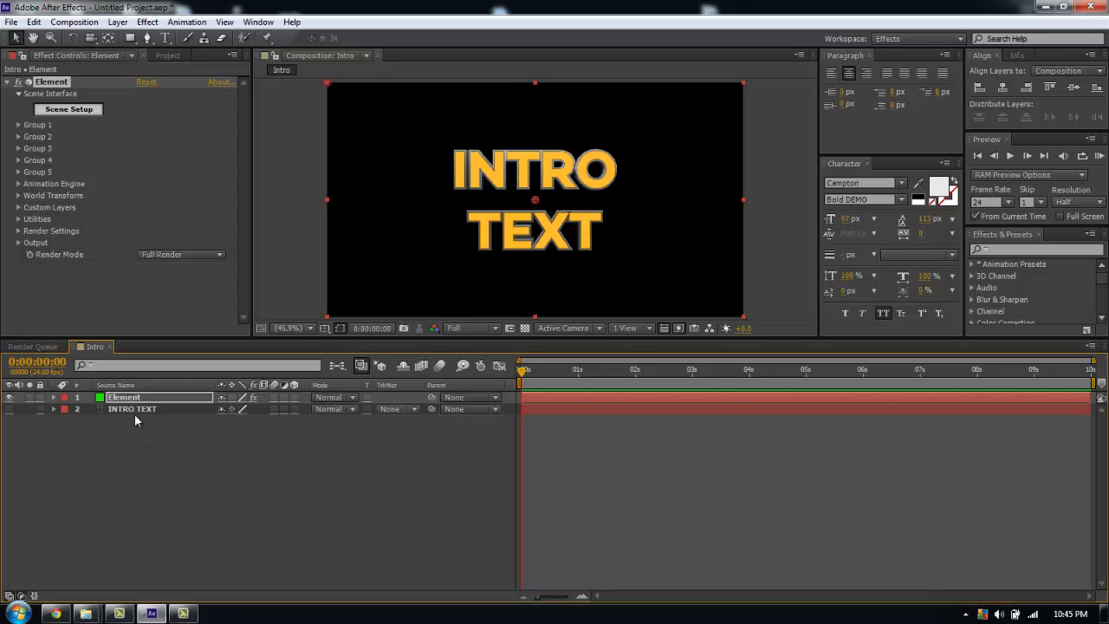
{"action": "mouse_move", "coordinate": [392, 284]}
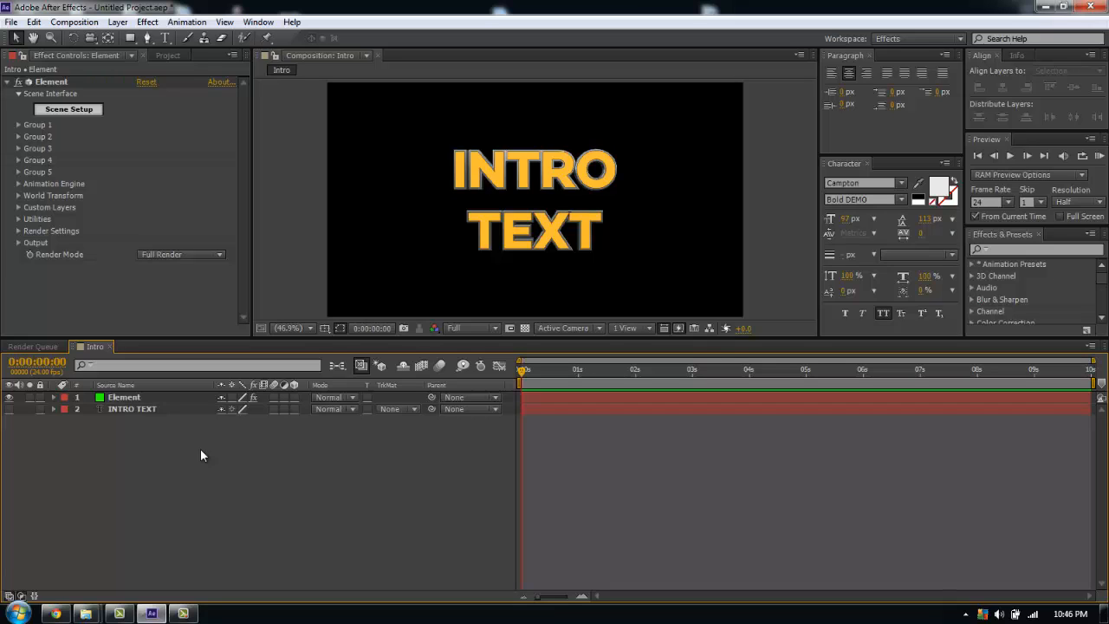
{"action": "mouse_move", "coordinate": [506, 409]}
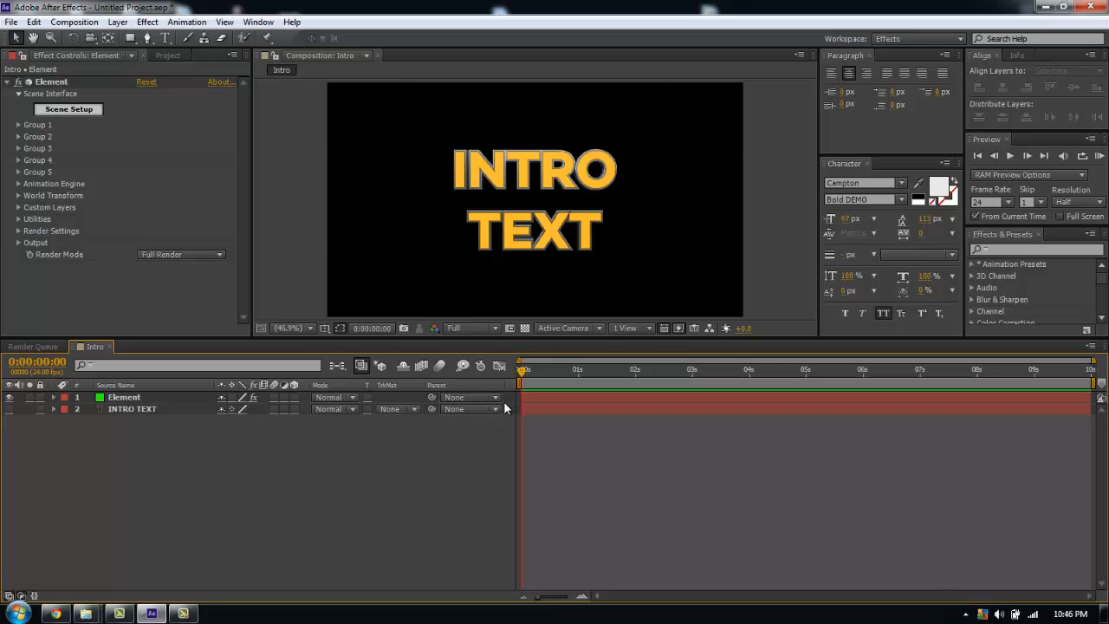
{"action": "mouse_move", "coordinate": [333, 367]}
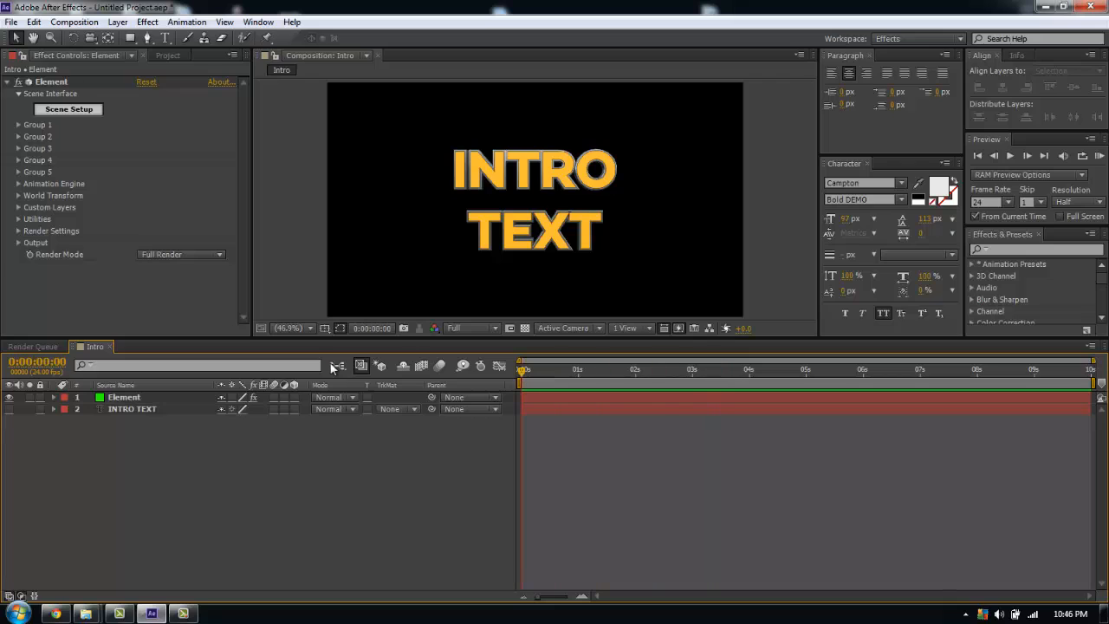
{"action": "mouse_move", "coordinate": [137, 472]}
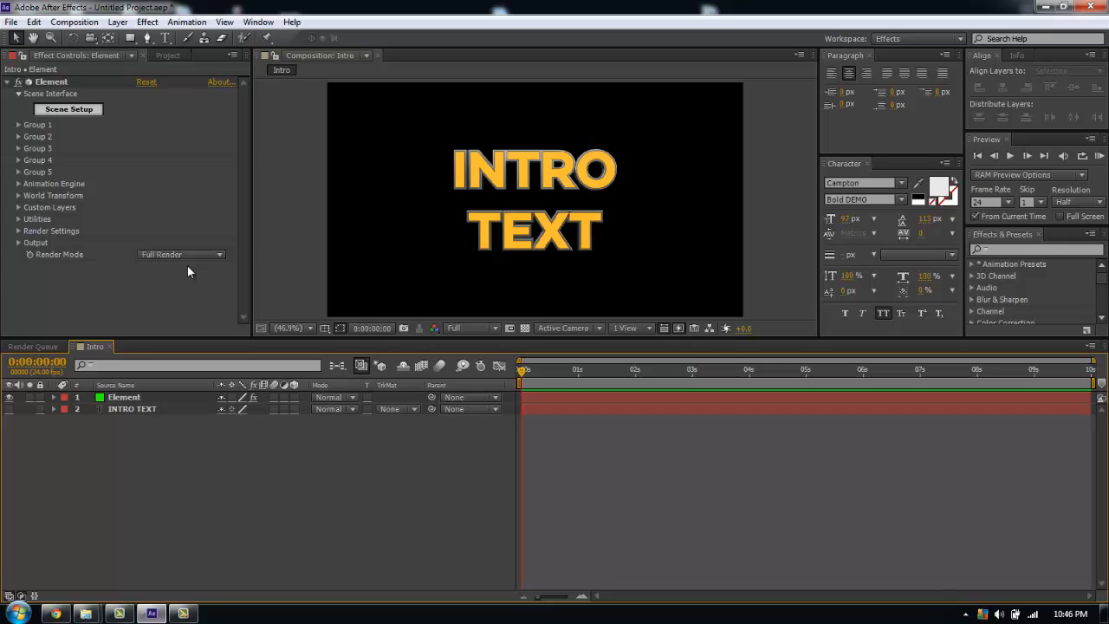
{"action": "mouse_move", "coordinate": [125, 227]}
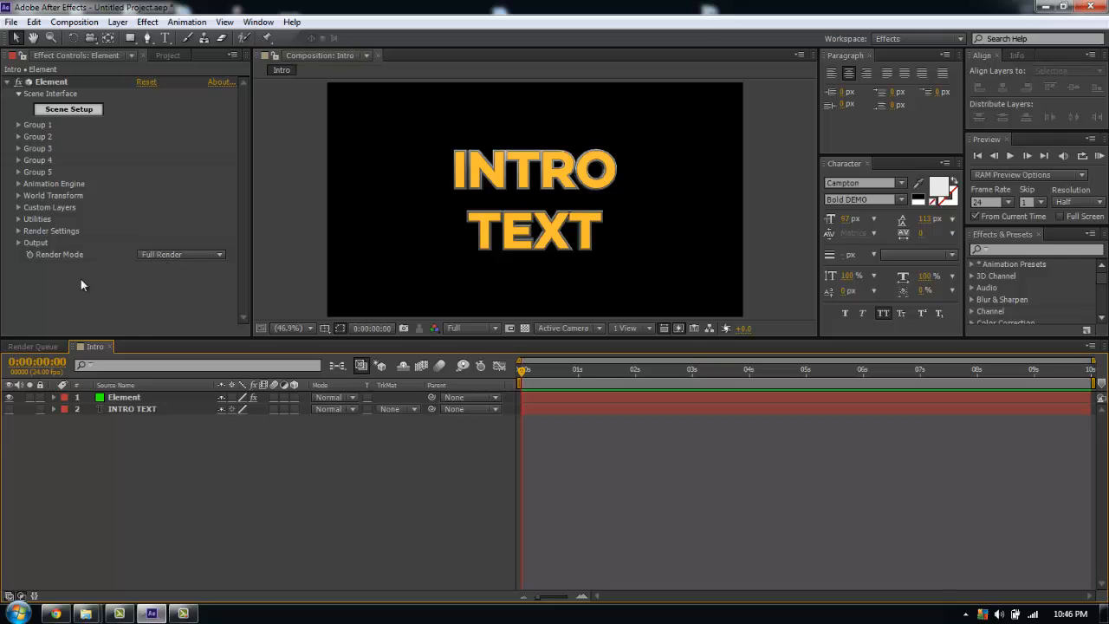
{"action": "left_click", "coordinate": [118, 21]}
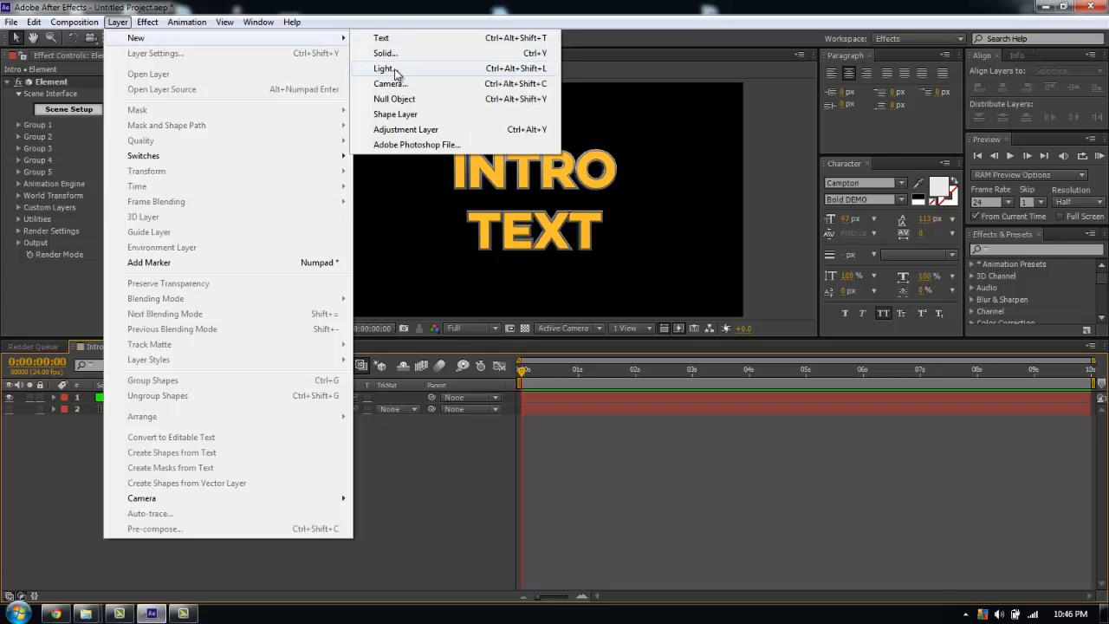
Step: Add a camera with a focal length preset and duplicate it up to six cameras
{"action": "left_click", "coordinate": [388, 83]}
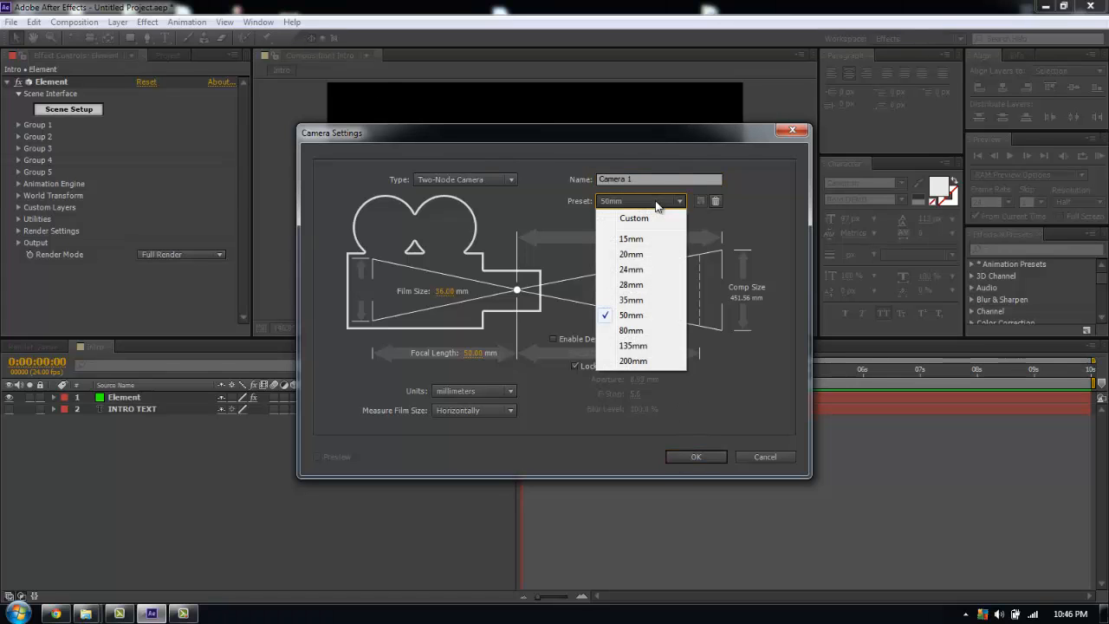
{"action": "left_click", "coordinate": [631, 298]}
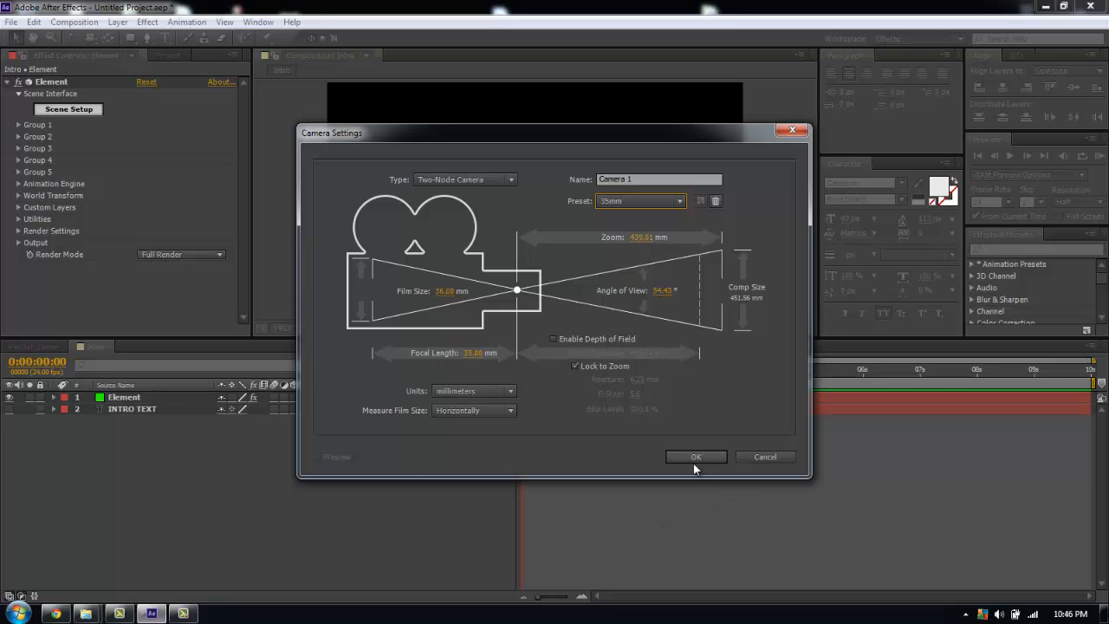
{"action": "left_click", "coordinate": [697, 458]}
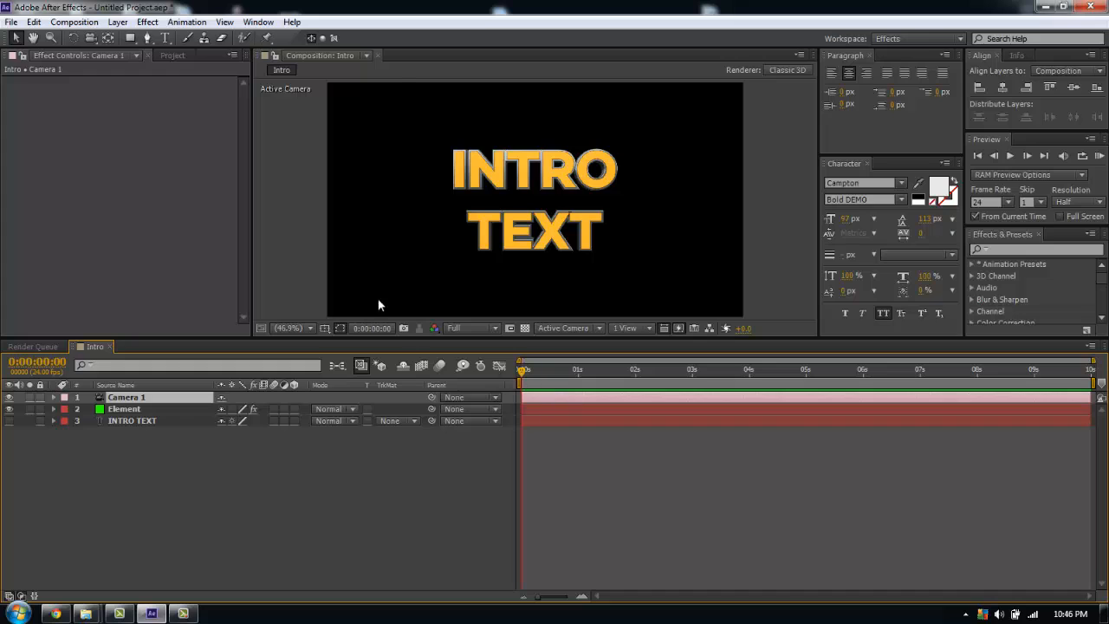
{"action": "left_click", "coordinate": [72, 38]}
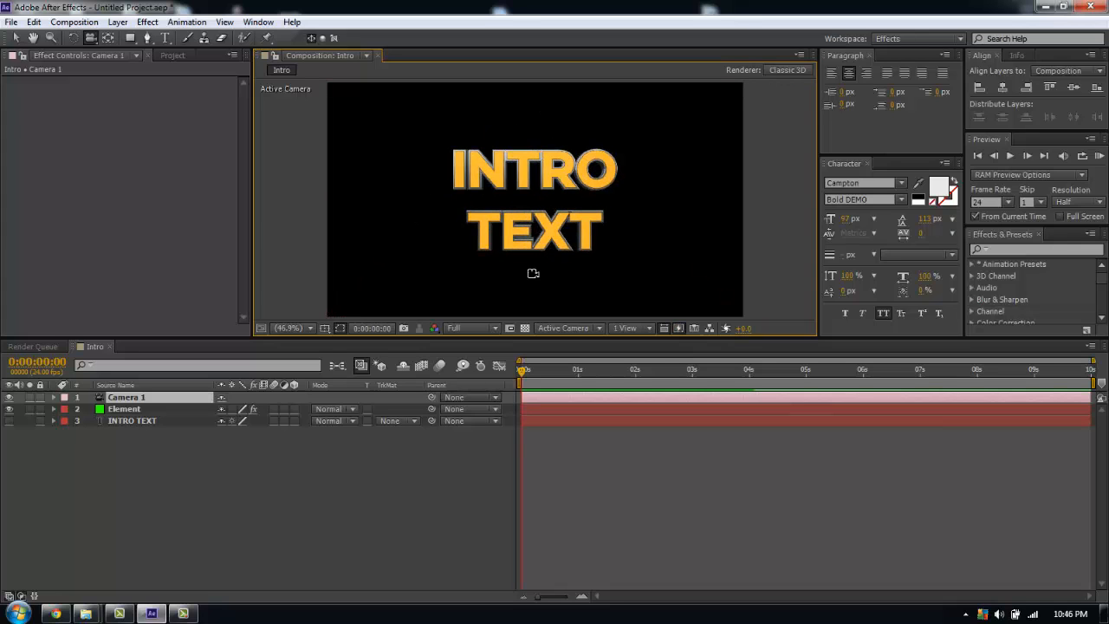
{"action": "mouse_move", "coordinate": [617, 319]}
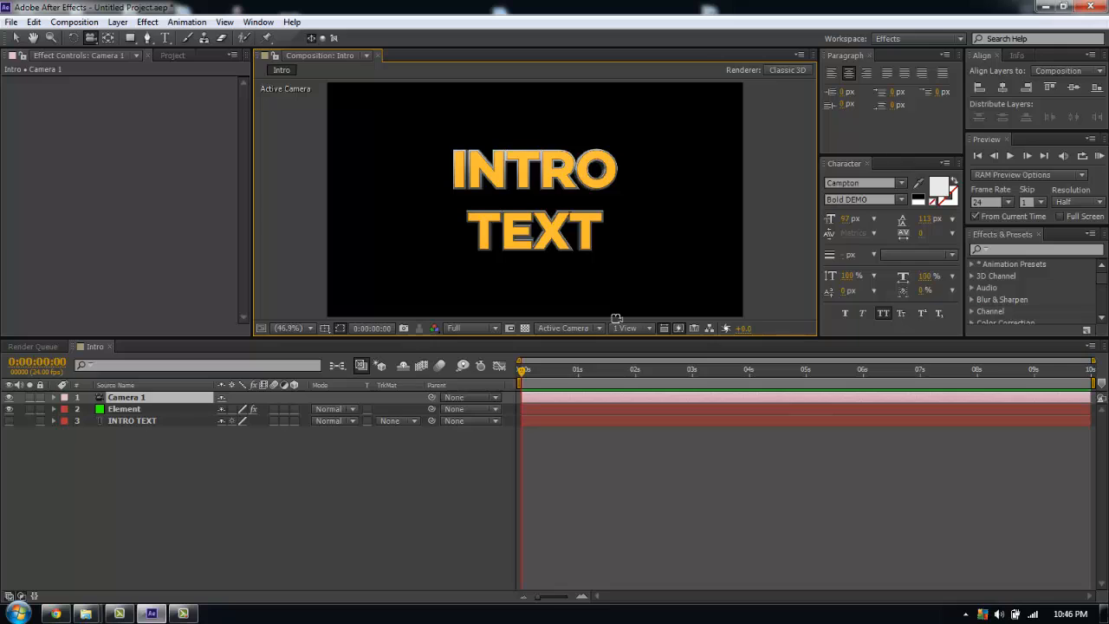
{"action": "mouse_move", "coordinate": [597, 402]}
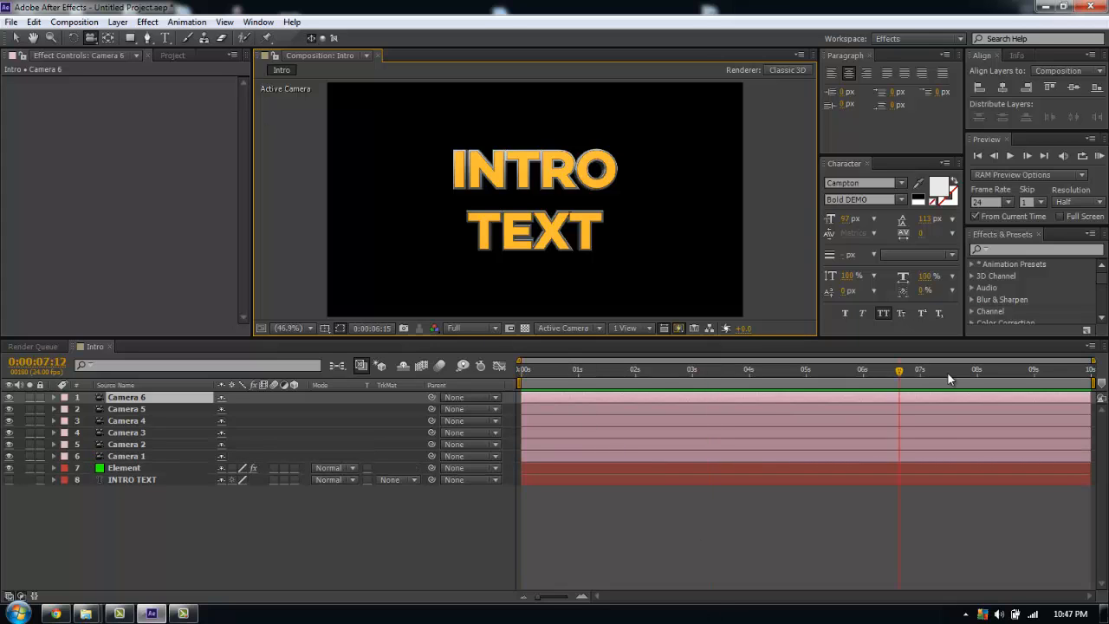
Step: Trim Camera 2 so it ends at about one second
{"action": "left_click", "coordinate": [603, 371]}
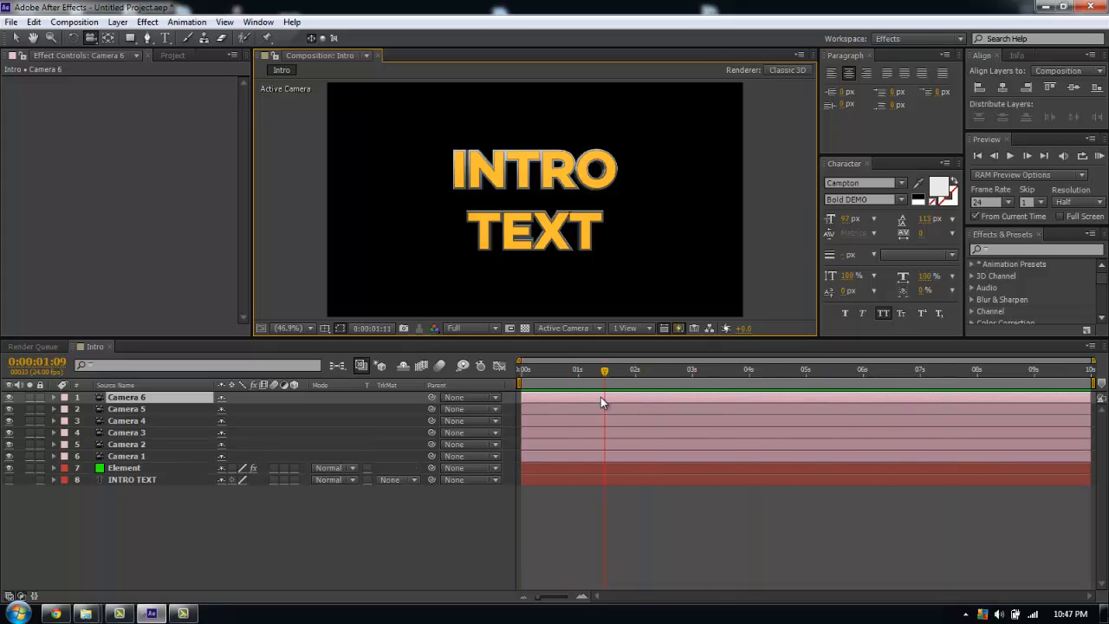
{"action": "left_click", "coordinate": [127, 456]}
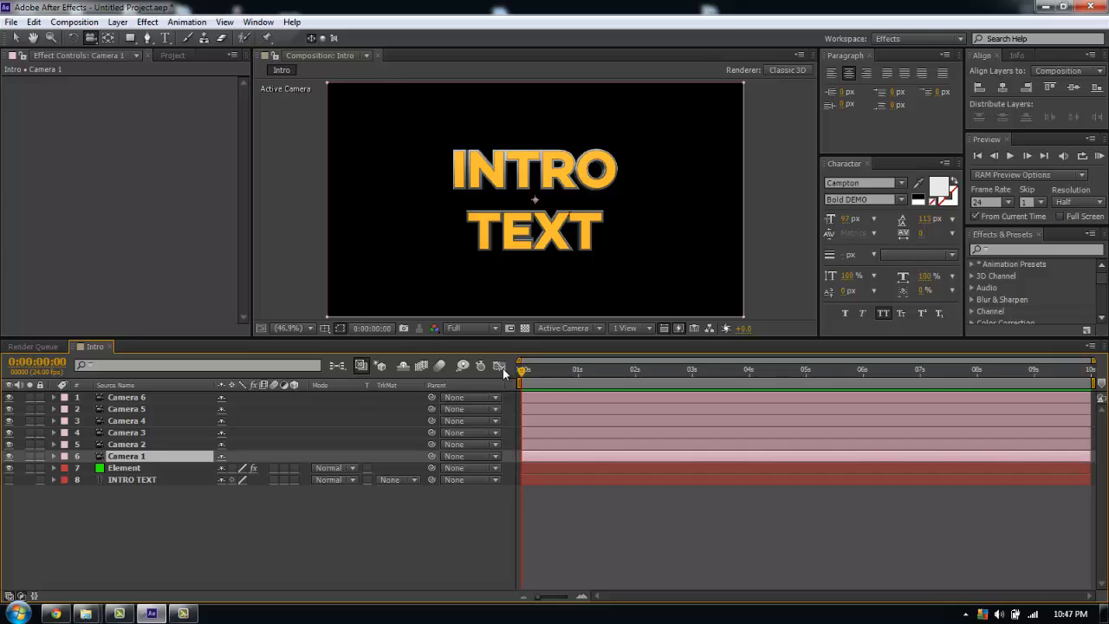
{"action": "mouse_move", "coordinate": [593, 381]}
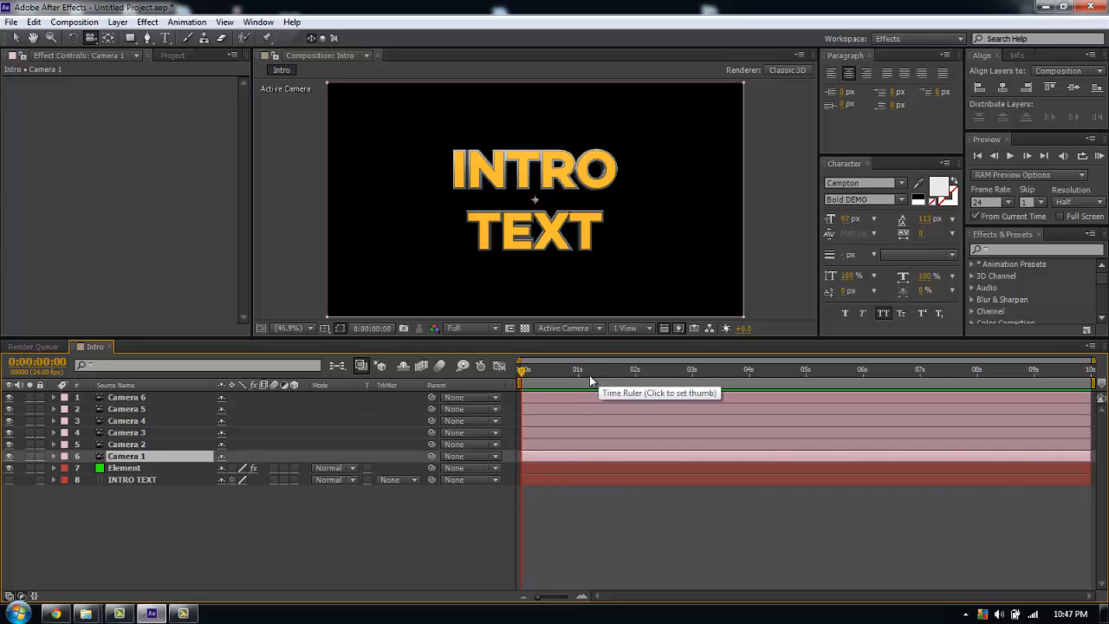
{"action": "left_click", "coordinate": [581, 369]}
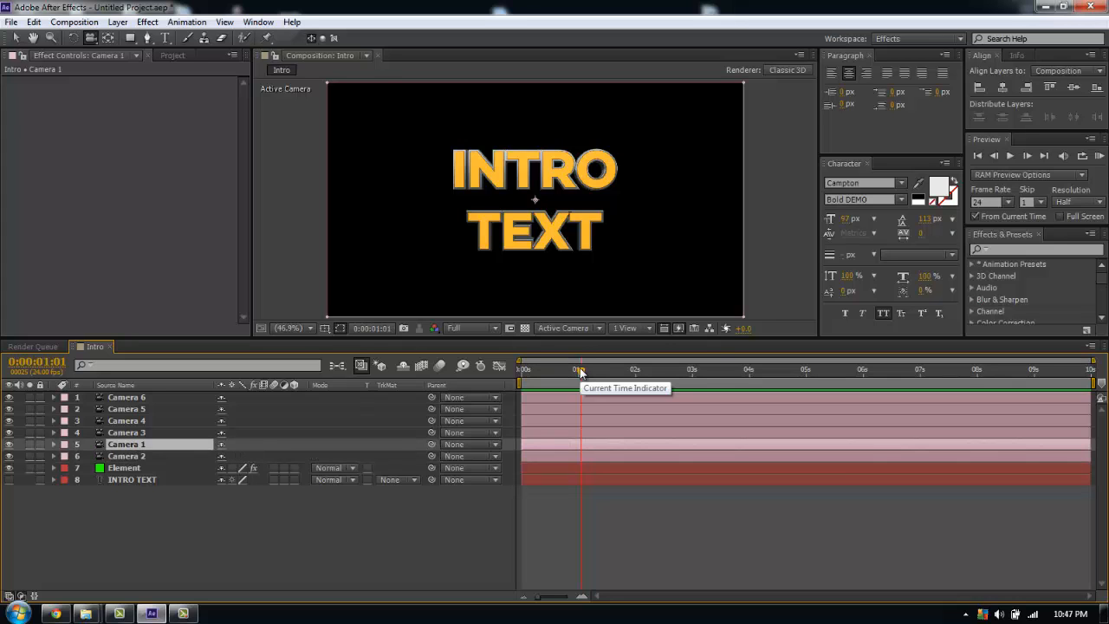
{"action": "left_click", "coordinate": [126, 456]}
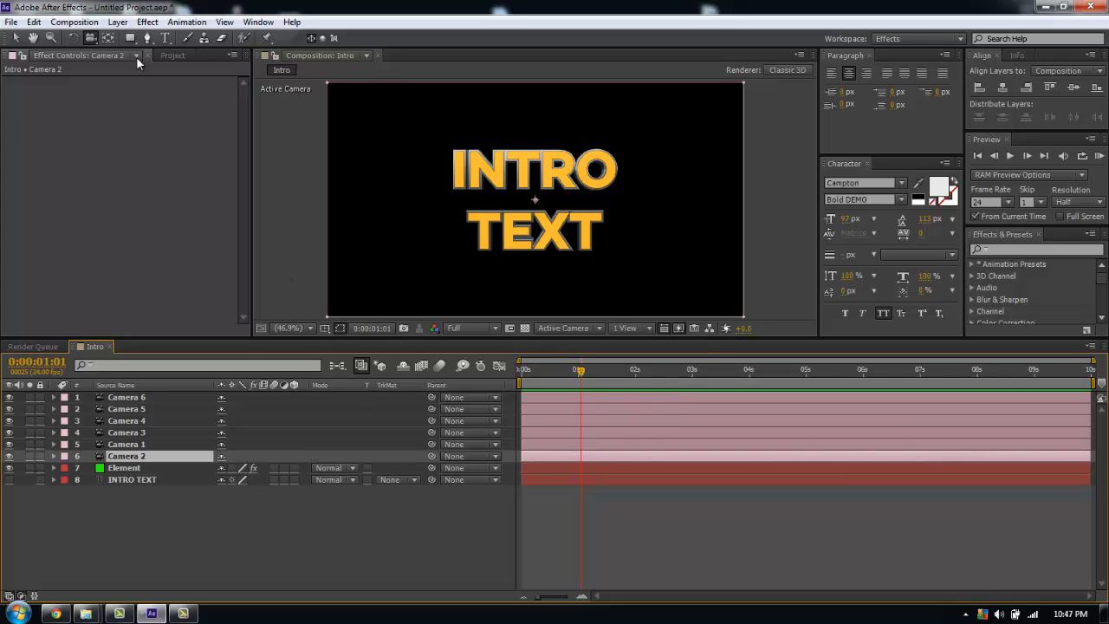
{"action": "left_click", "coordinate": [33, 21]}
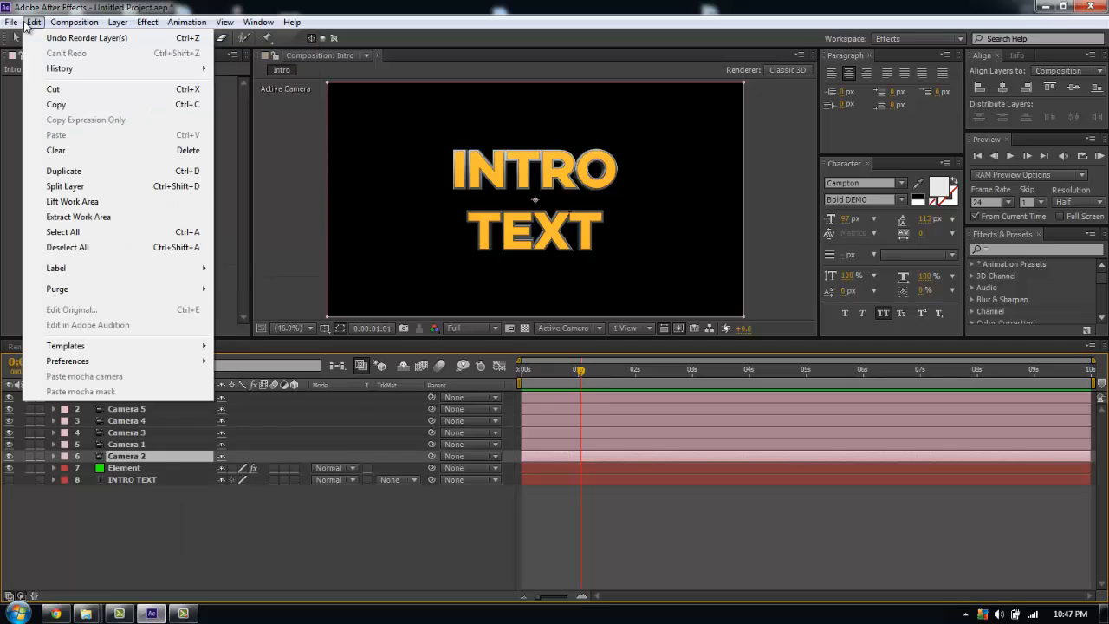
{"action": "left_click", "coordinate": [118, 21]}
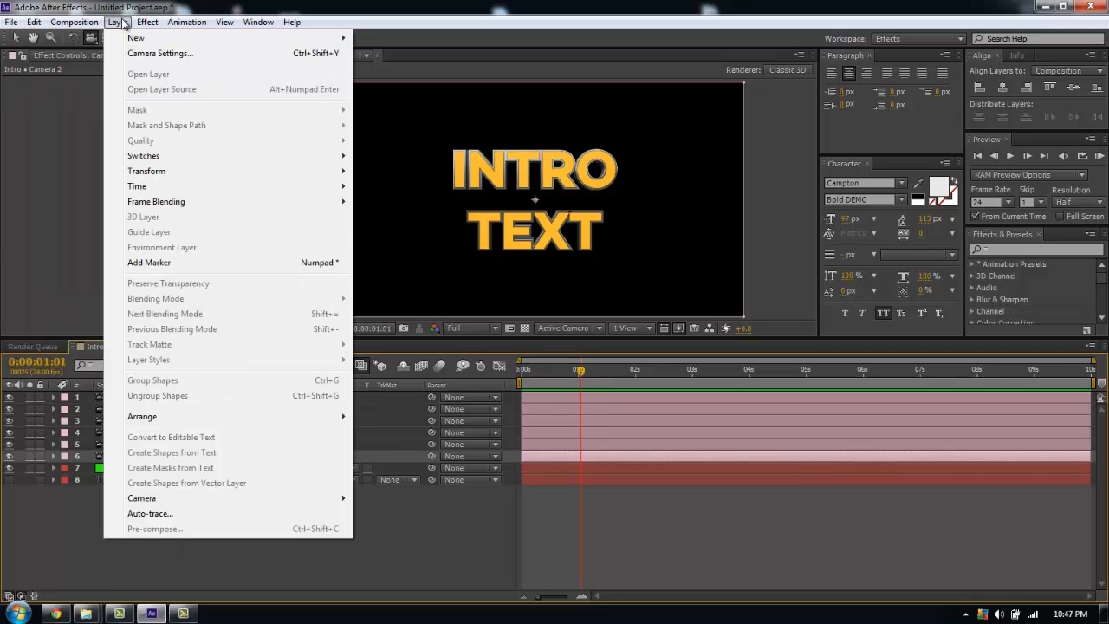
{"action": "mouse_move", "coordinate": [315, 229]}
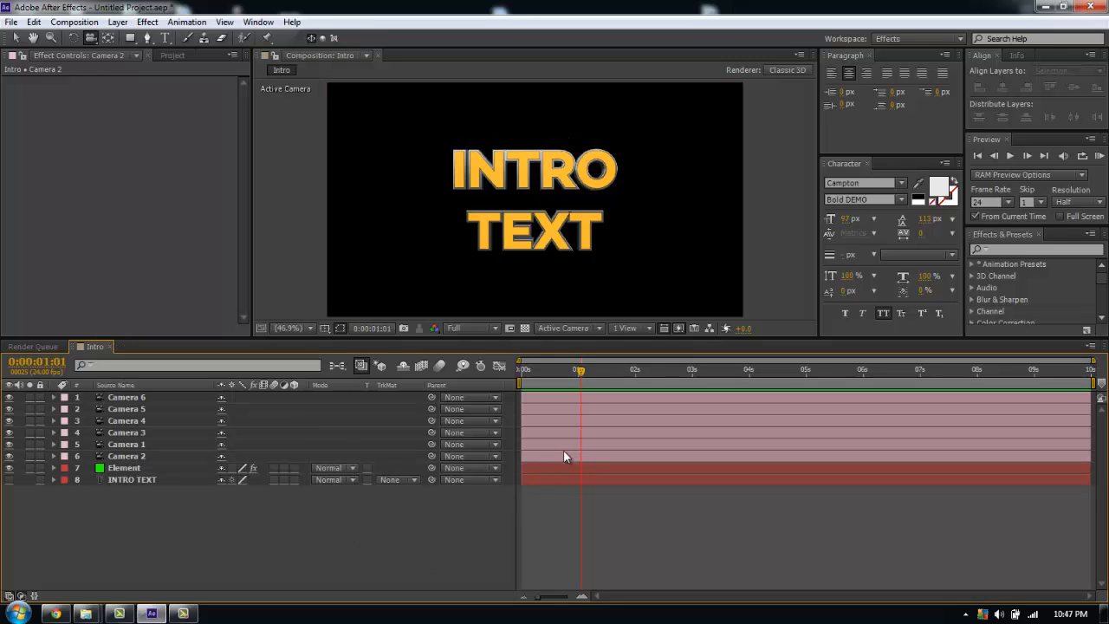
{"action": "left_click", "coordinate": [127, 456]}
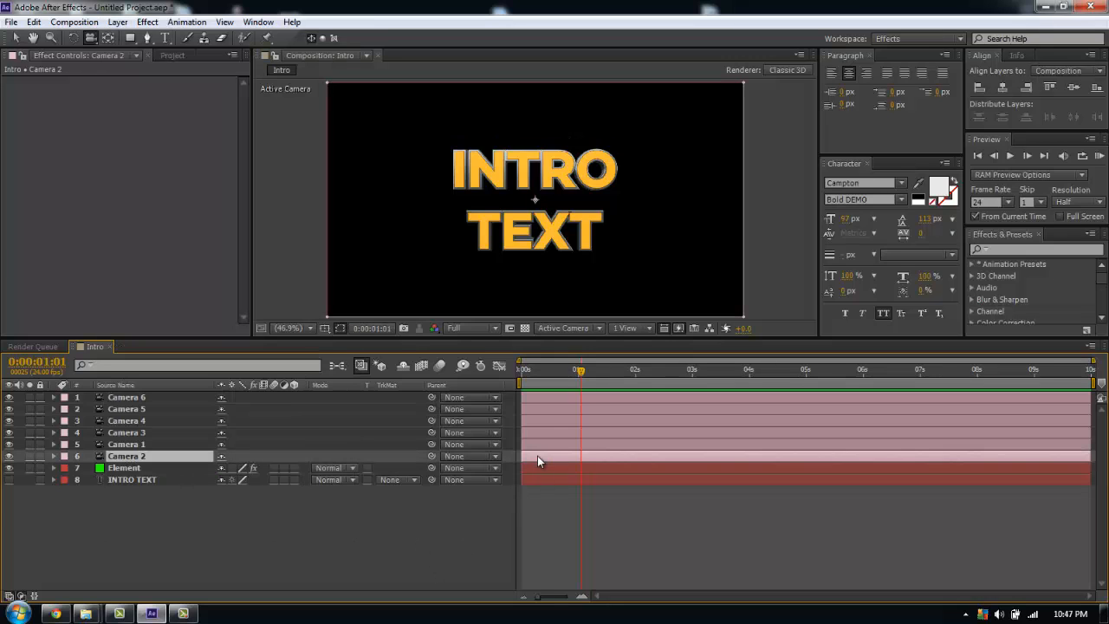
{"action": "left_click", "coordinate": [126, 444]}
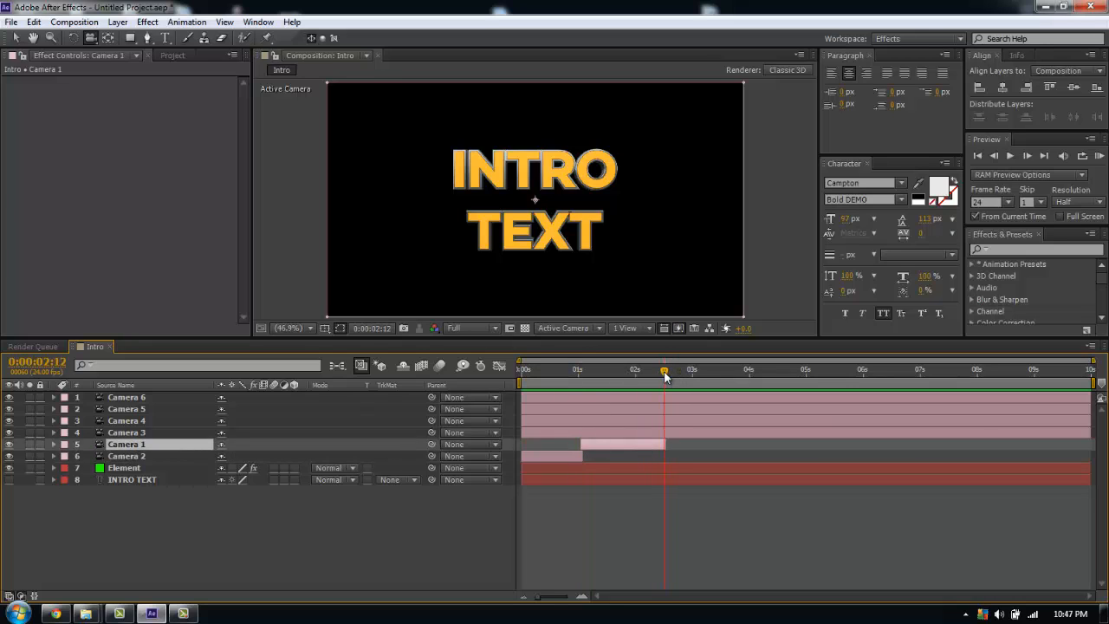
Step: Offset Cameras 3, 4, 5 and 6 so each starts where the previous camera ends
{"action": "left_click", "coordinate": [126, 432]}
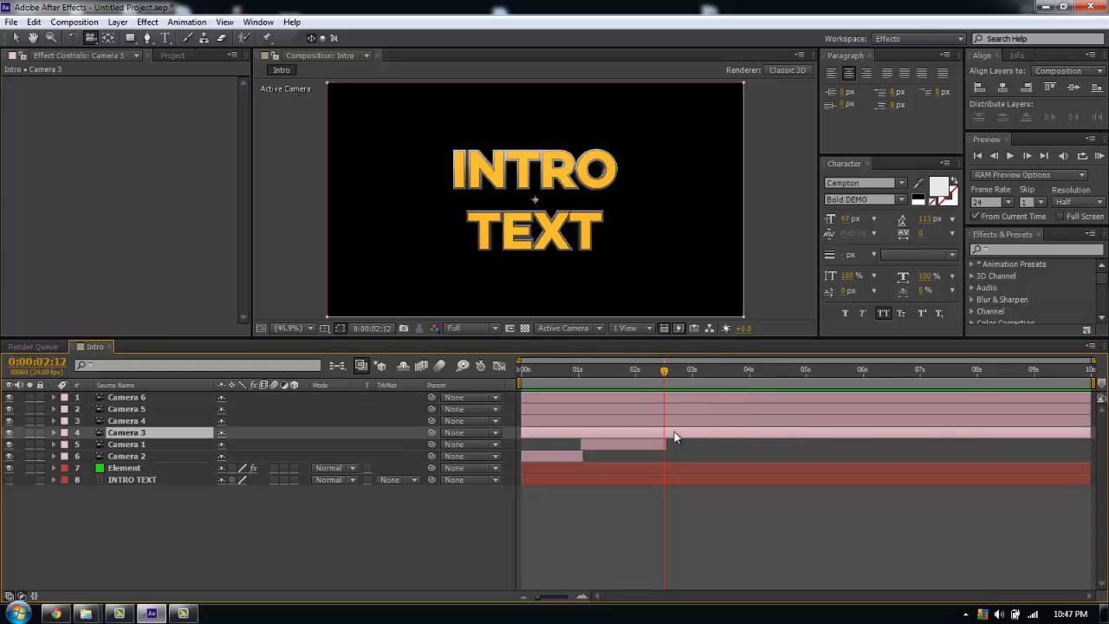
{"action": "left_click_drag", "start_coordinate": [664, 374], "coordinate": [718, 374]}
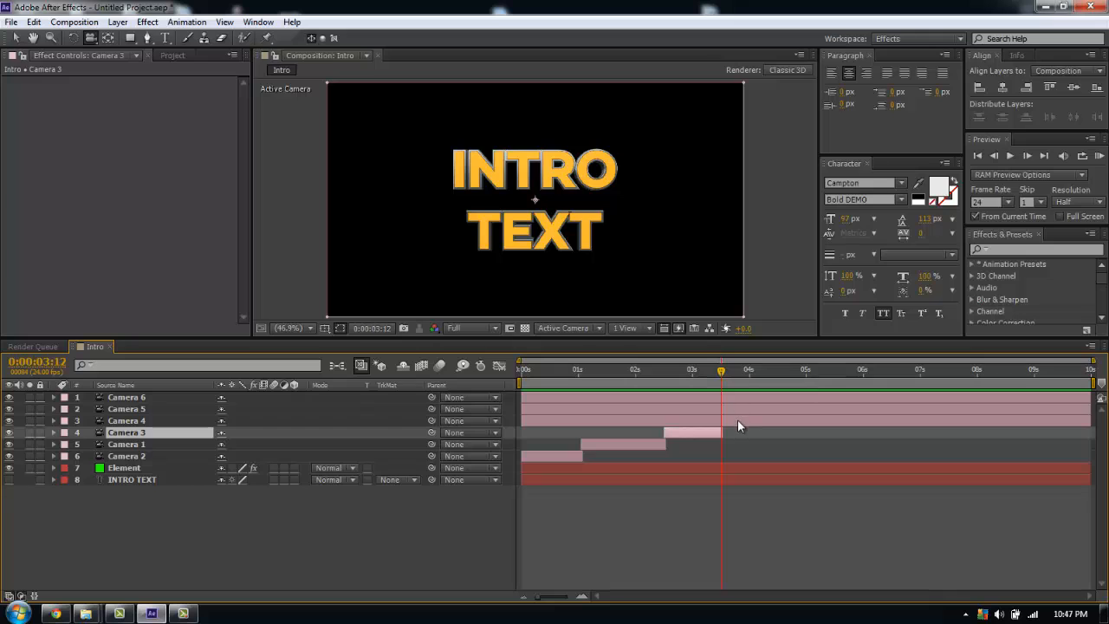
{"action": "left_click", "coordinate": [129, 421]}
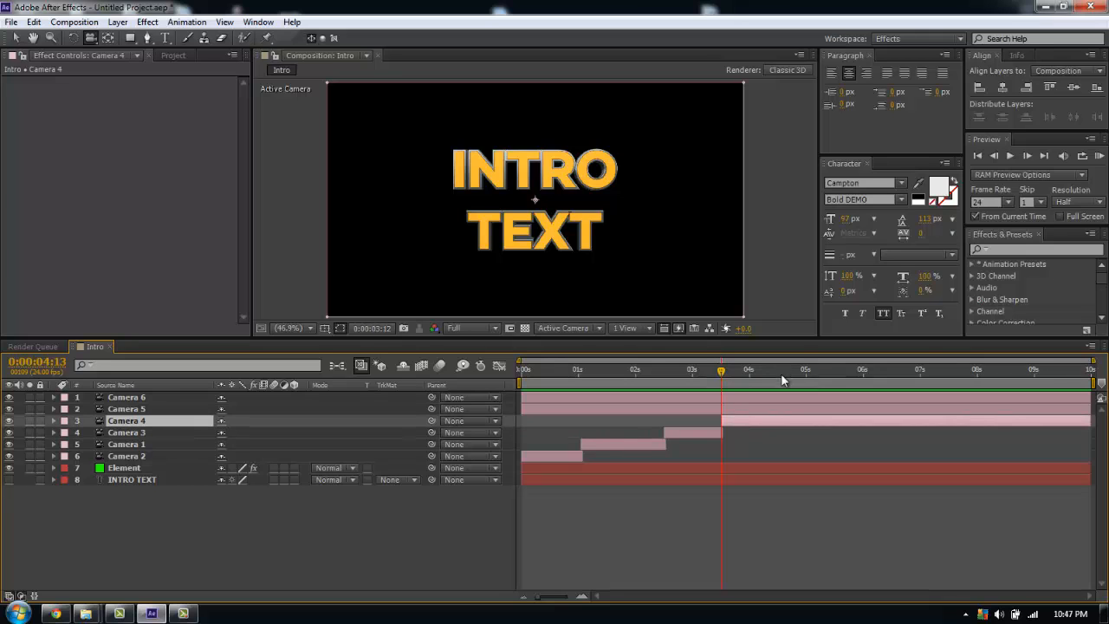
{"action": "left_click", "coordinate": [794, 371]}
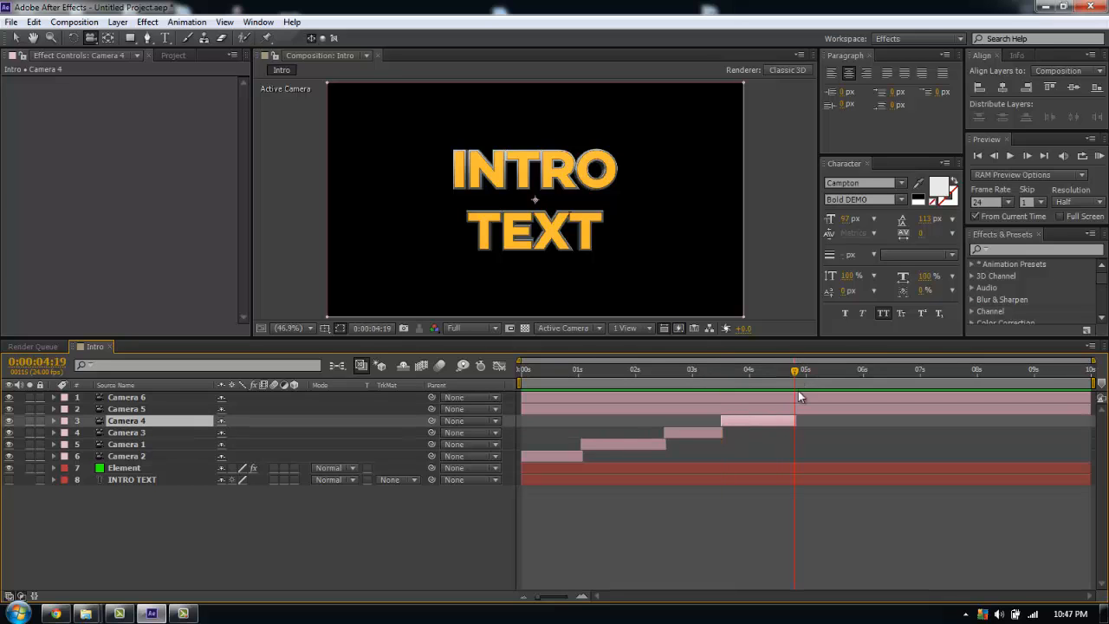
{"action": "left_click", "coordinate": [127, 409]}
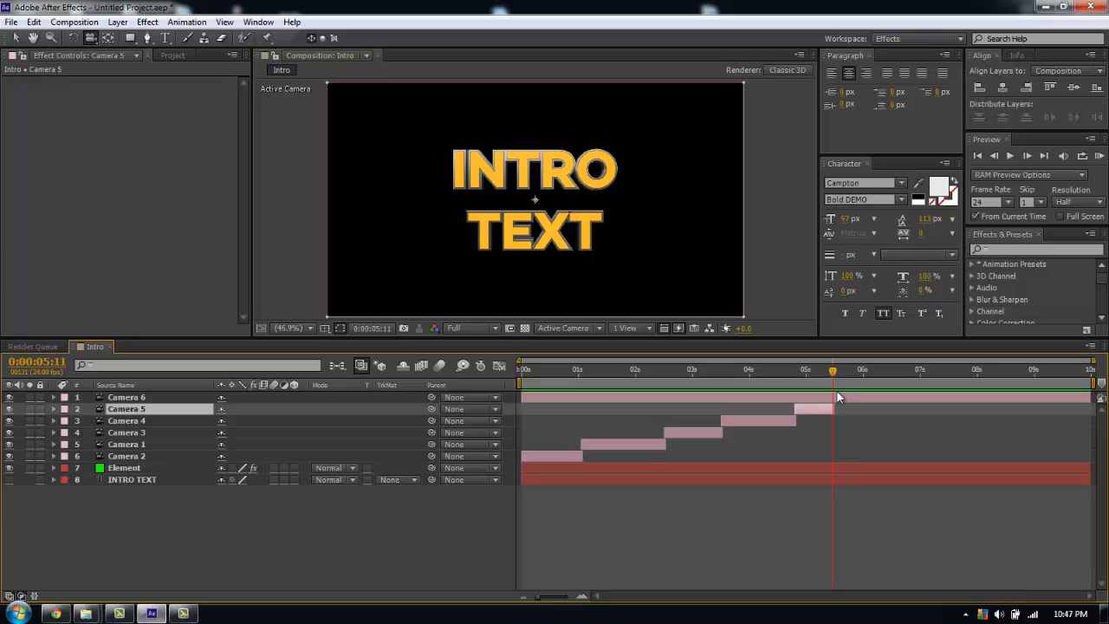
{"action": "left_click", "coordinate": [126, 397]}
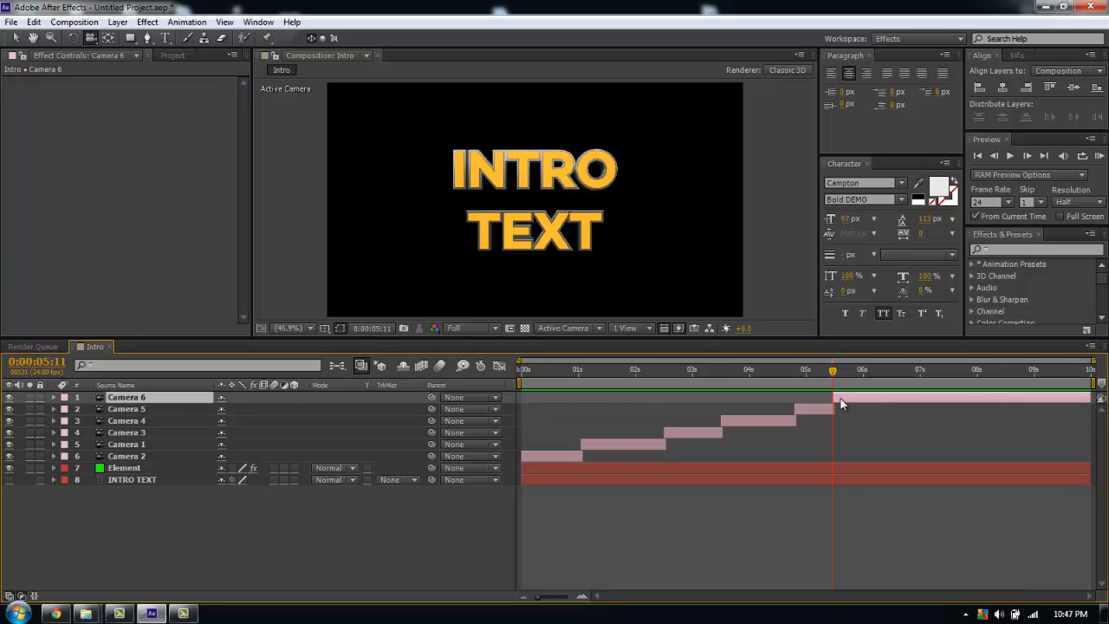
{"action": "mouse_move", "coordinate": [858, 385]}
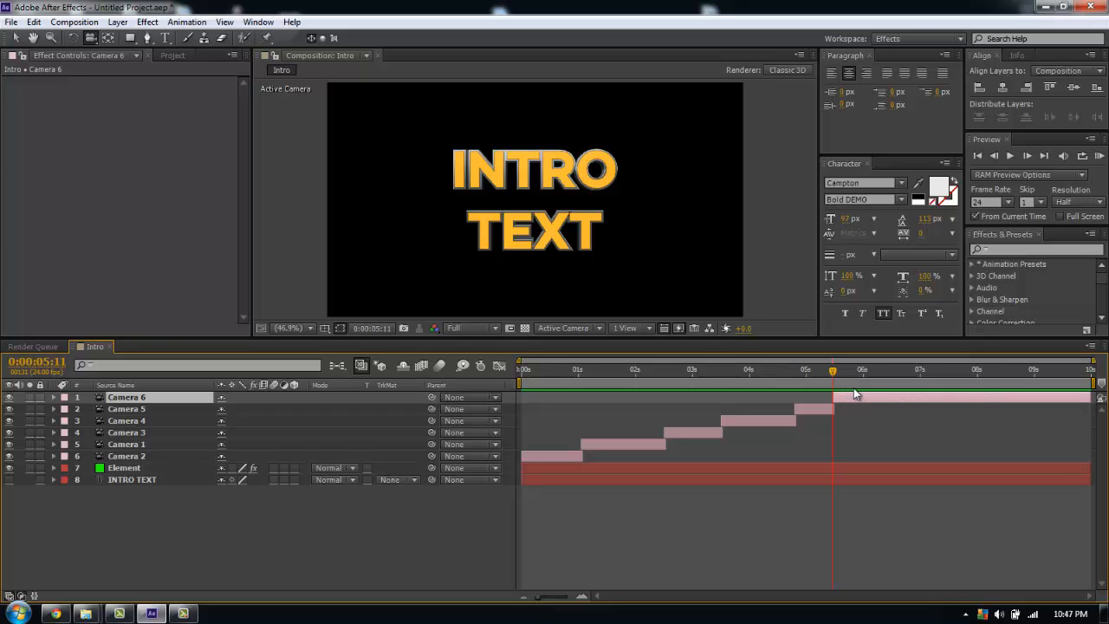
{"action": "mouse_move", "coordinate": [849, 392]}
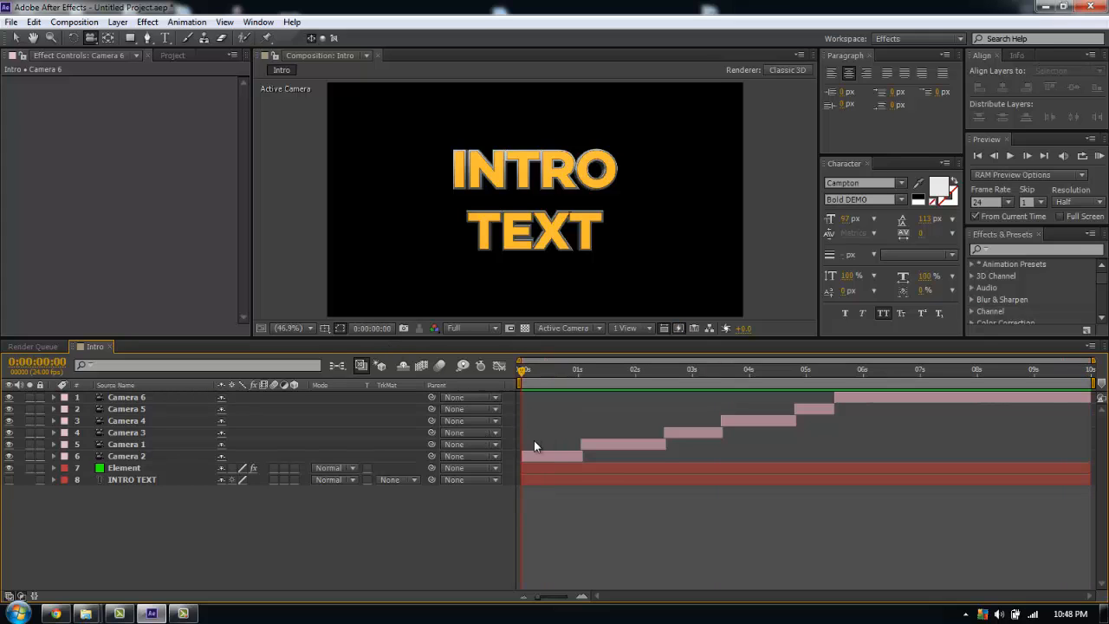
Step: Reveal Camera 2's Transform properties and move its Position for an angled view of the text
{"action": "left_click", "coordinate": [128, 456]}
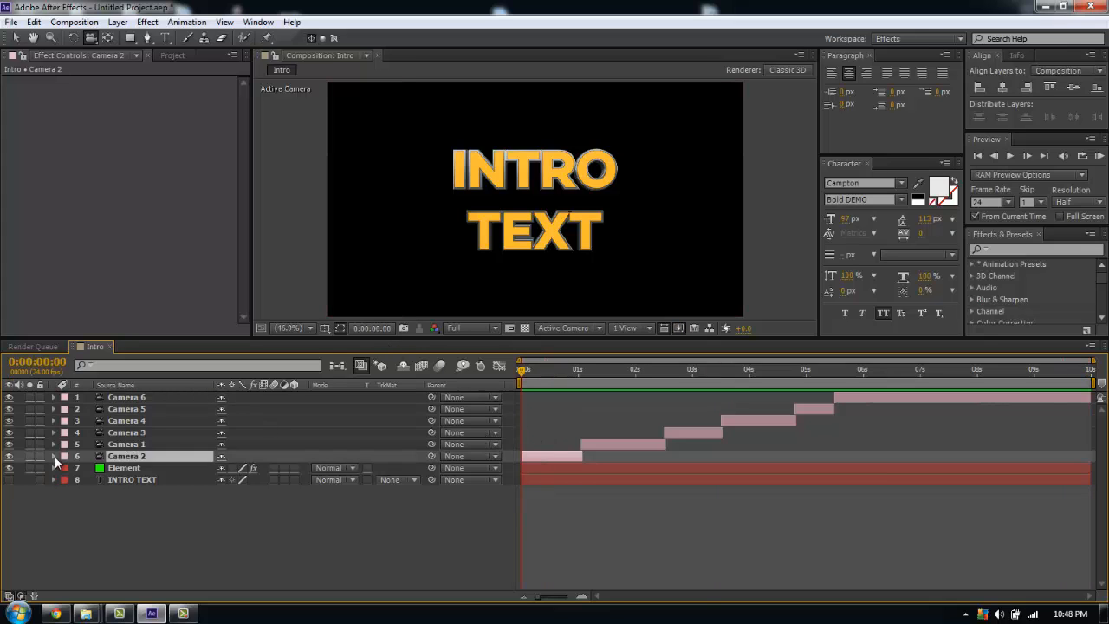
{"action": "left_click", "coordinate": [54, 455]}
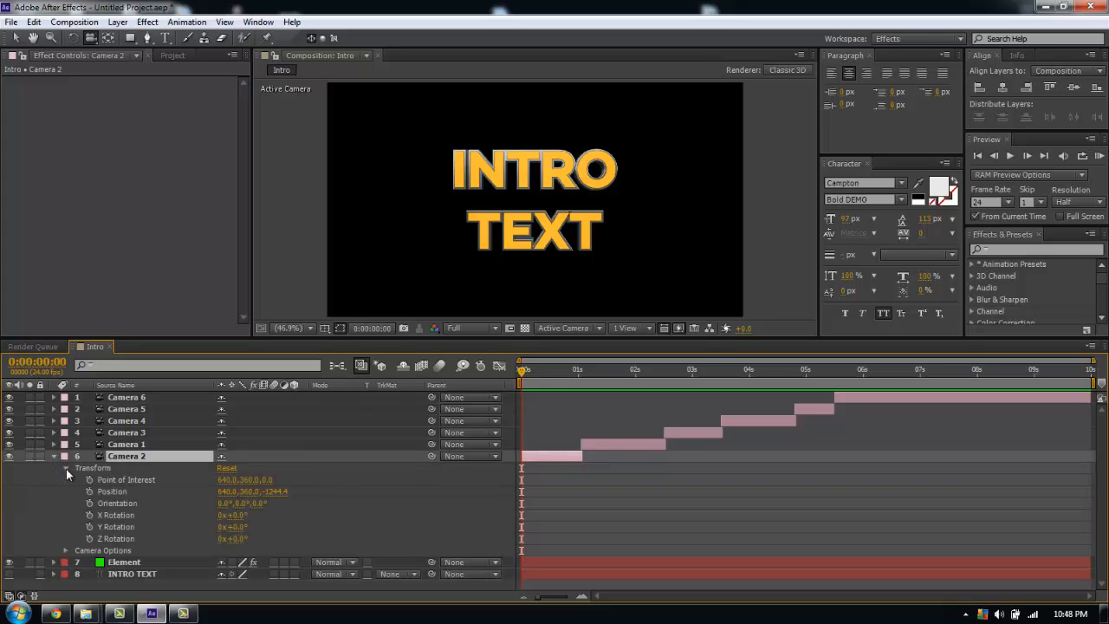
{"action": "mouse_move", "coordinate": [108, 482]}
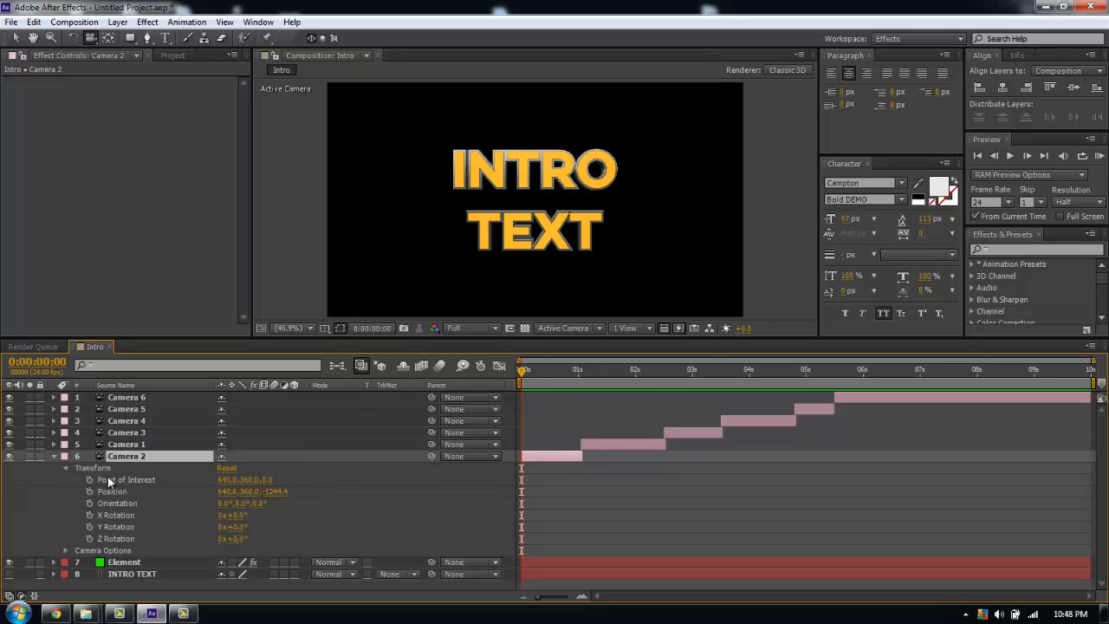
{"action": "mouse_move", "coordinate": [129, 515]}
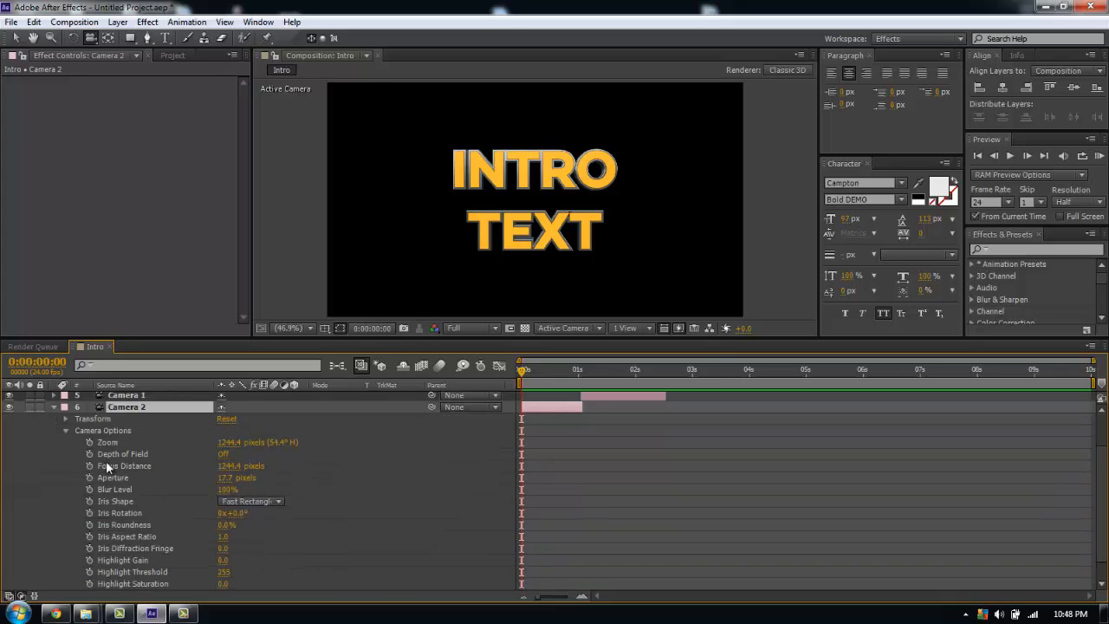
{"action": "mouse_move", "coordinate": [207, 472]}
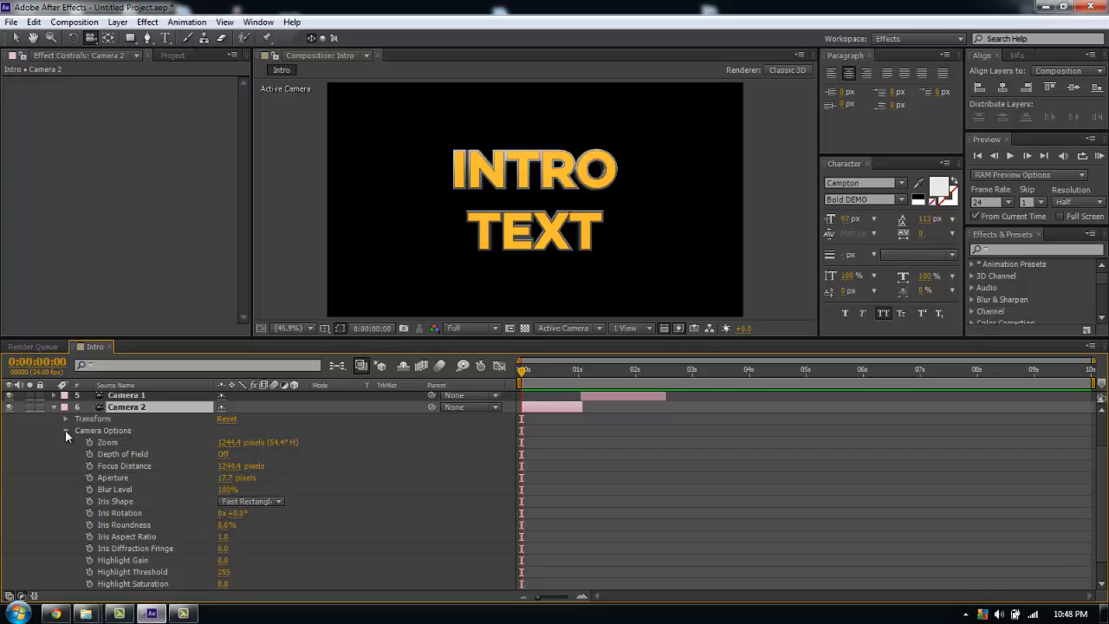
{"action": "left_click", "coordinate": [66, 430]}
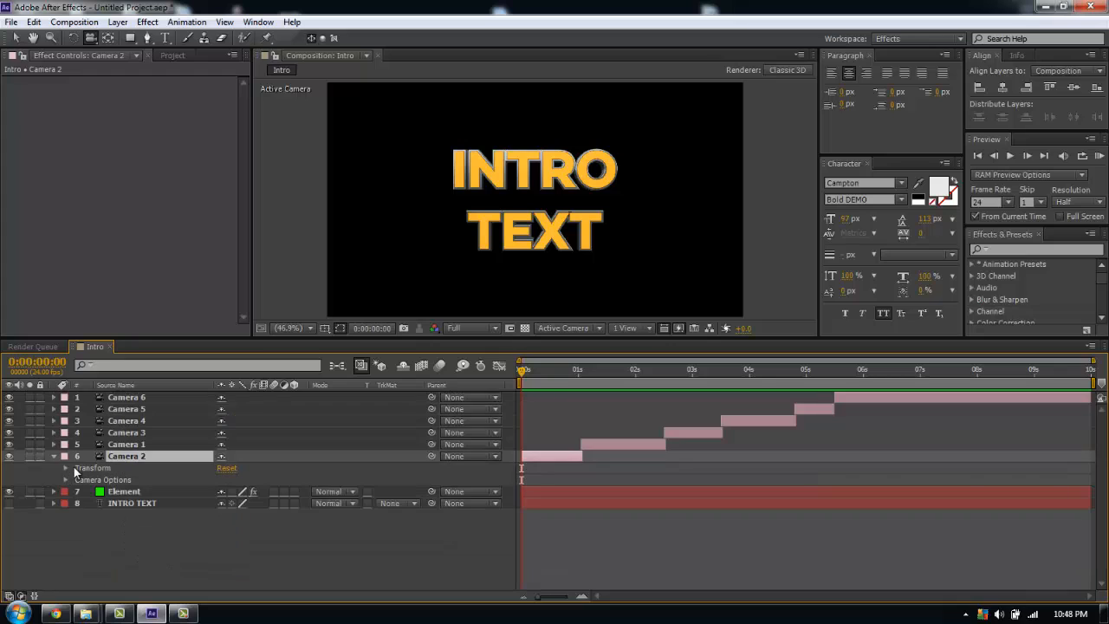
{"action": "left_click", "coordinate": [66, 468]}
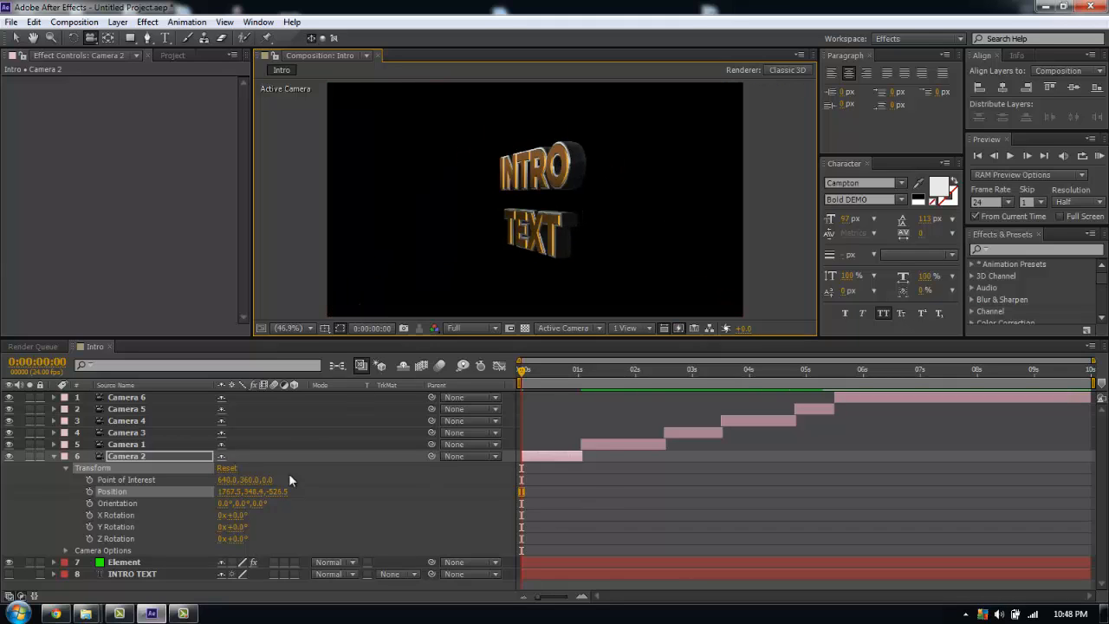
Step: Keyframe Camera 2's Position and Point of Interest and move it closer at one second
{"action": "left_click", "coordinate": [88, 492]}
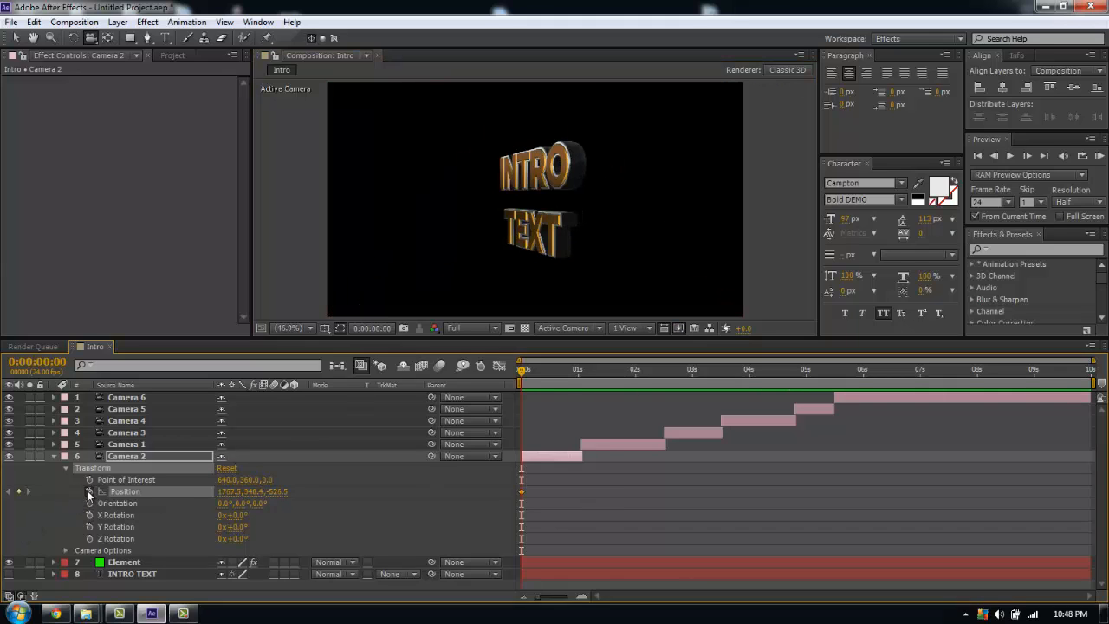
{"action": "left_click", "coordinate": [88, 478]}
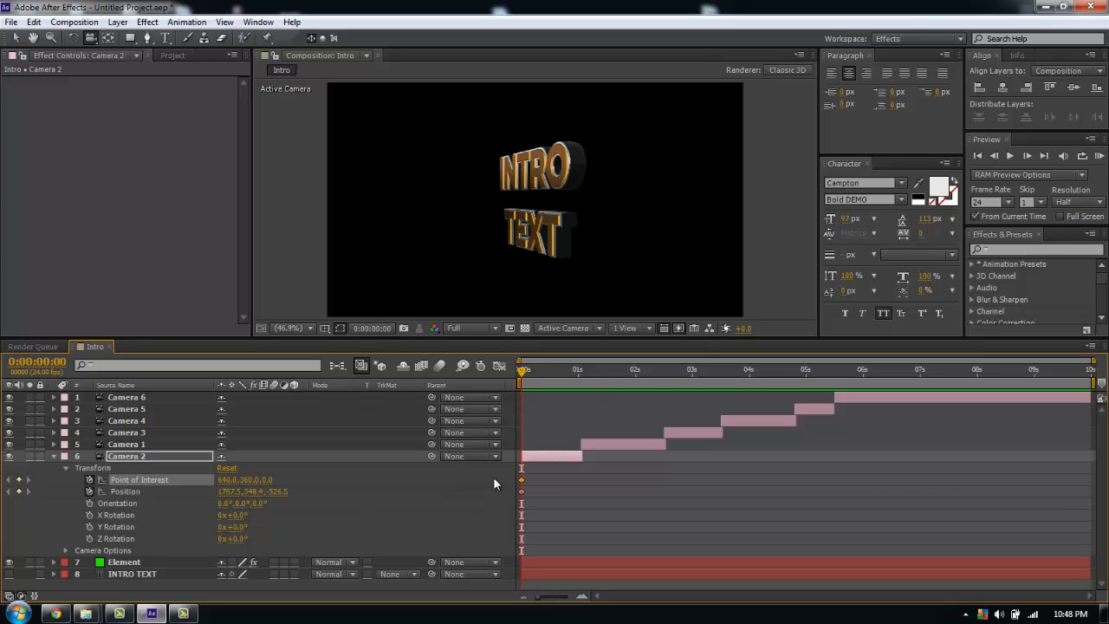
{"action": "left_click", "coordinate": [579, 369]}
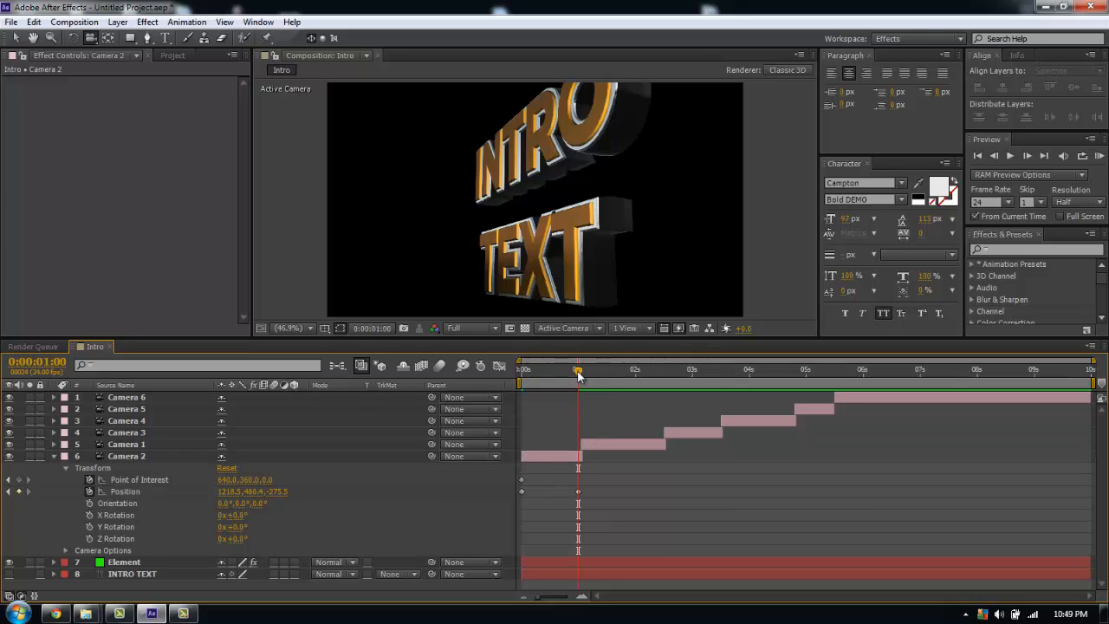
Step: Select Camera 1, fold away Camera 2, and reveal Camera 1's Transform properties
{"action": "left_click", "coordinate": [126, 443]}
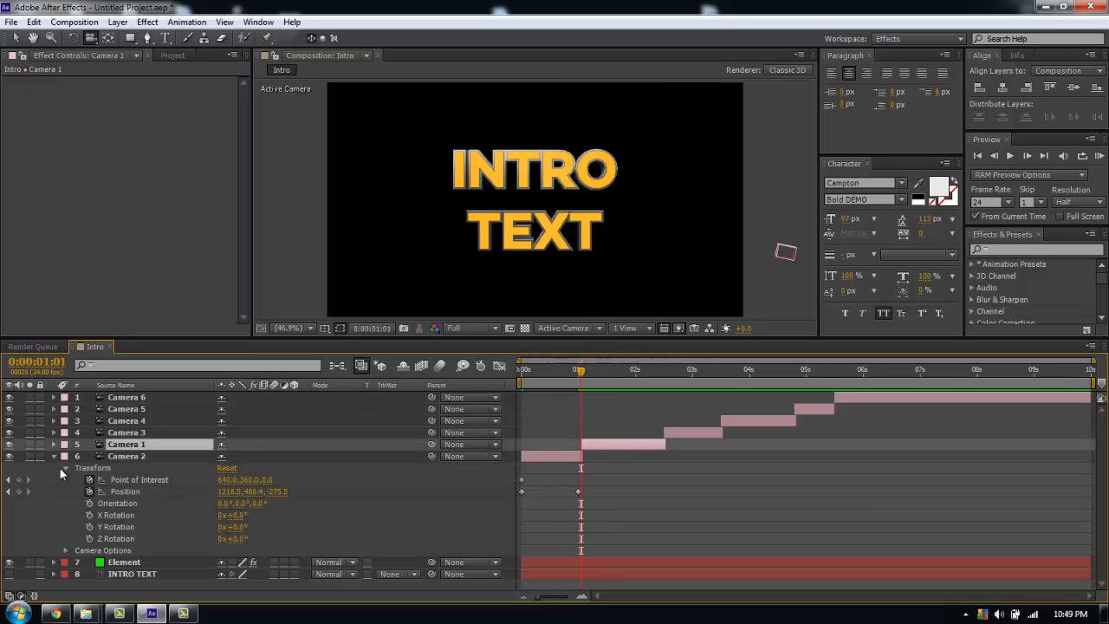
{"action": "left_click", "coordinate": [54, 443]}
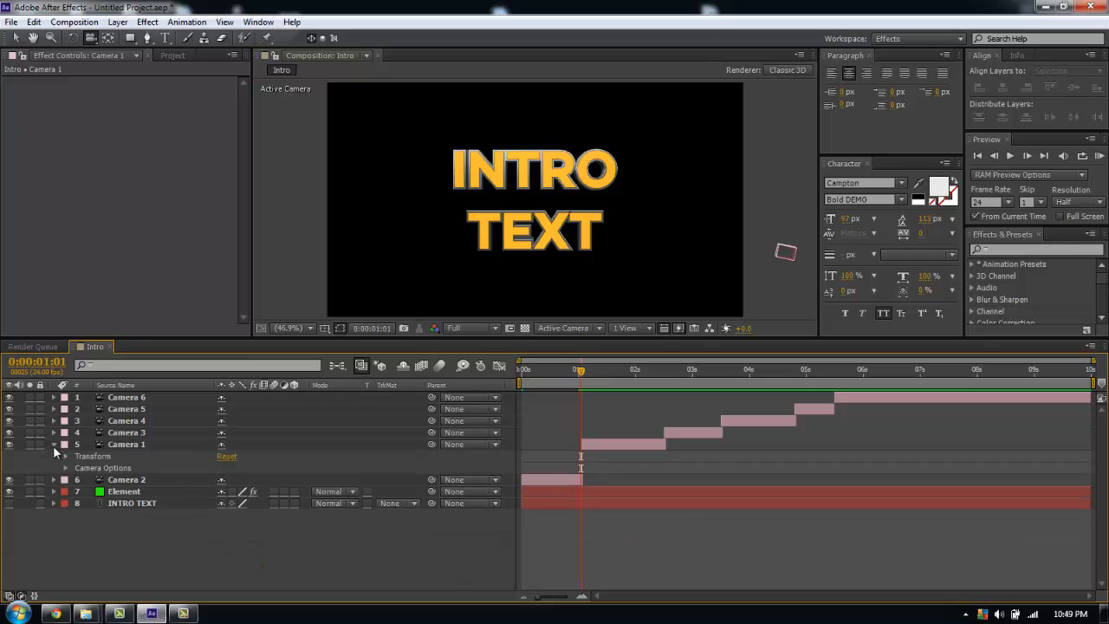
{"action": "left_click", "coordinate": [66, 455]}
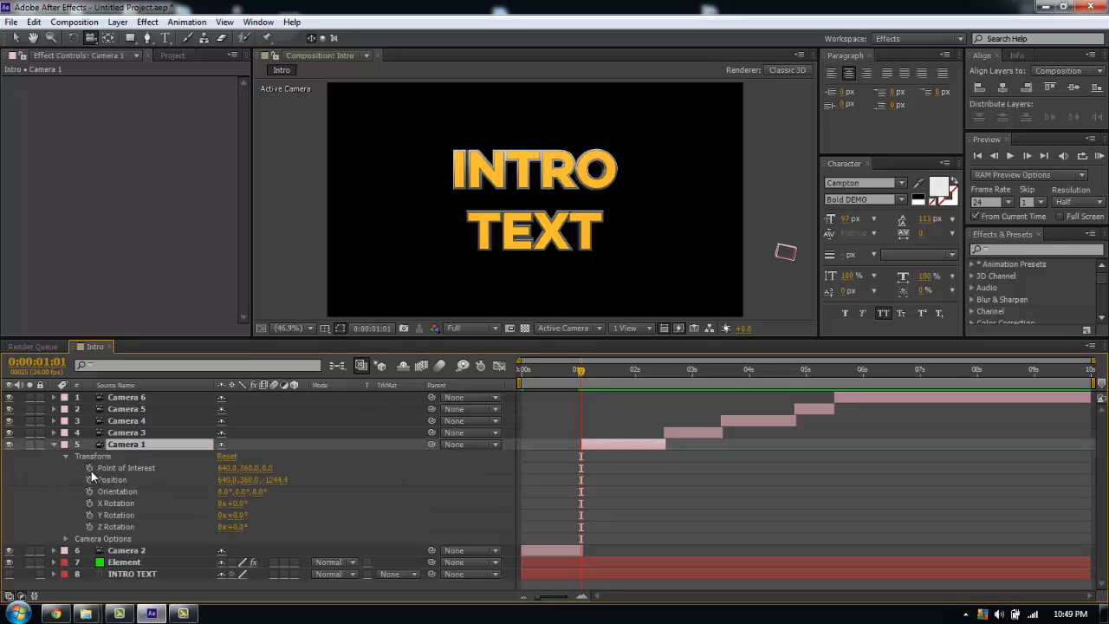
{"action": "mouse_move", "coordinate": [90, 478]}
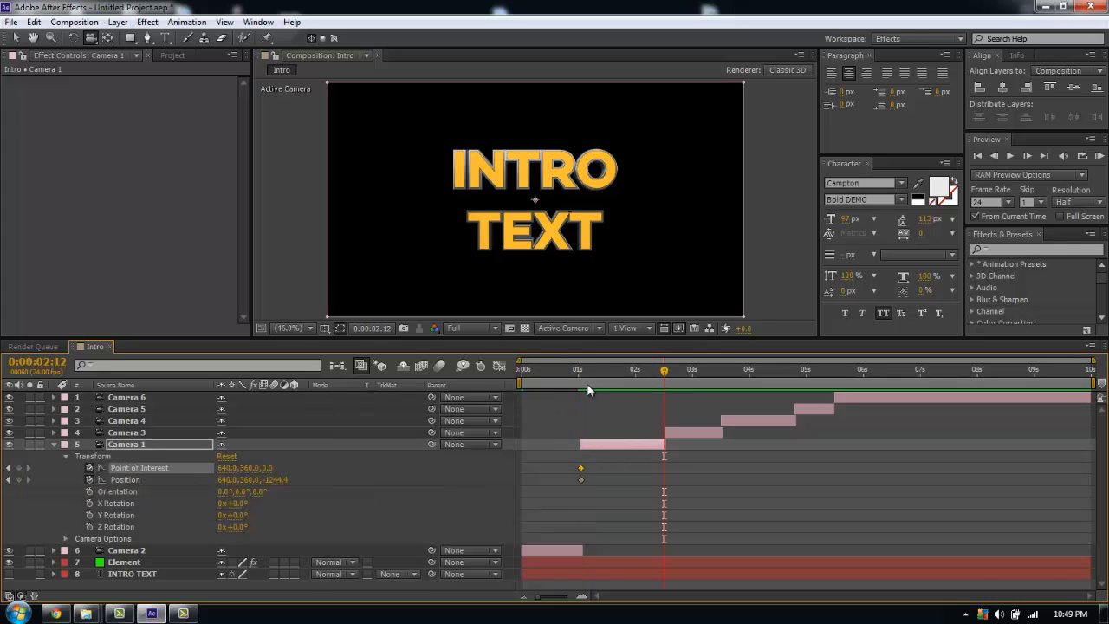
Step: Keyframe Cameras 1, 4 and 5 pushing in around the text across their shots, then collapse the layers
{"action": "left_click_drag", "start_coordinate": [664, 371], "coordinate": [579, 371]}
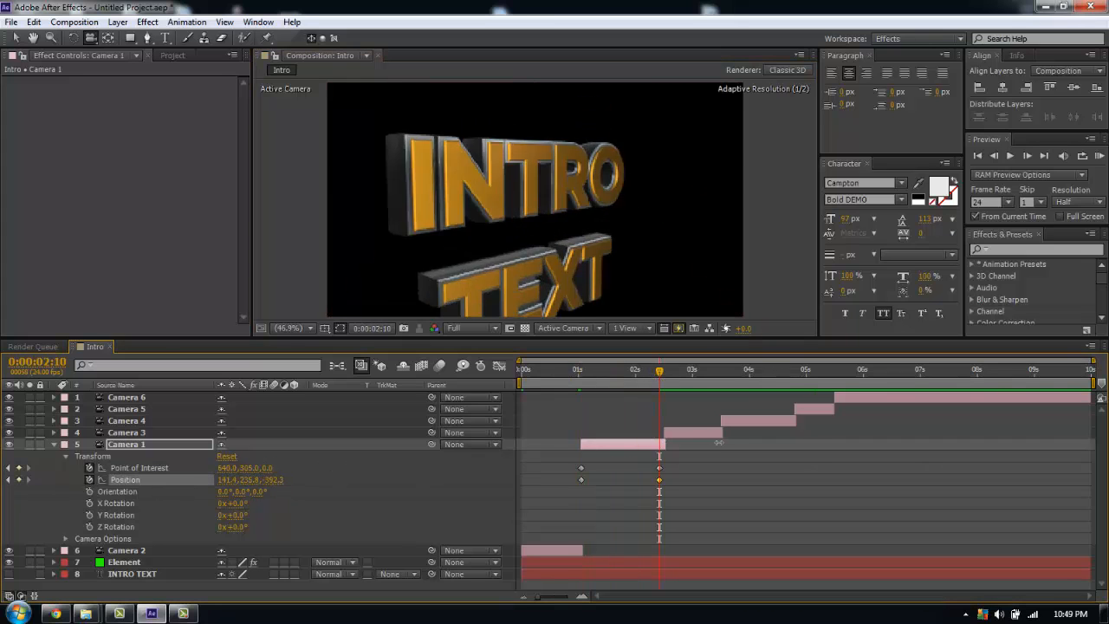
{"action": "left_click_drag", "start_coordinate": [659, 371], "coordinate": [581, 371]}
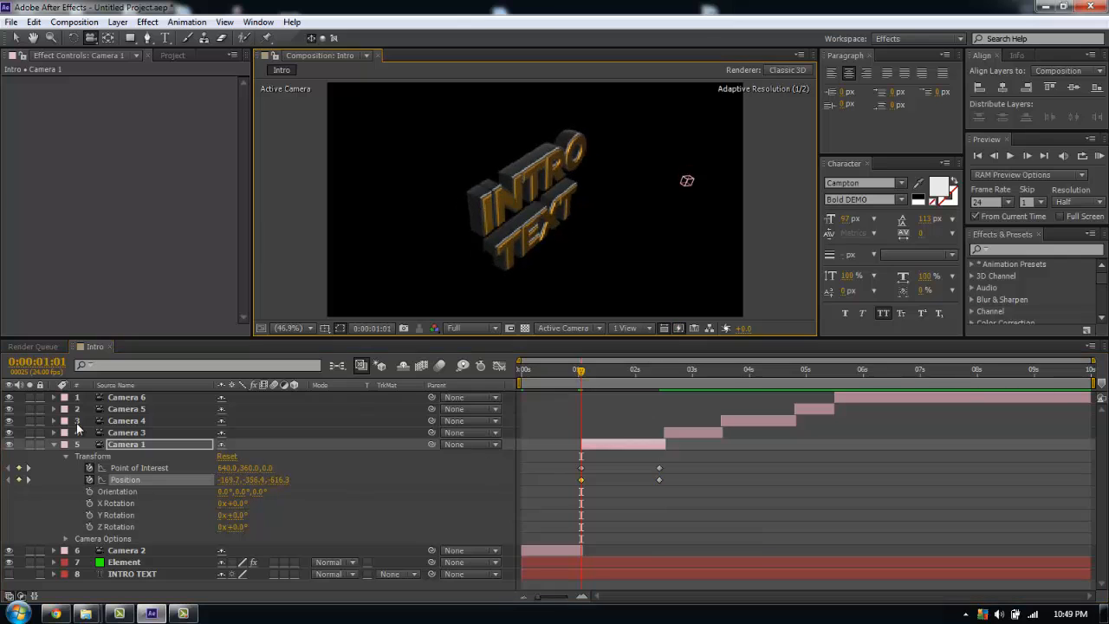
{"action": "left_click", "coordinate": [610, 370]}
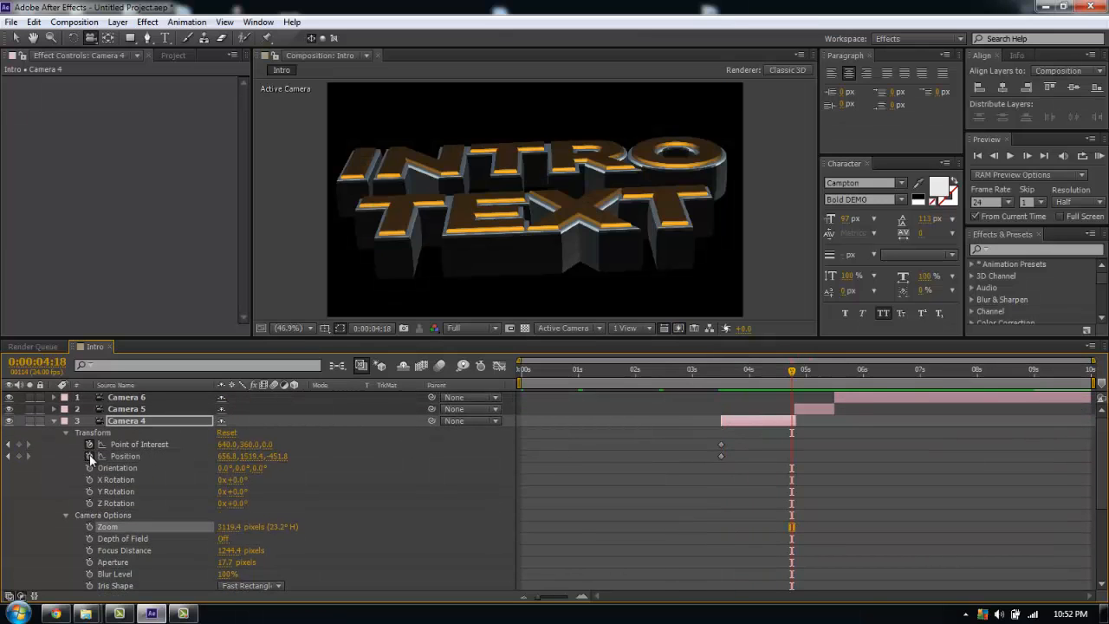
{"action": "left_click", "coordinate": [721, 367]}
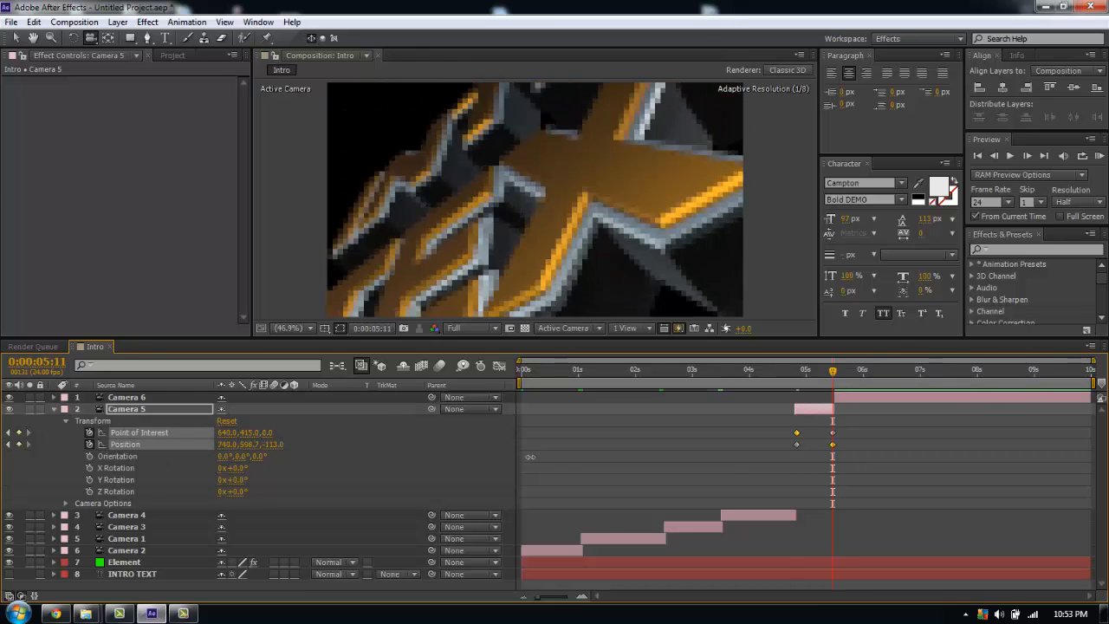
{"action": "left_click", "coordinate": [837, 371]}
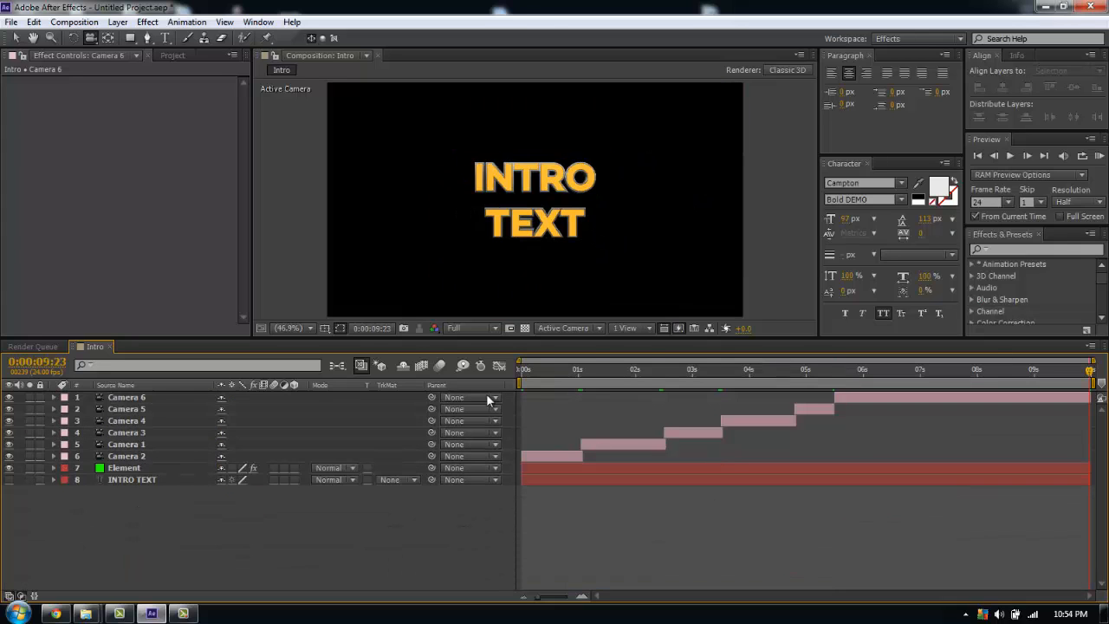
{"action": "mouse_move", "coordinate": [533, 367]}
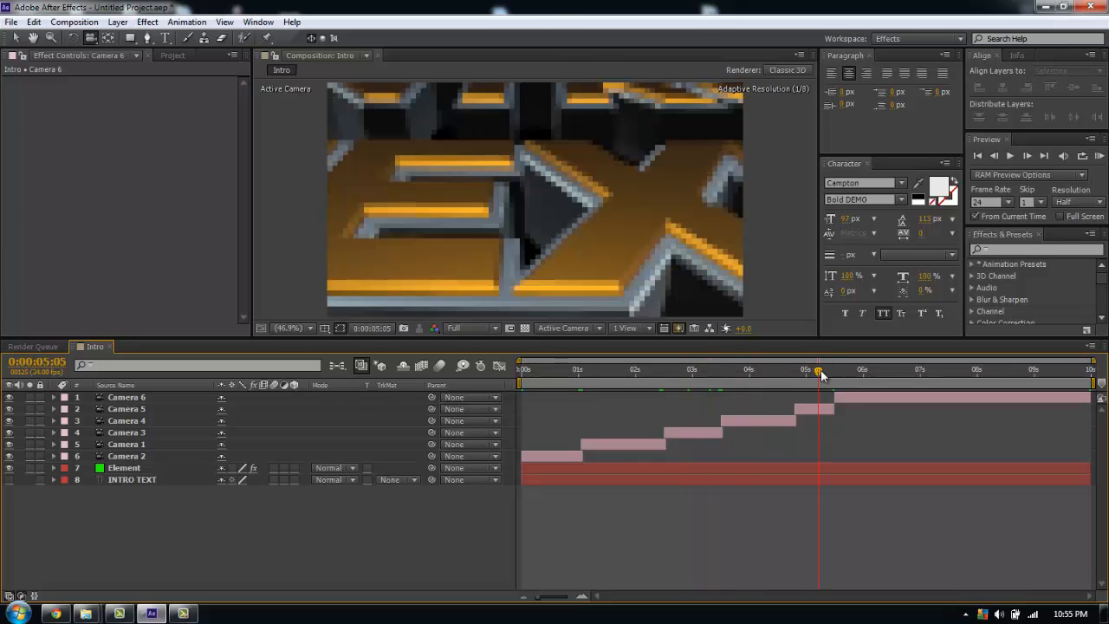
{"action": "left_click", "coordinate": [877, 371]}
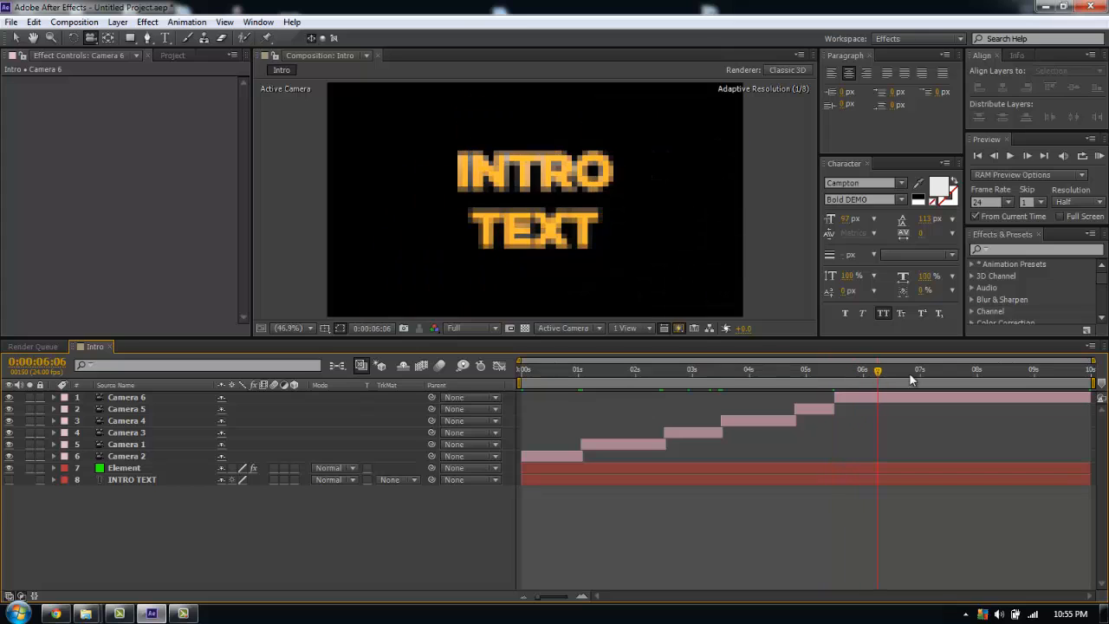
{"action": "left_click", "coordinate": [1056, 371]}
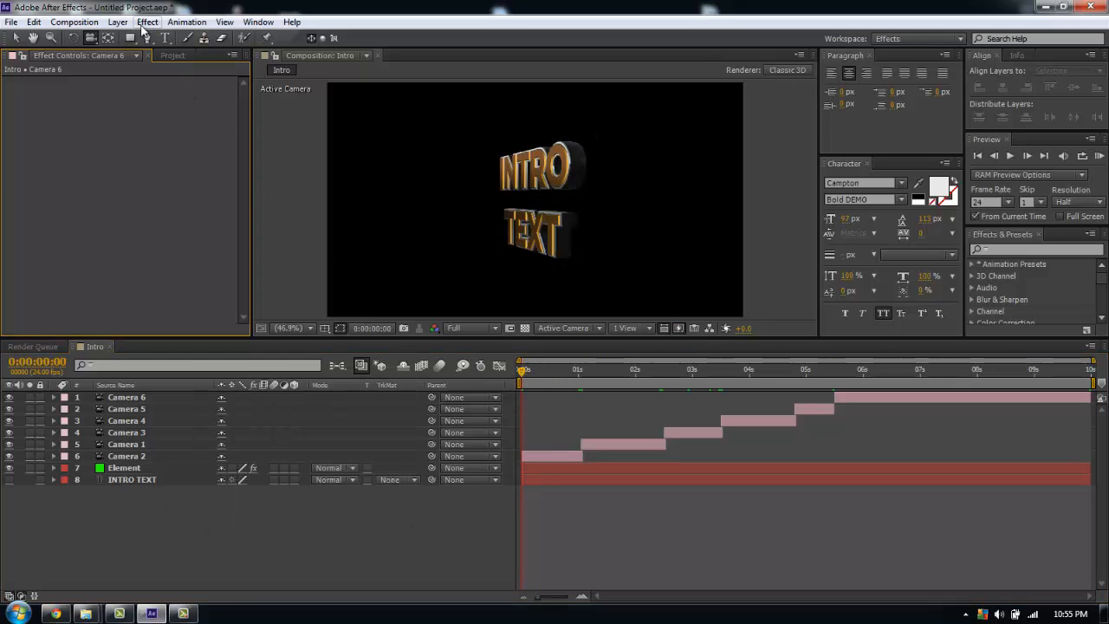
Step: Create a new solid layer named BG above the Element layer
{"action": "left_click", "coordinate": [118, 21]}
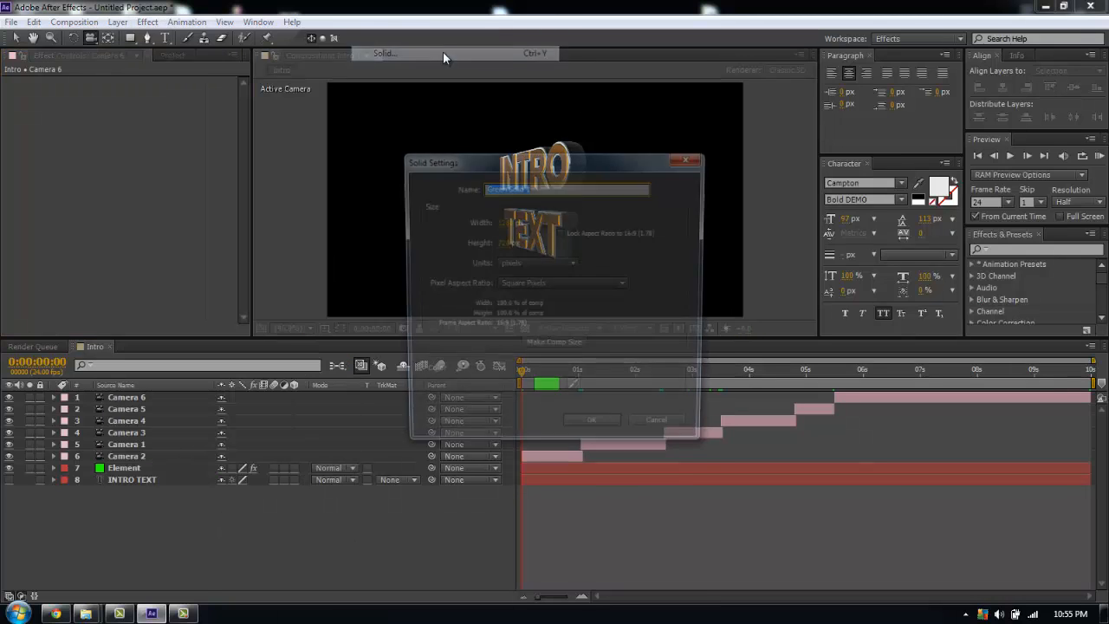
{"action": "left_click", "coordinate": [546, 392]}
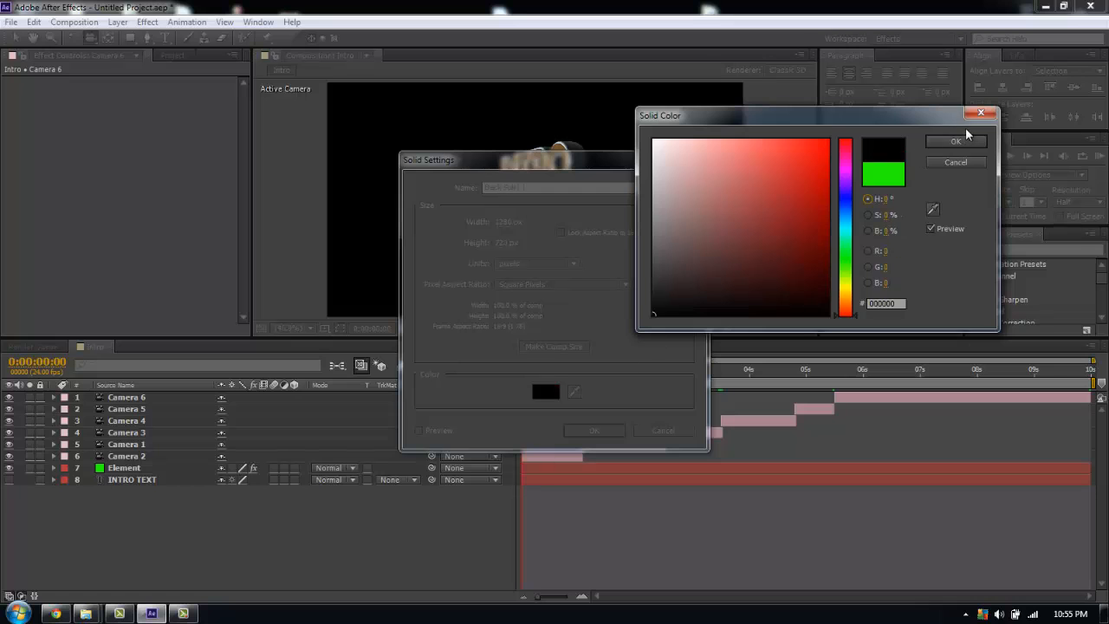
{"action": "left_click", "coordinate": [956, 140]}
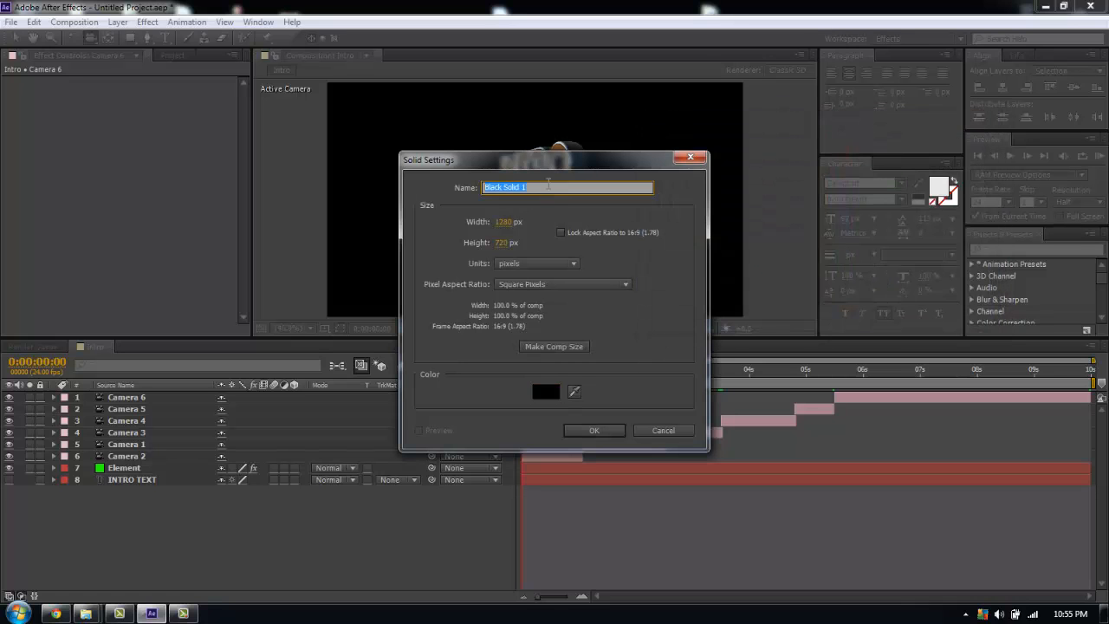
{"action": "type", "text": "BG"}
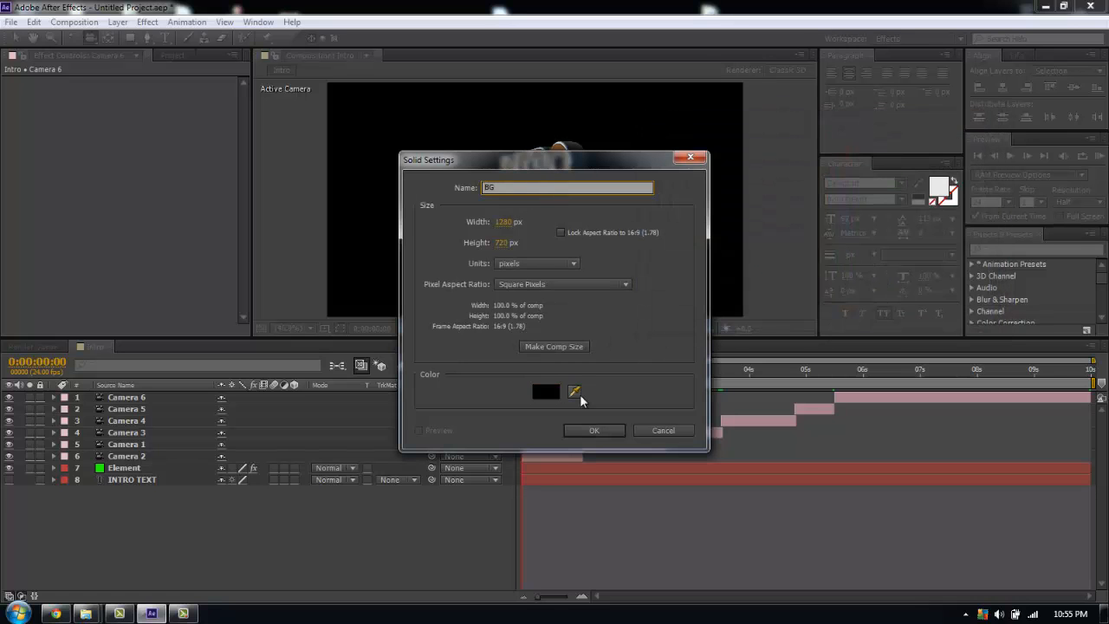
{"action": "left_click", "coordinate": [593, 429]}
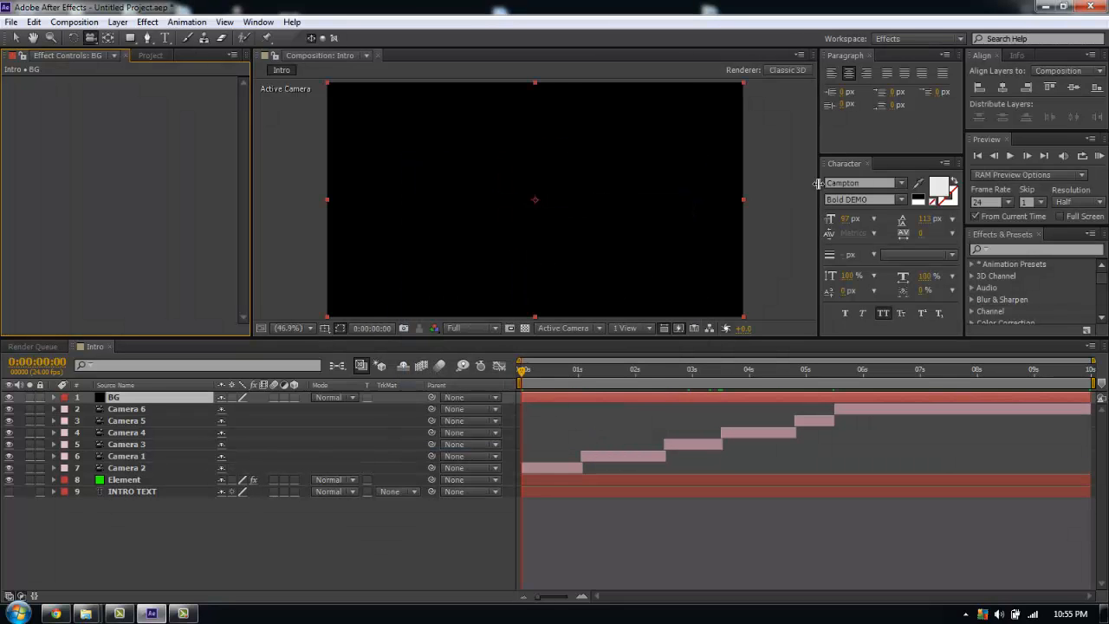
{"action": "left_click", "coordinate": [117, 21]}
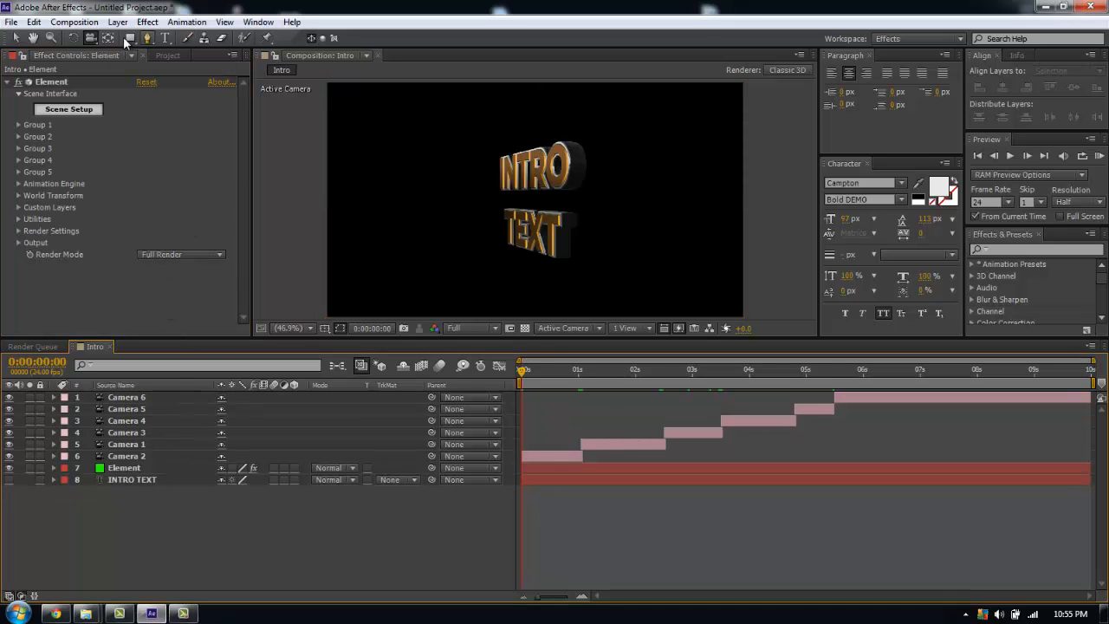
{"action": "mouse_move", "coordinate": [130, 38]}
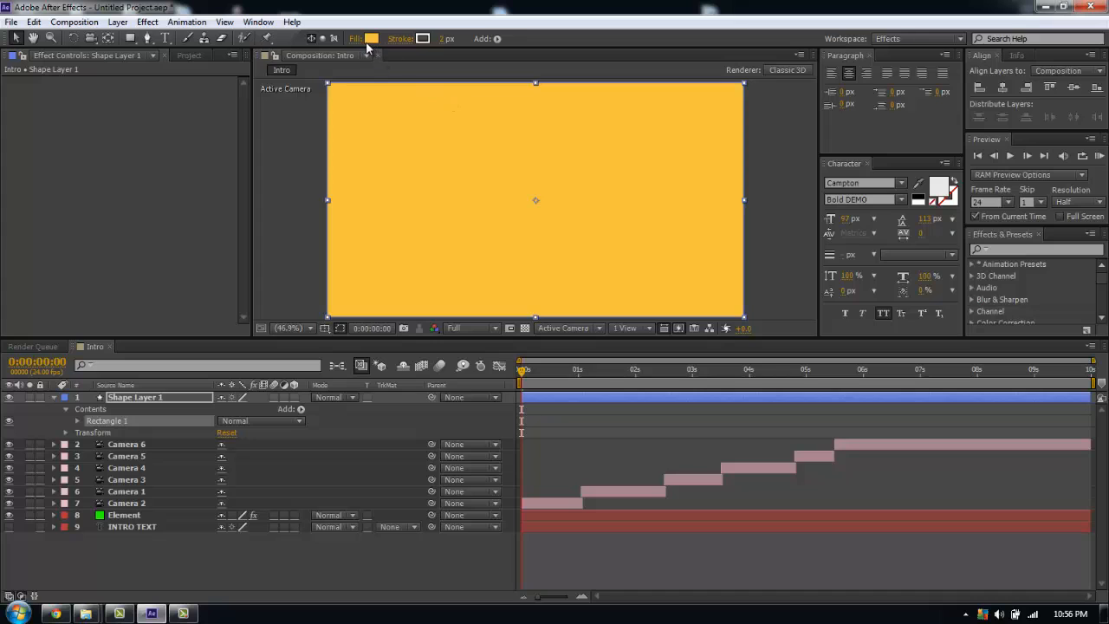
Step: Change the full-frame shape's Fill Options from solid colour to Radial Gradient
{"action": "left_click", "coordinate": [357, 38]}
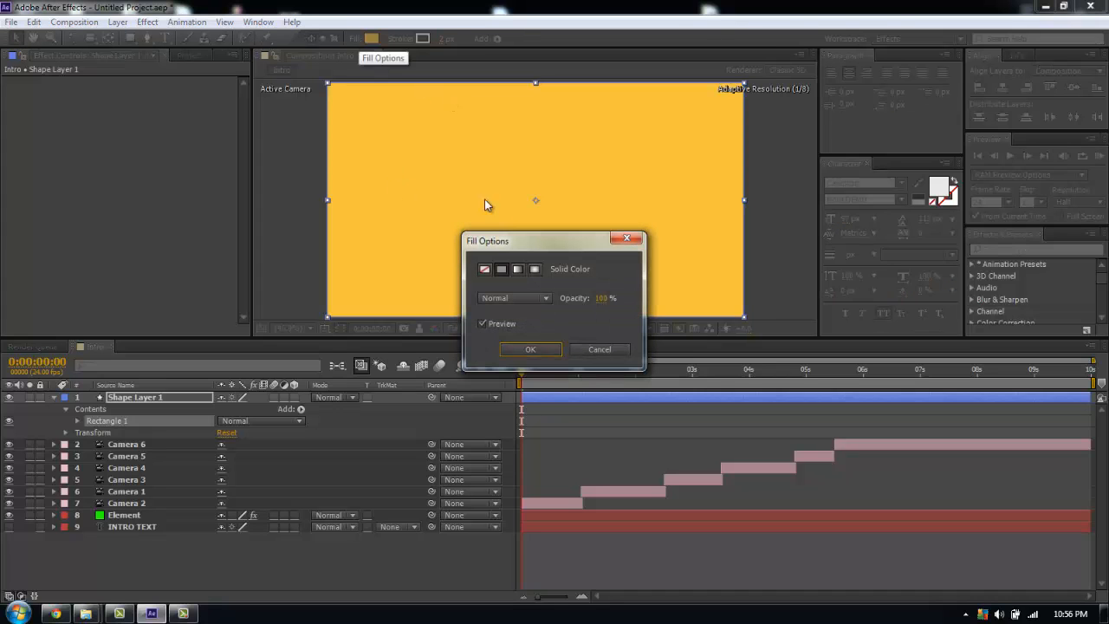
{"action": "mouse_move", "coordinate": [562, 267]}
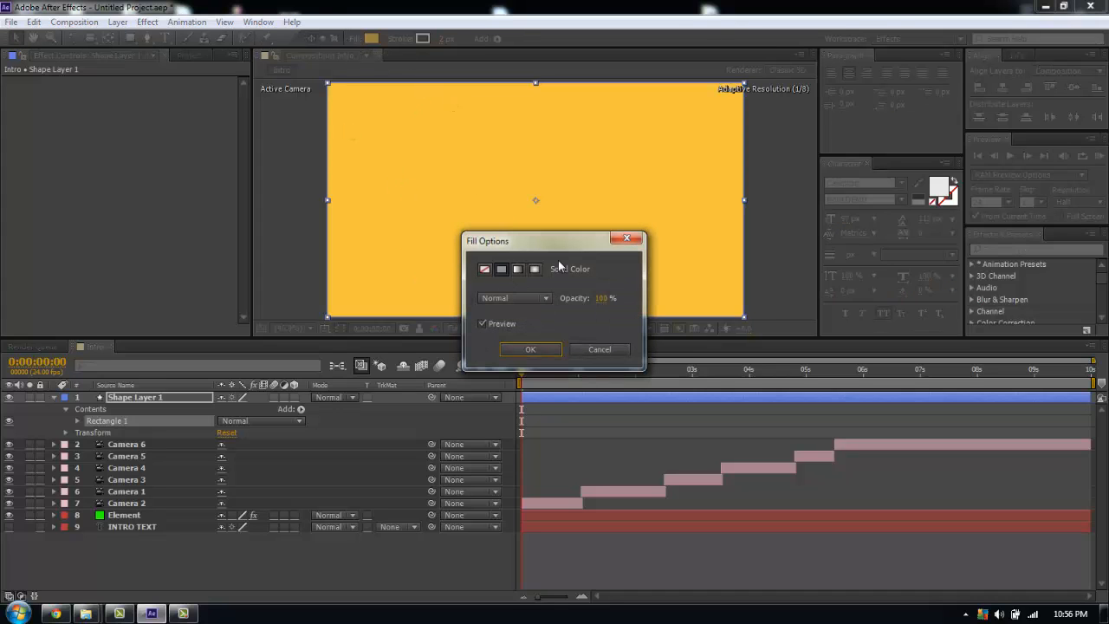
{"action": "left_click", "coordinate": [534, 269]}
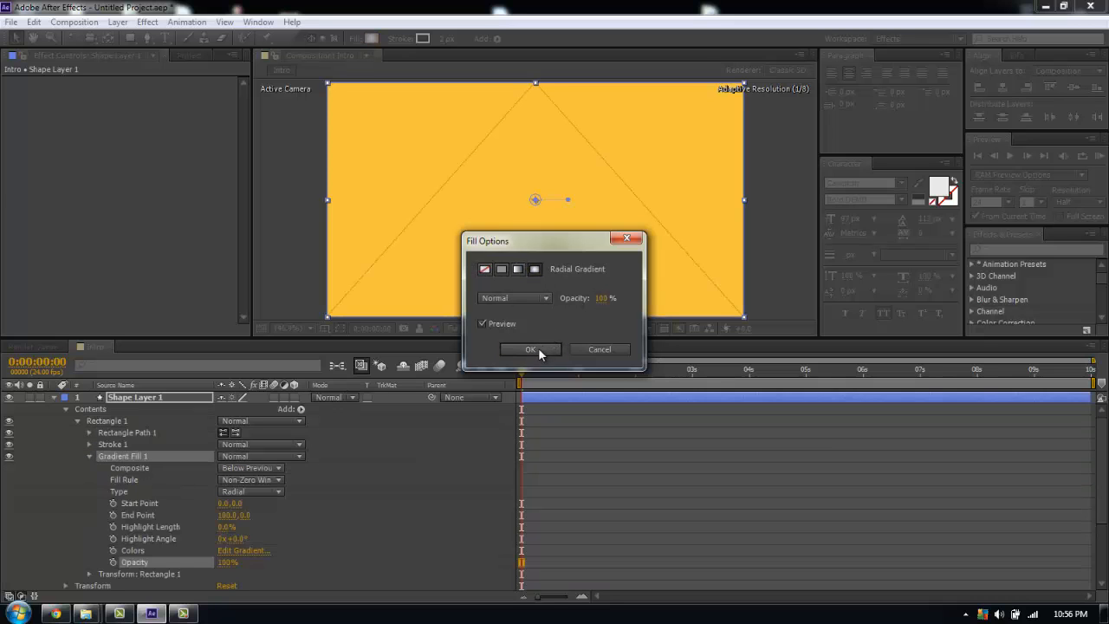
{"action": "left_click", "coordinate": [530, 350]}
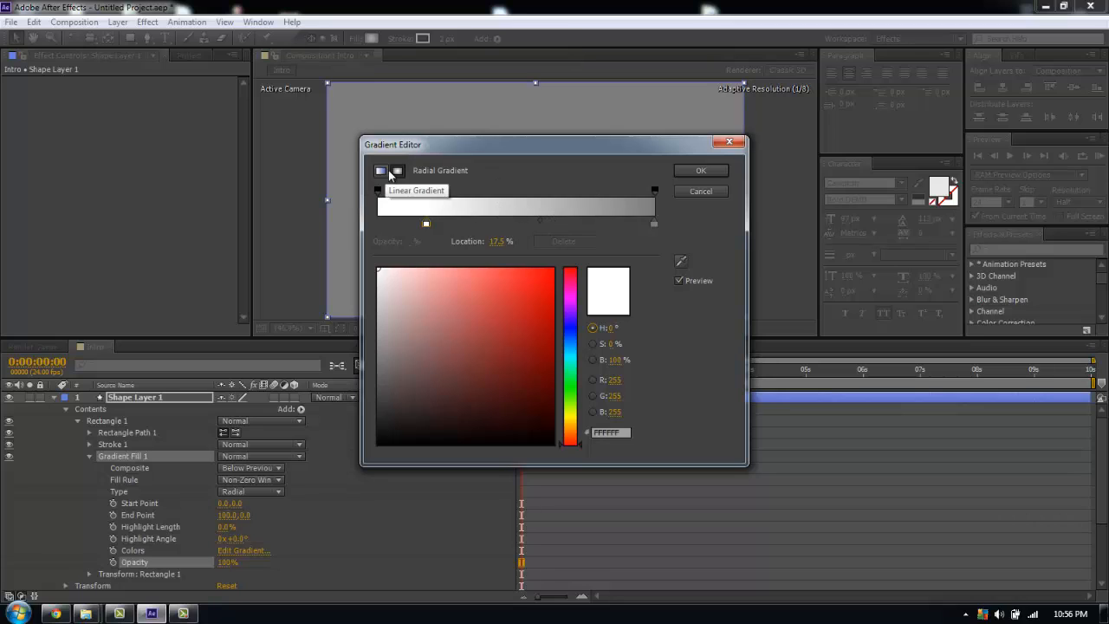
{"action": "mouse_move", "coordinate": [425, 224]}
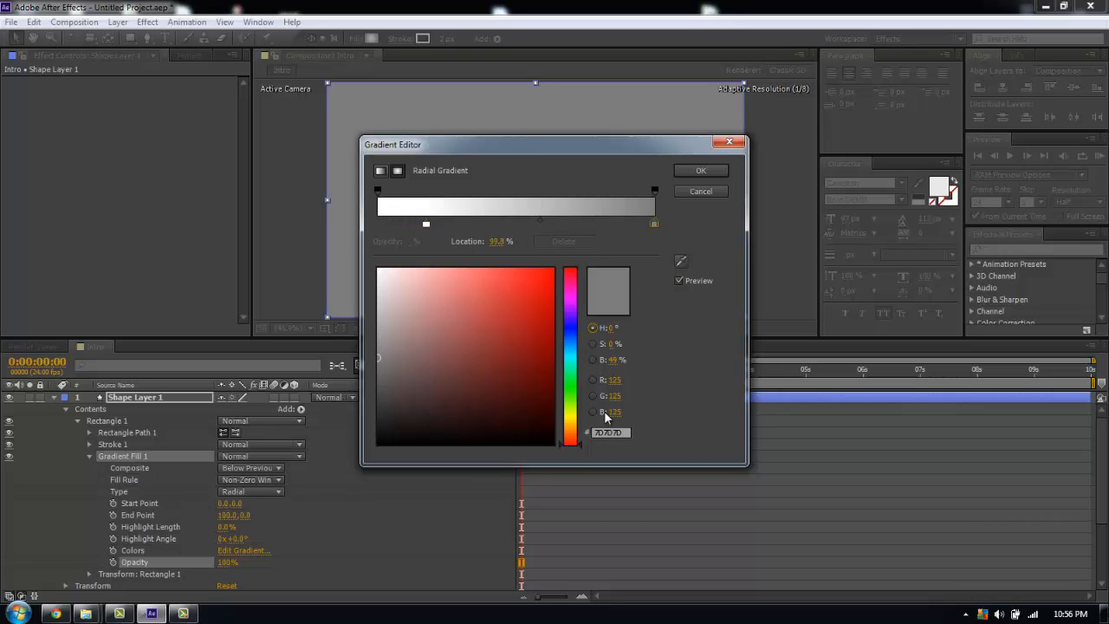
Step: Set the gradient's outer stop to grey for a white-to-grey radial background
{"action": "left_click", "coordinate": [700, 170]}
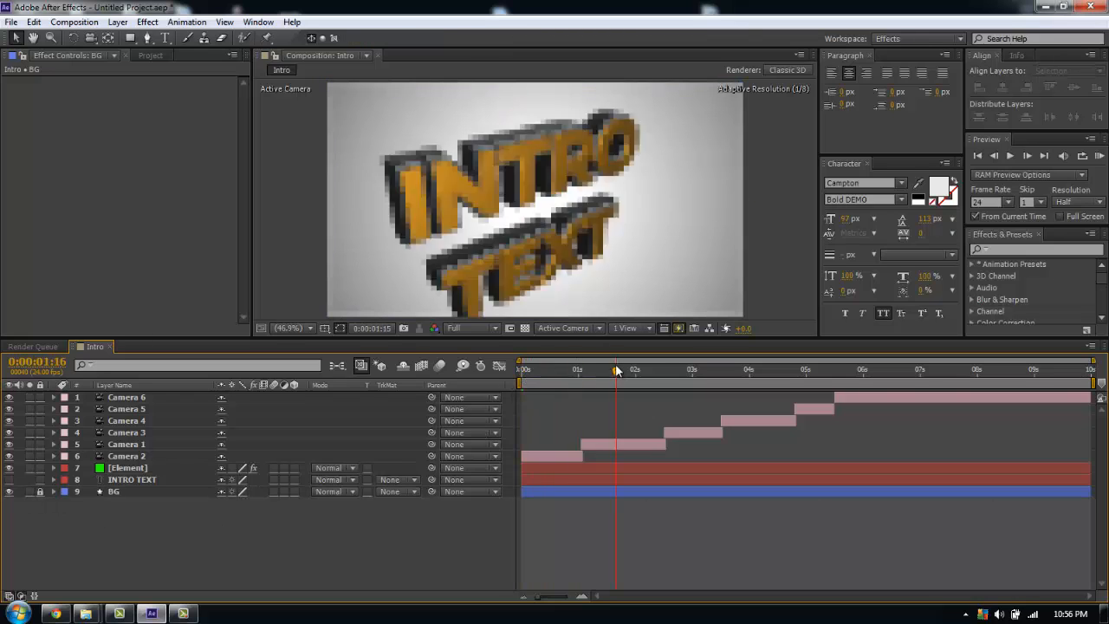
Step: Create a new Point light layer (Light 1) in the Intro composition with default settings
{"action": "left_click", "coordinate": [858, 371]}
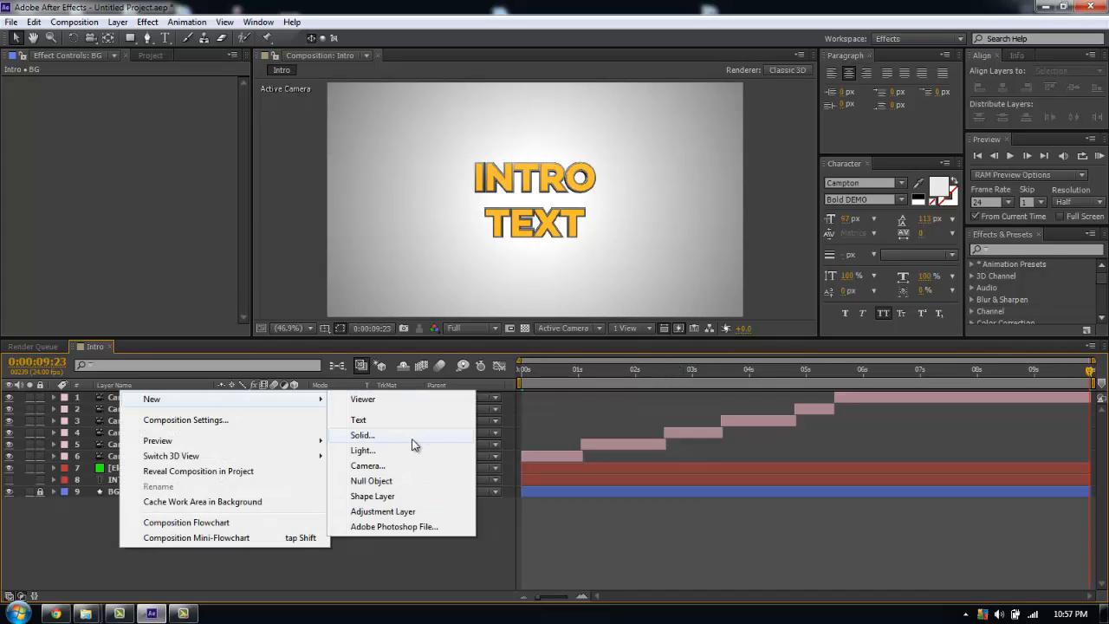
{"action": "left_click", "coordinate": [364, 450]}
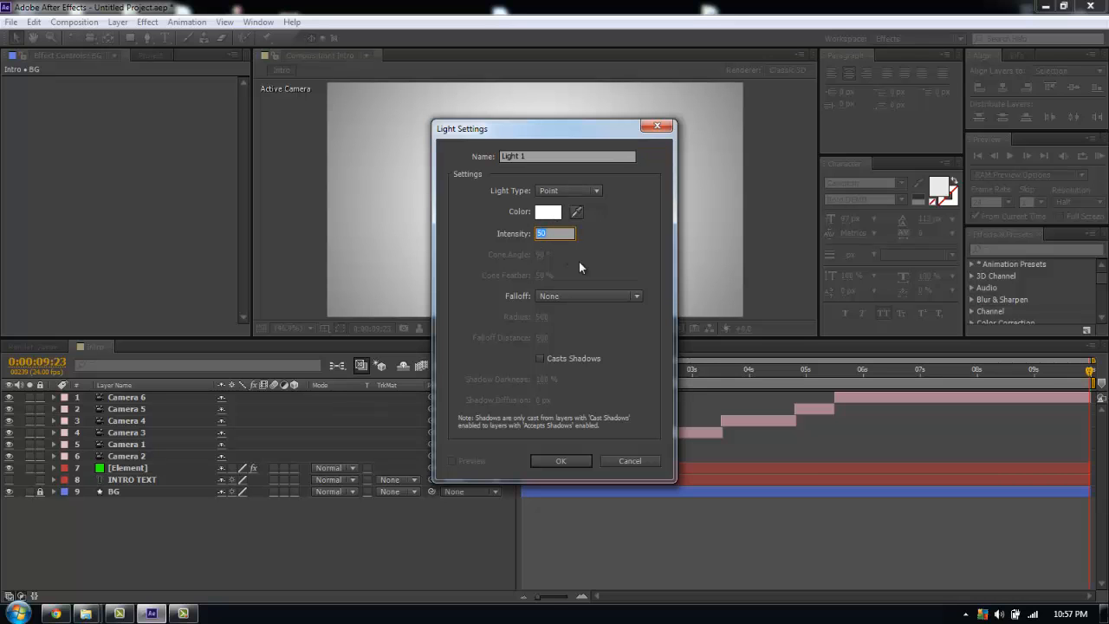
{"action": "left_click", "coordinate": [562, 461]}
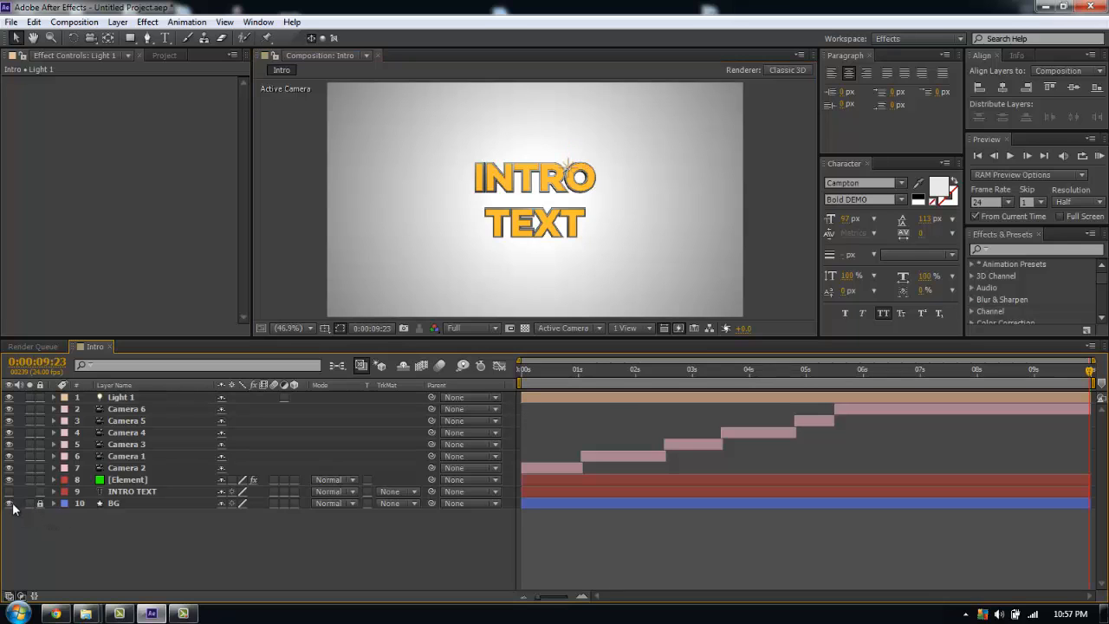
Step: Hide the BG layer, select Light 1, check its Intensity under Light Options, then re-show the background
{"action": "left_click", "coordinate": [10, 503]}
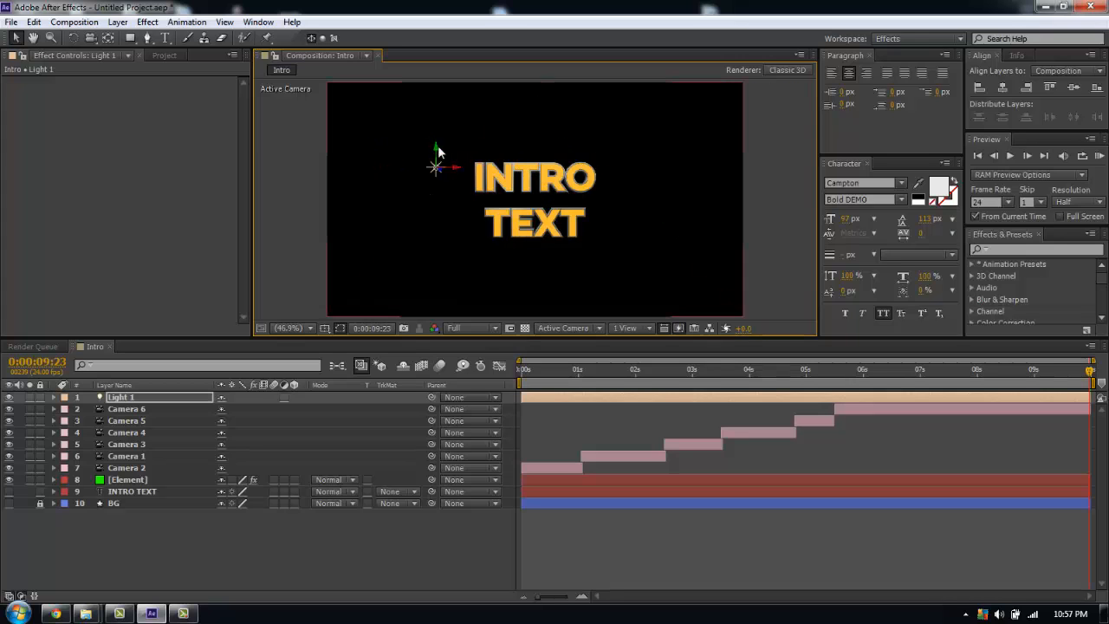
{"action": "left_click", "coordinate": [129, 478]}
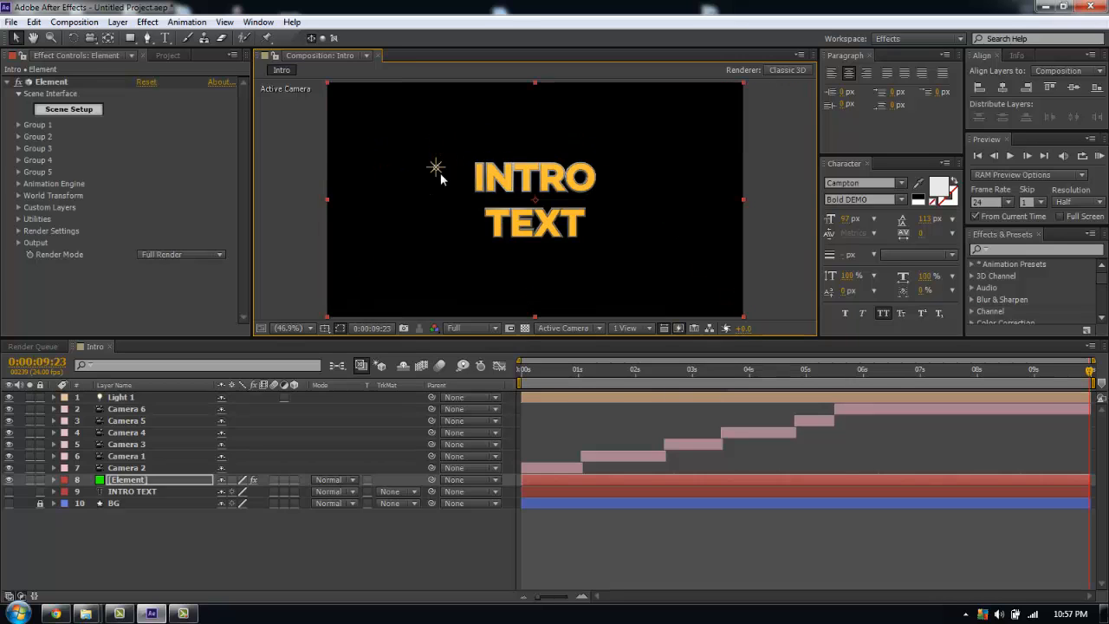
{"action": "left_click", "coordinate": [121, 397]}
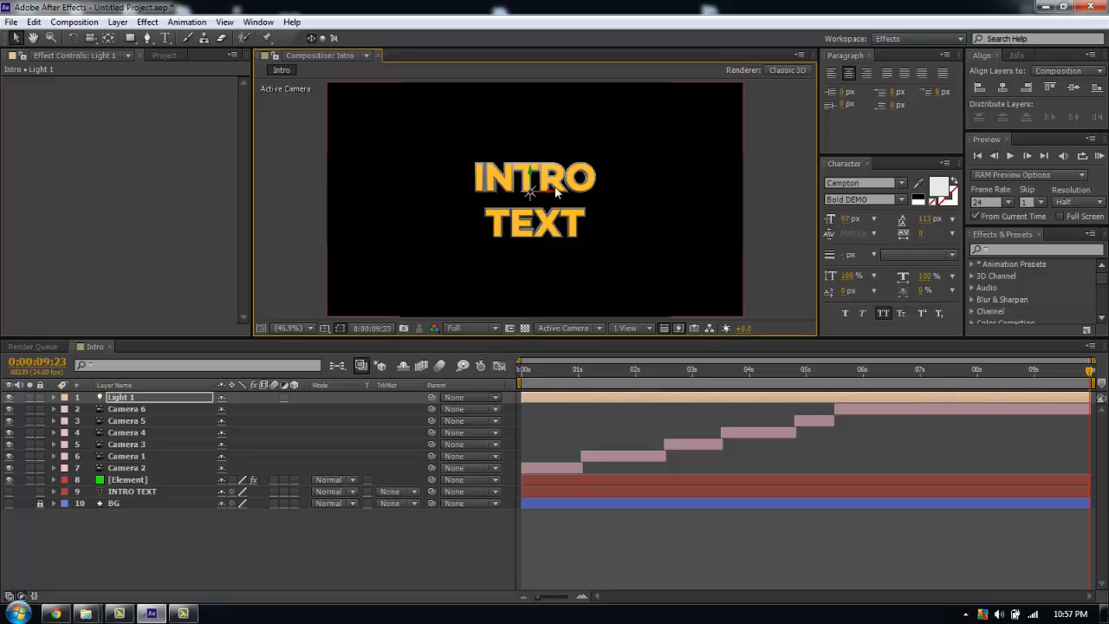
{"action": "mouse_move", "coordinate": [163, 455]}
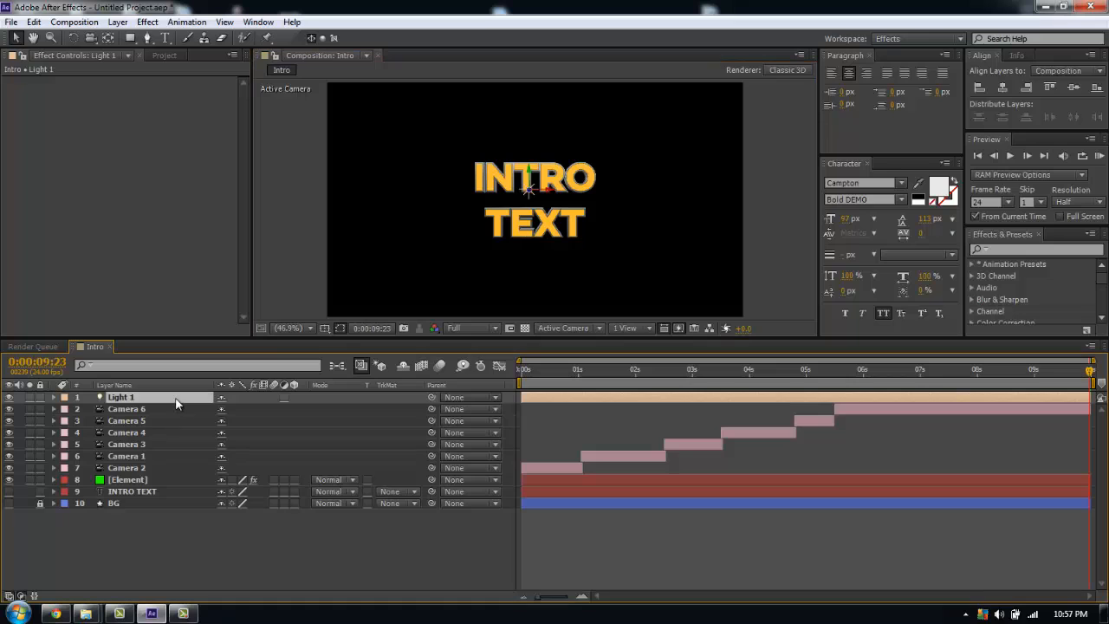
{"action": "left_click", "coordinate": [52, 397]}
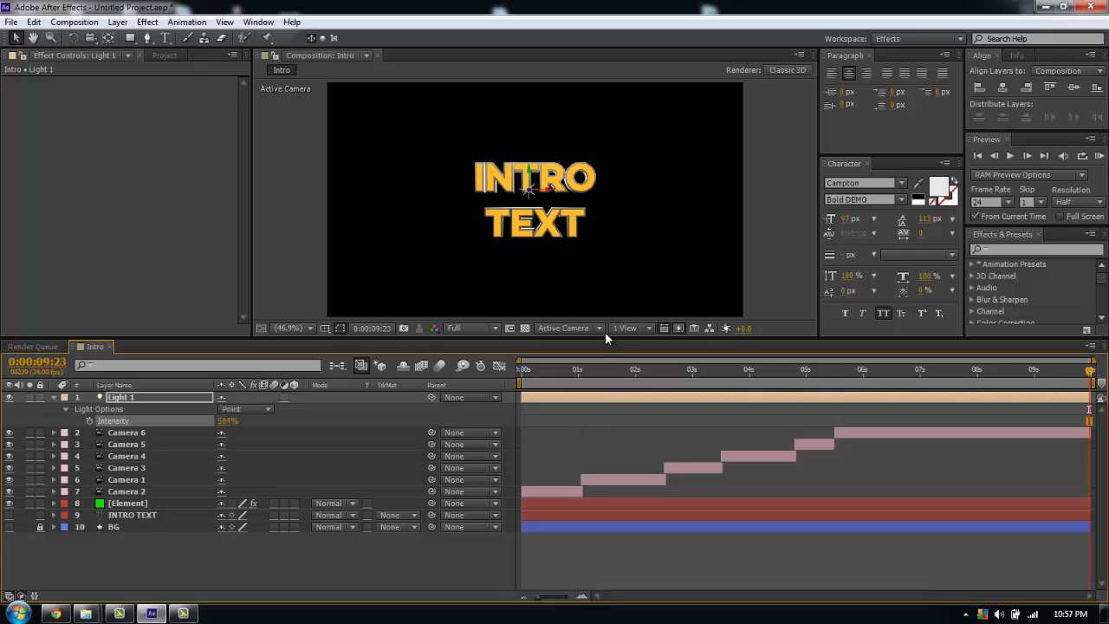
{"action": "mouse_move", "coordinate": [3, 559]}
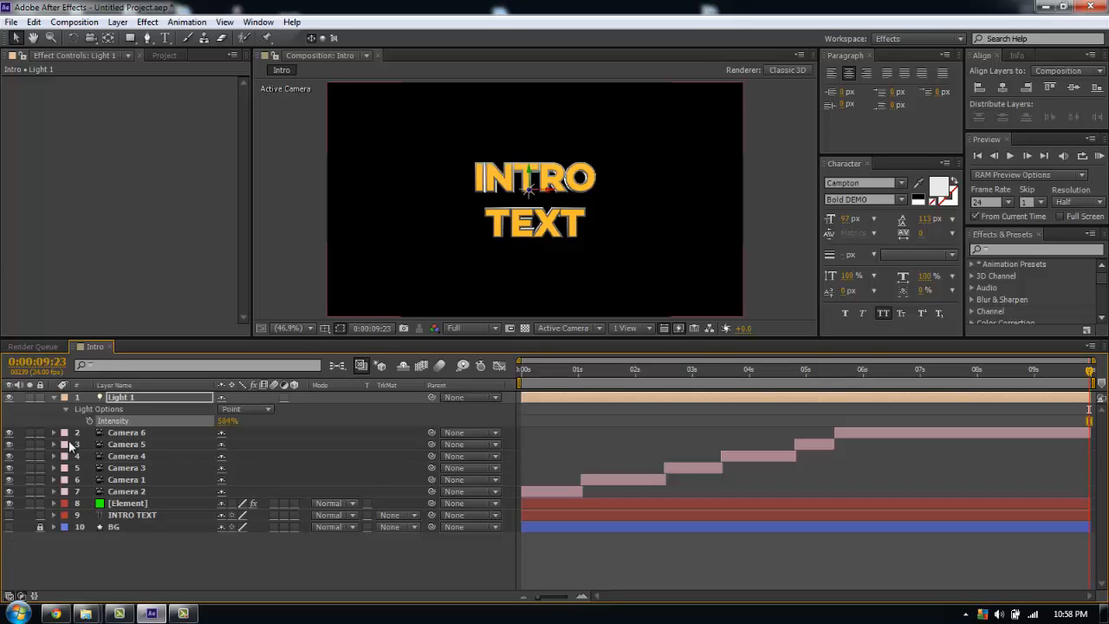
{"action": "left_click", "coordinate": [54, 409]}
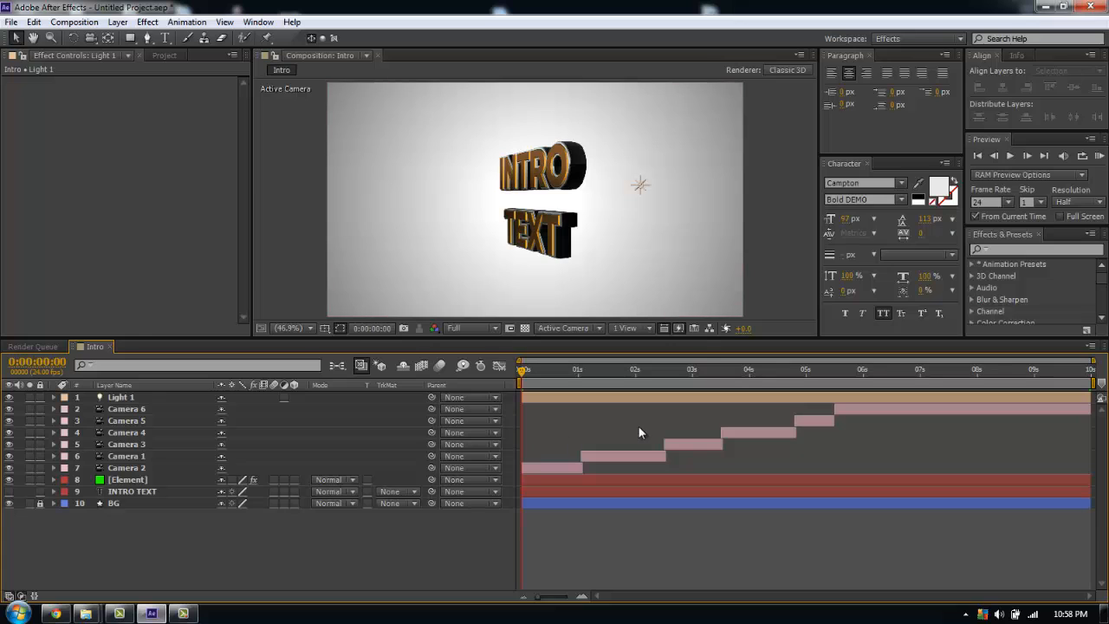
Step: Within Camera 2's shot, turn Depth of Field On in its Camera Options
{"action": "left_click", "coordinate": [572, 370]}
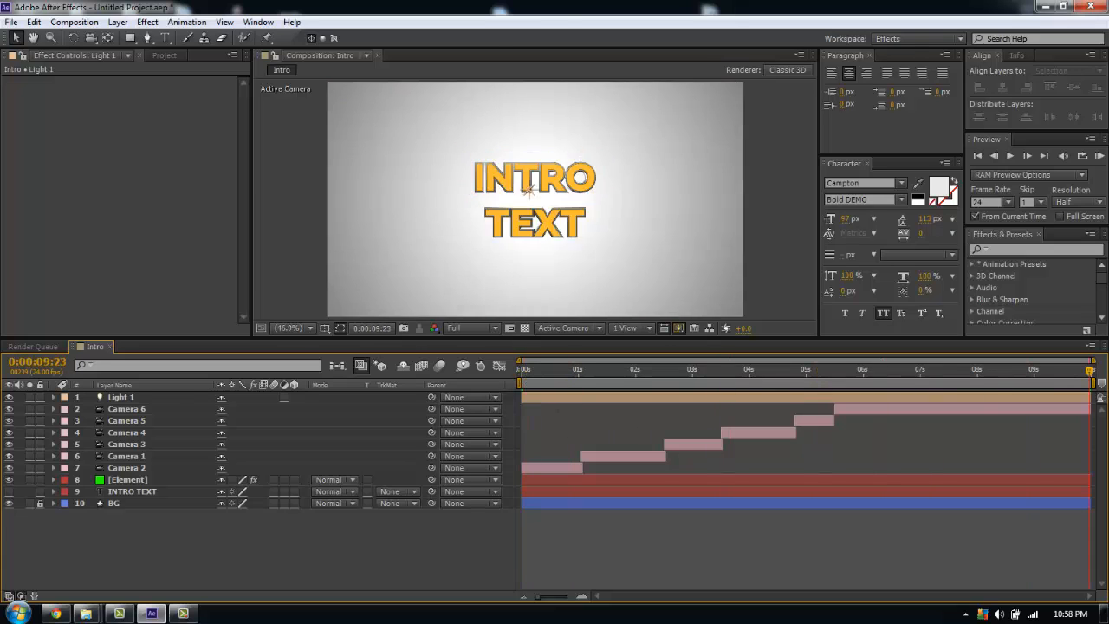
{"action": "left_click", "coordinate": [520, 369]}
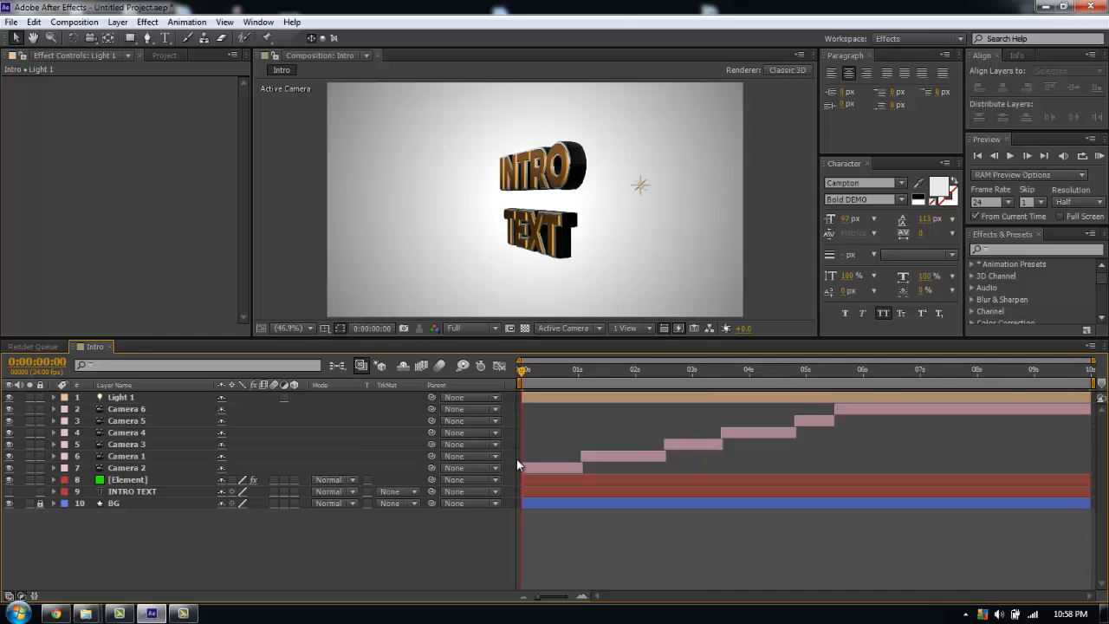
{"action": "left_click", "coordinate": [127, 468]}
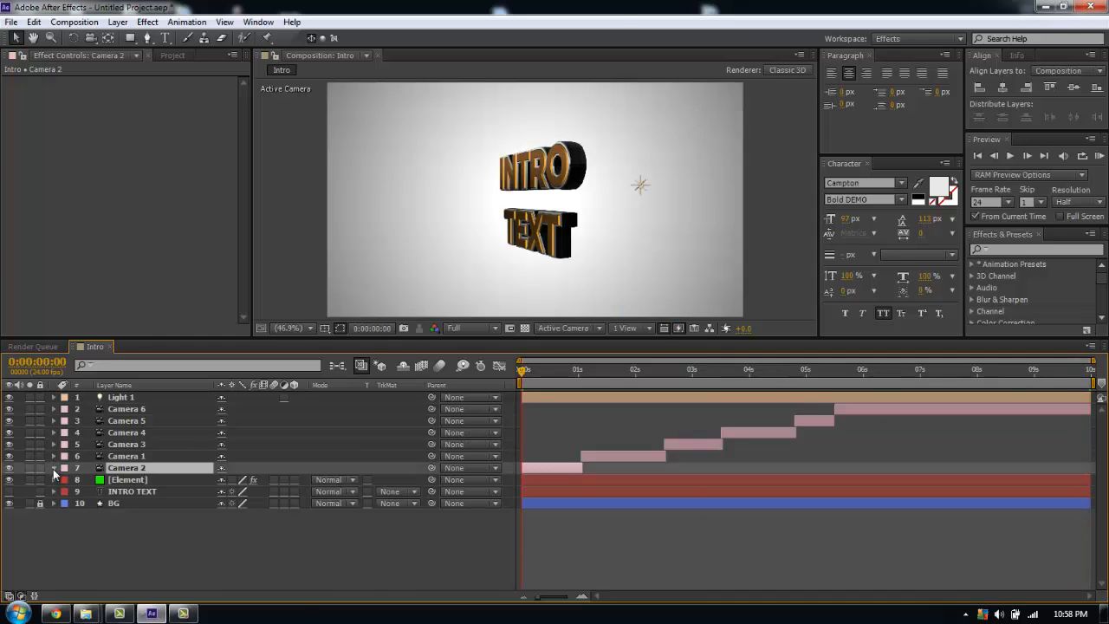
{"action": "left_click", "coordinate": [54, 468]}
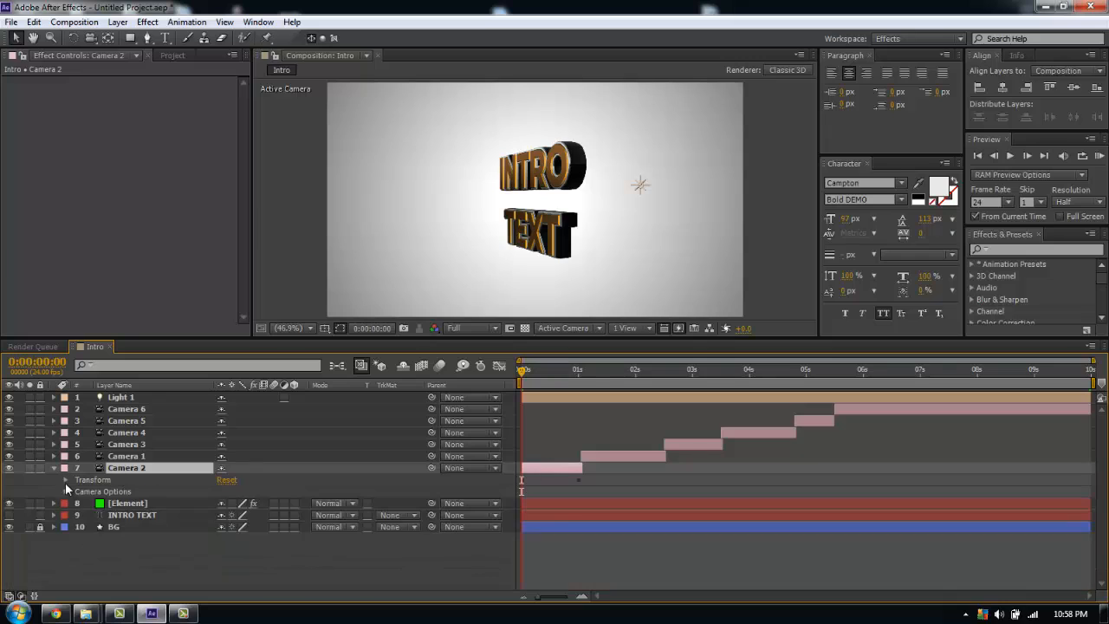
{"action": "left_click", "coordinate": [66, 491]}
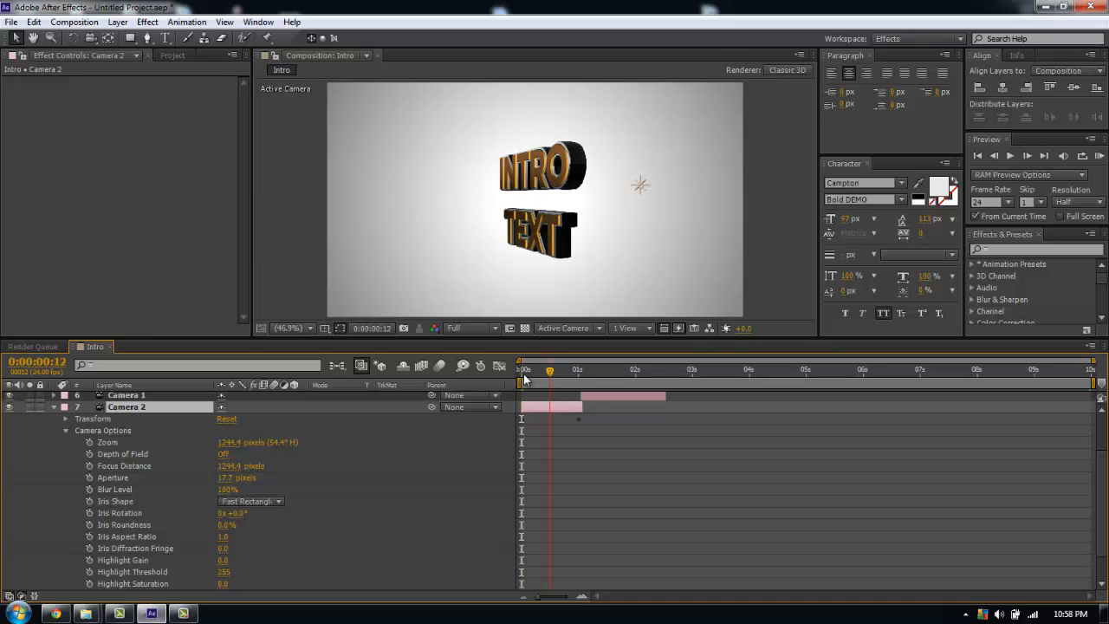
{"action": "left_click_drag", "start_coordinate": [550, 371], "coordinate": [567, 371]}
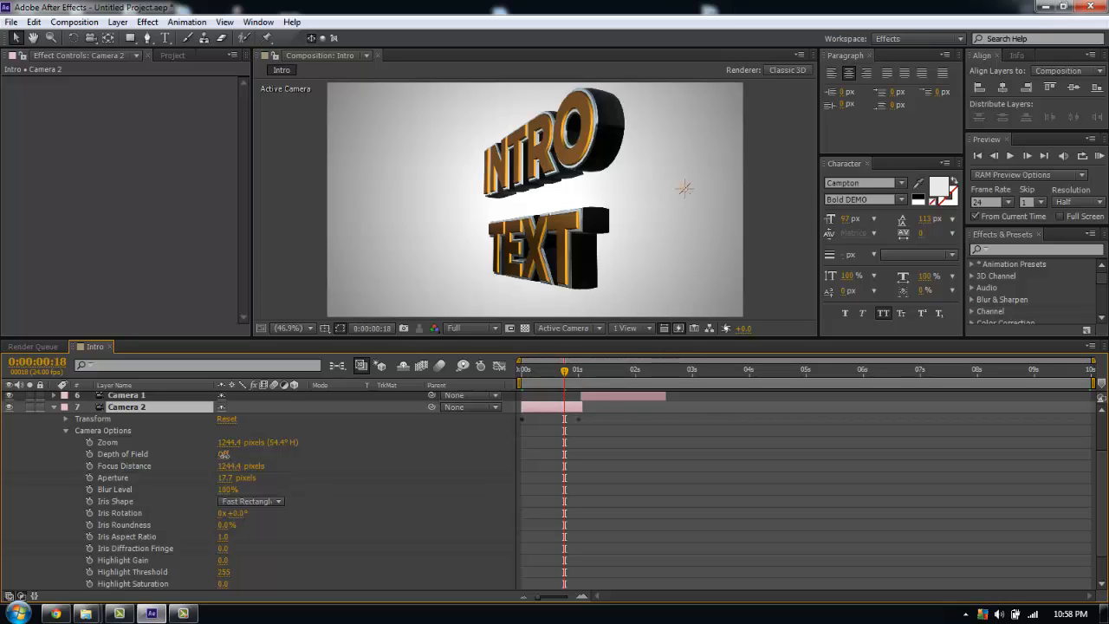
{"action": "left_click", "coordinate": [224, 454]}
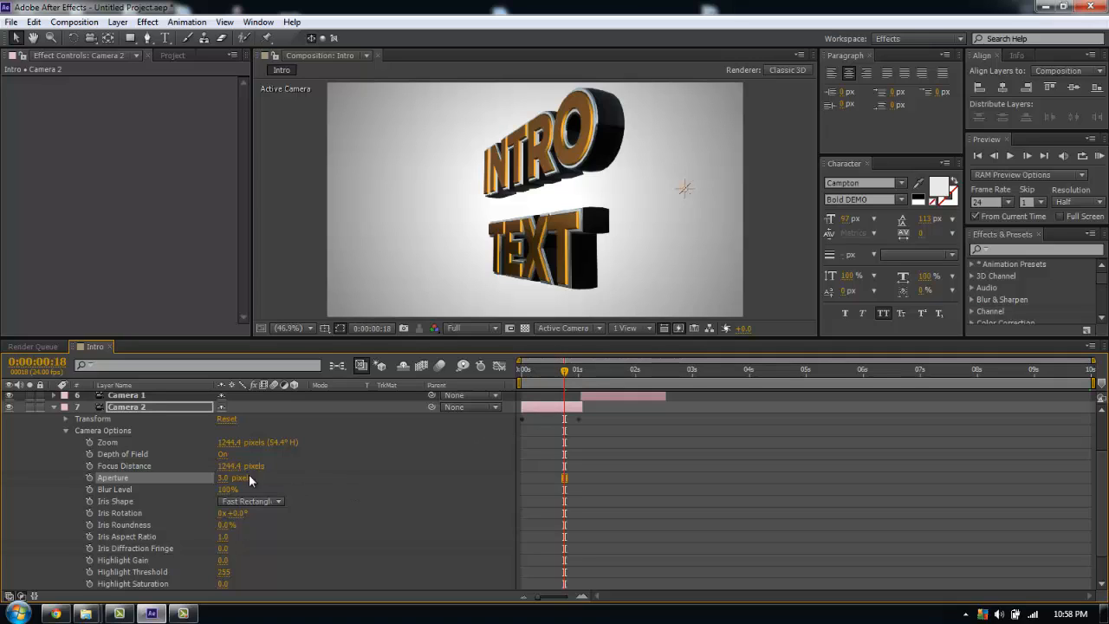
Step: At half preview resolution, set Camera 2's focus distance on the text and aperture to 1.8
{"action": "double_click", "coordinate": [229, 465]}
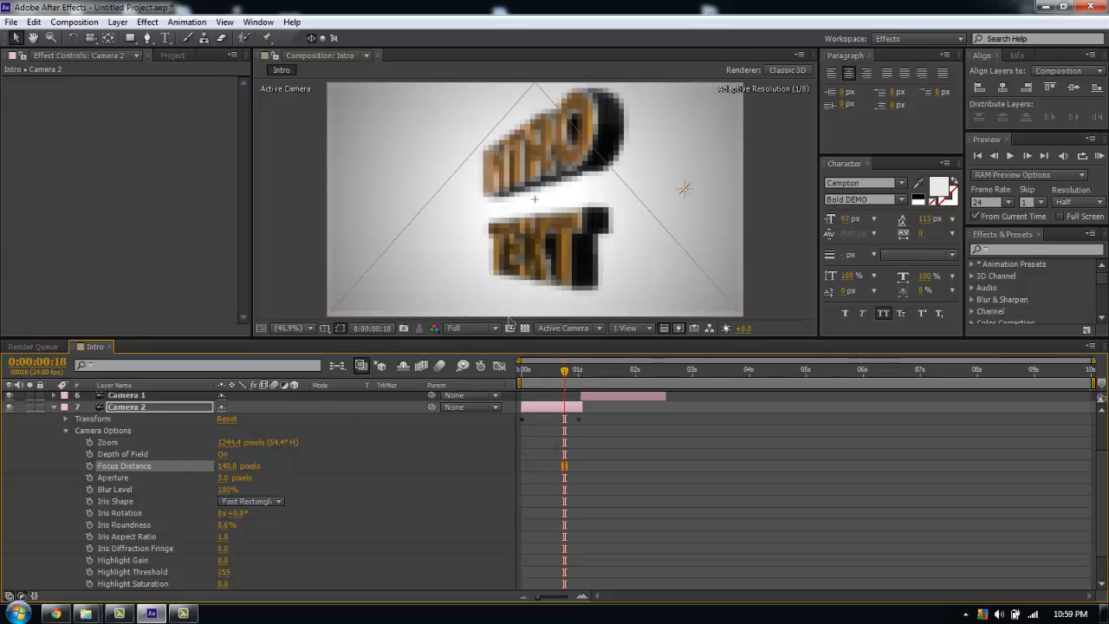
{"action": "left_click", "coordinate": [468, 328]}
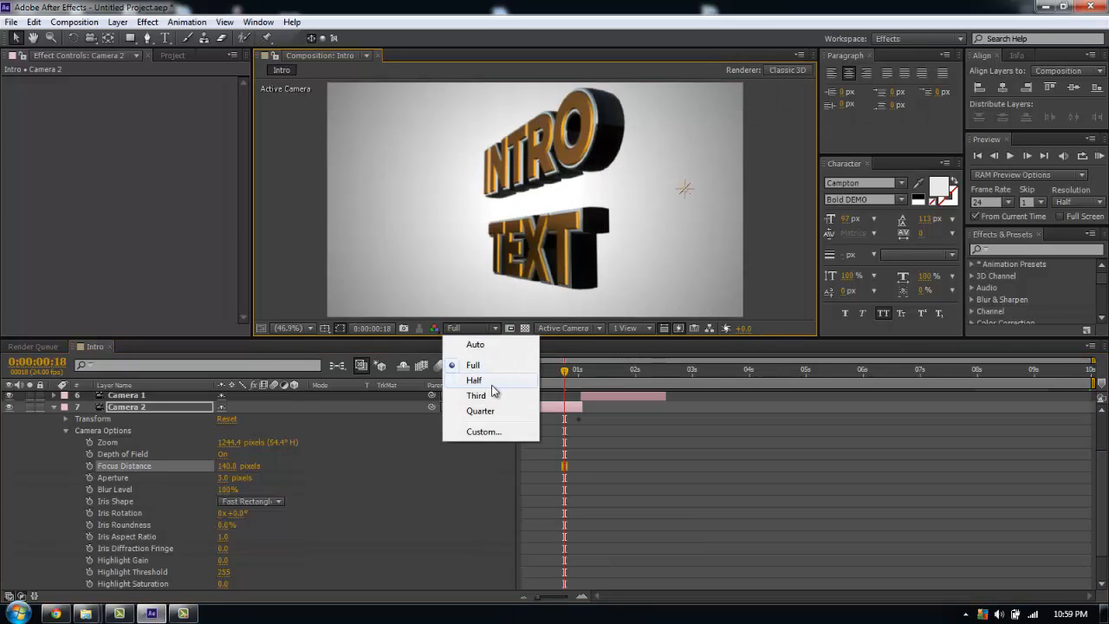
{"action": "left_click", "coordinate": [475, 380]}
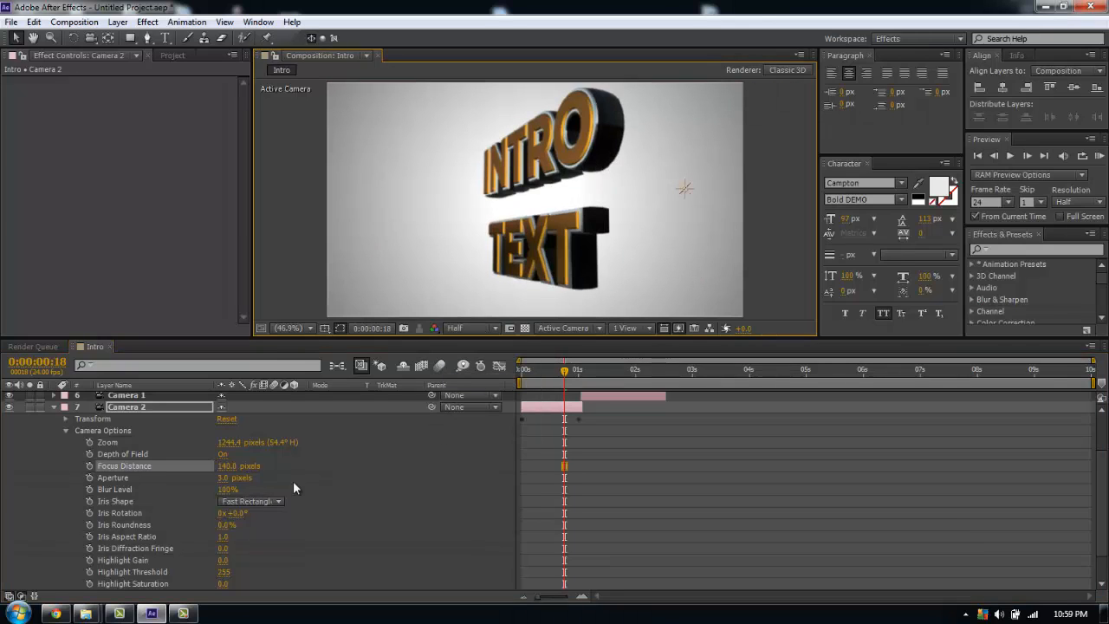
{"action": "left_click_drag", "start_coordinate": [240, 465], "coordinate": [276, 465]}
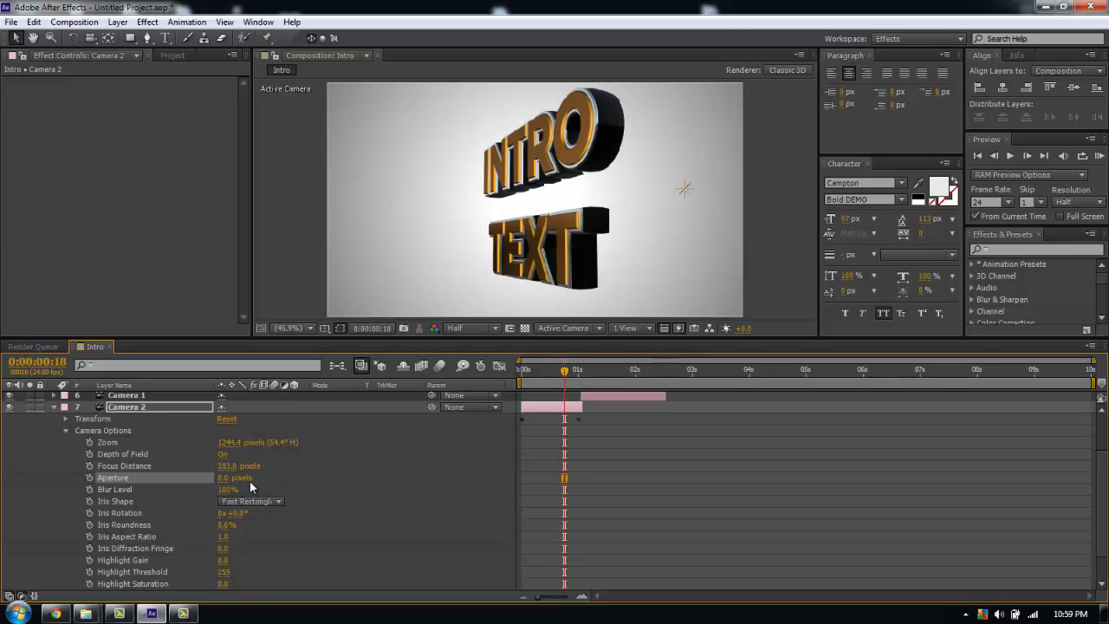
{"action": "double_click", "coordinate": [227, 478]}
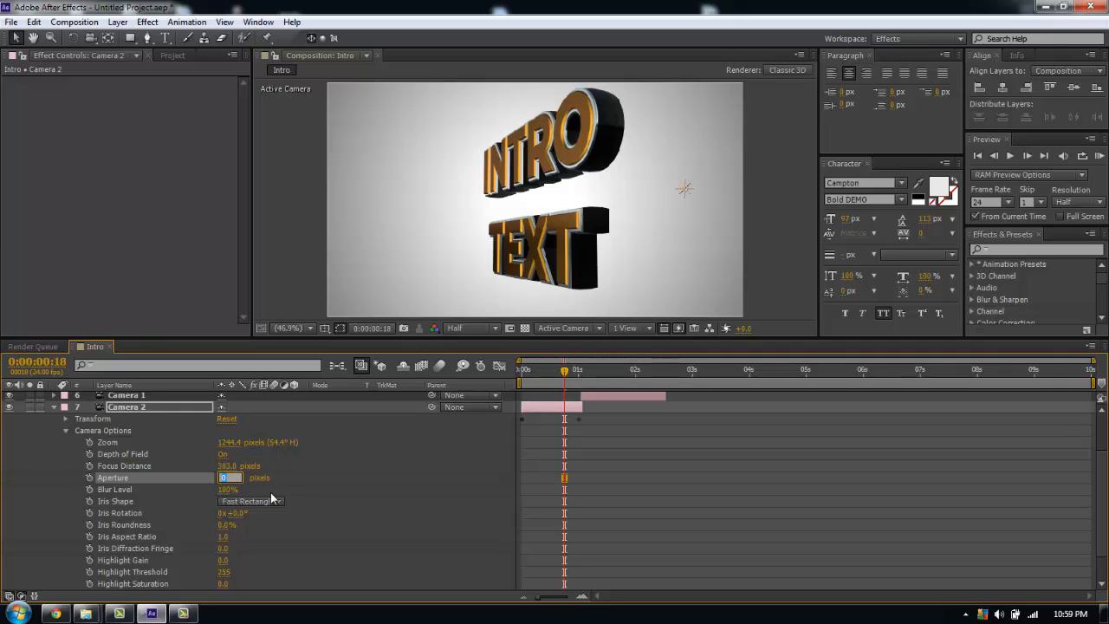
{"action": "type", "text": "1.8"}
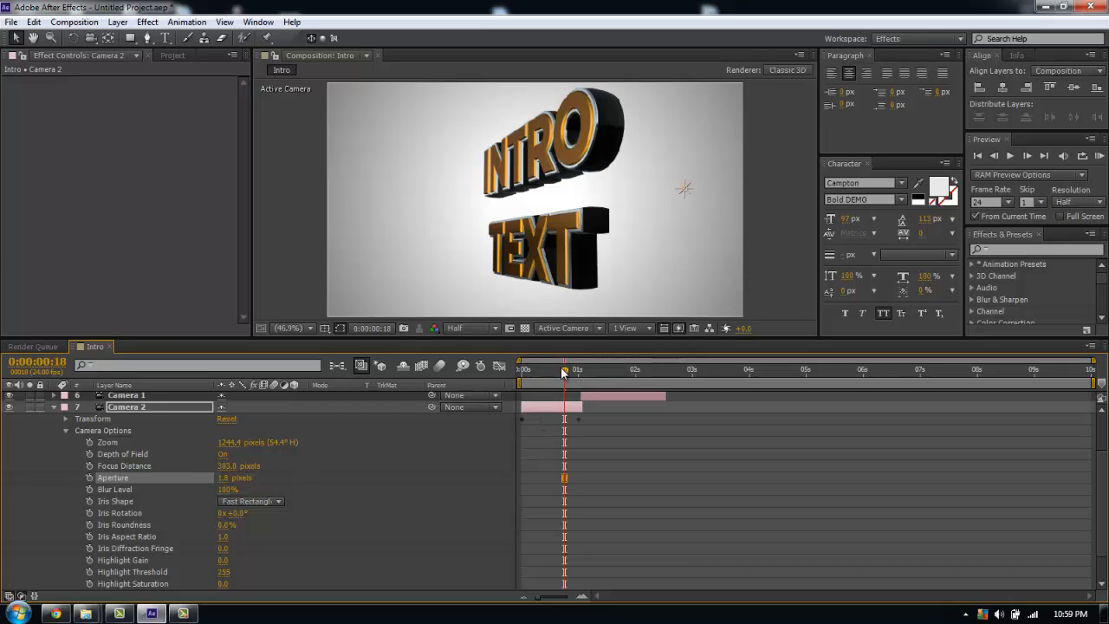
Step: Scrub through the first shot to check the depth-of-field focus
{"action": "left_click", "coordinate": [524, 368]}
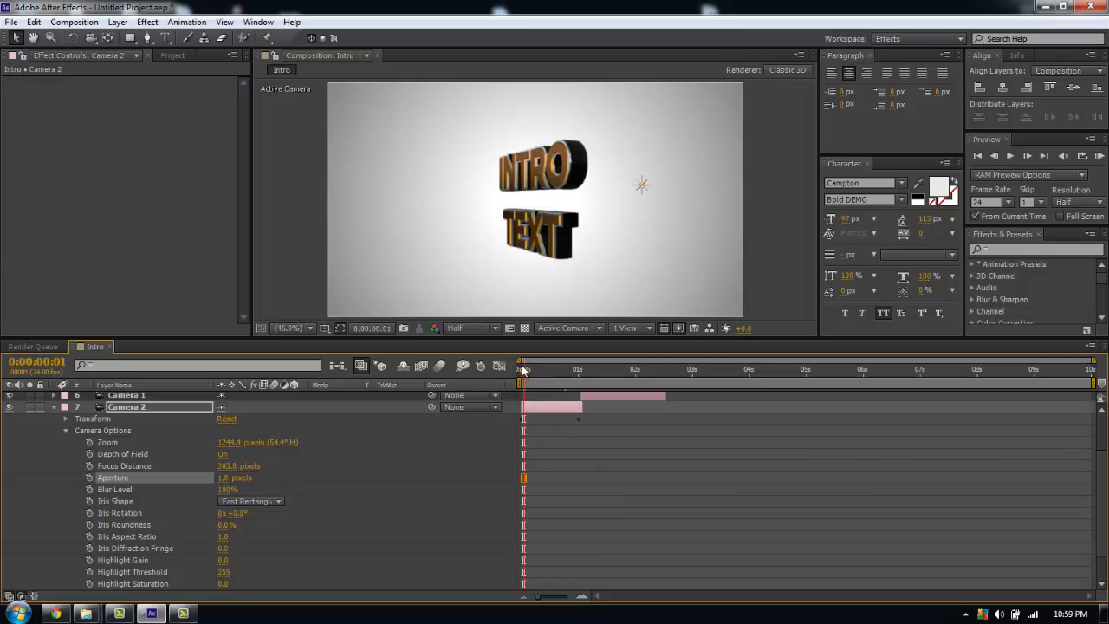
{"action": "left_click_drag", "start_coordinate": [521, 369], "coordinate": [579, 369]}
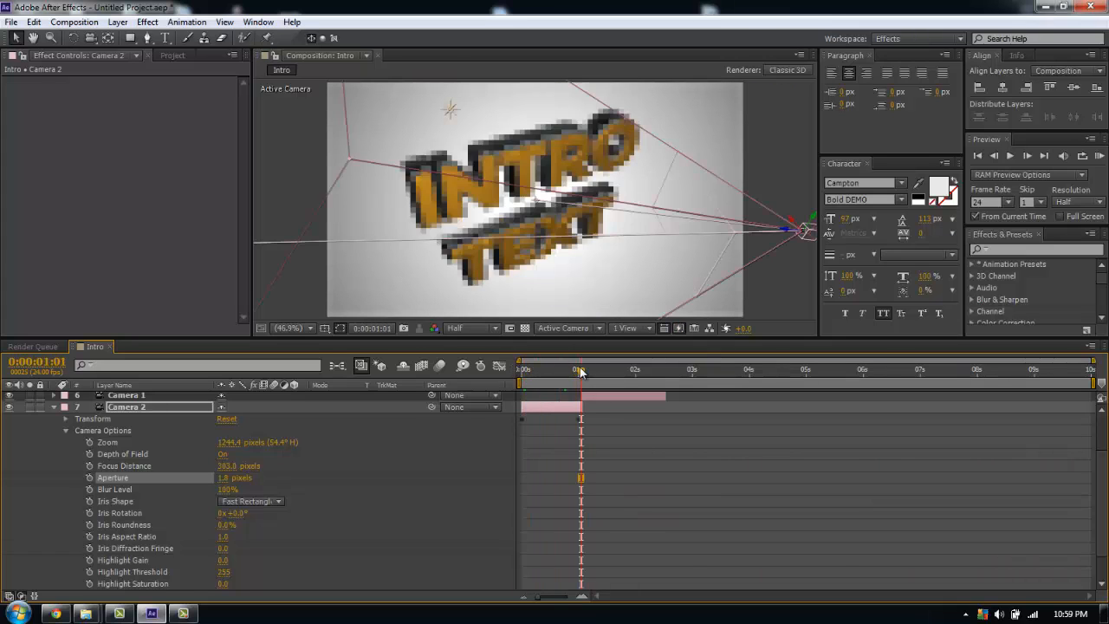
{"action": "left_click_drag", "start_coordinate": [581, 369], "coordinate": [575, 369]}
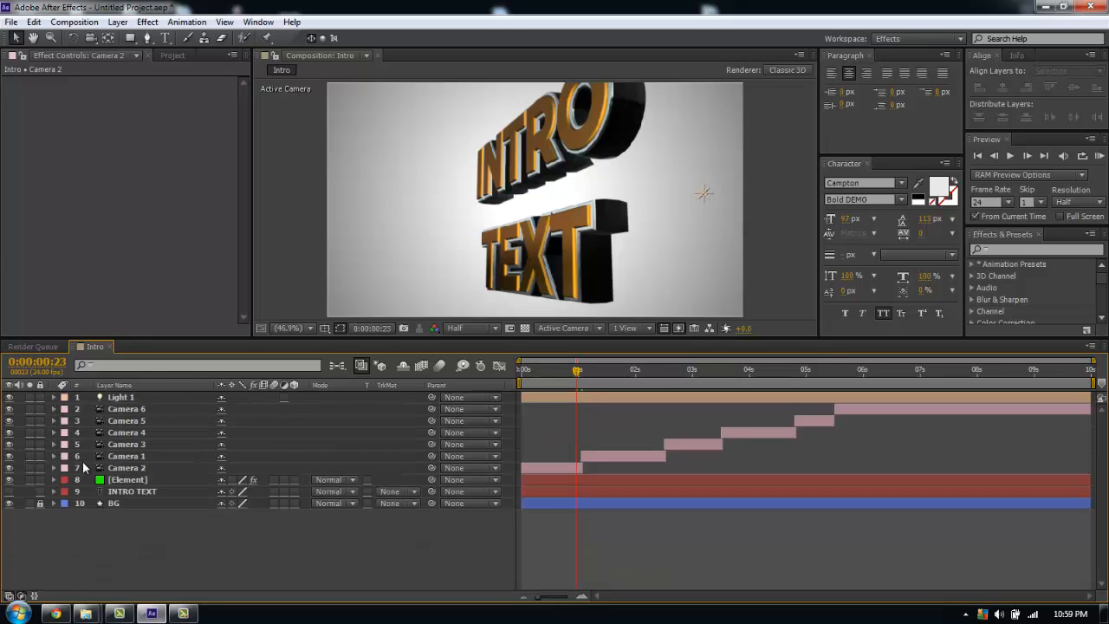
Step: Turn Depth of Field On for Camera 1 and adjust Camera 3's focus distance
{"action": "left_click", "coordinate": [52, 456]}
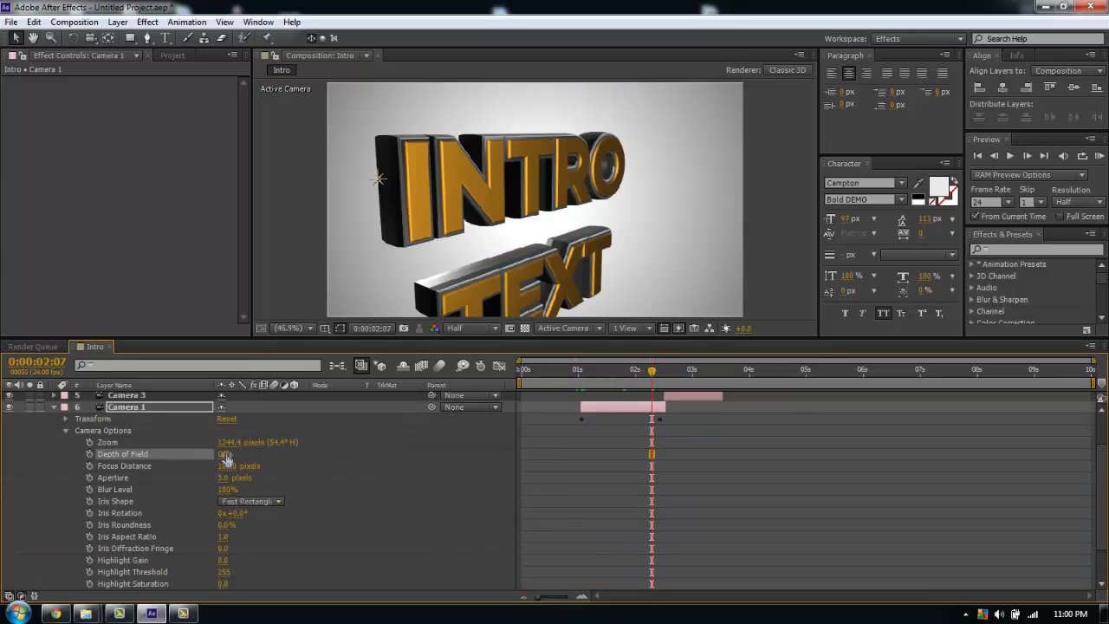
{"action": "left_click", "coordinate": [224, 454]}
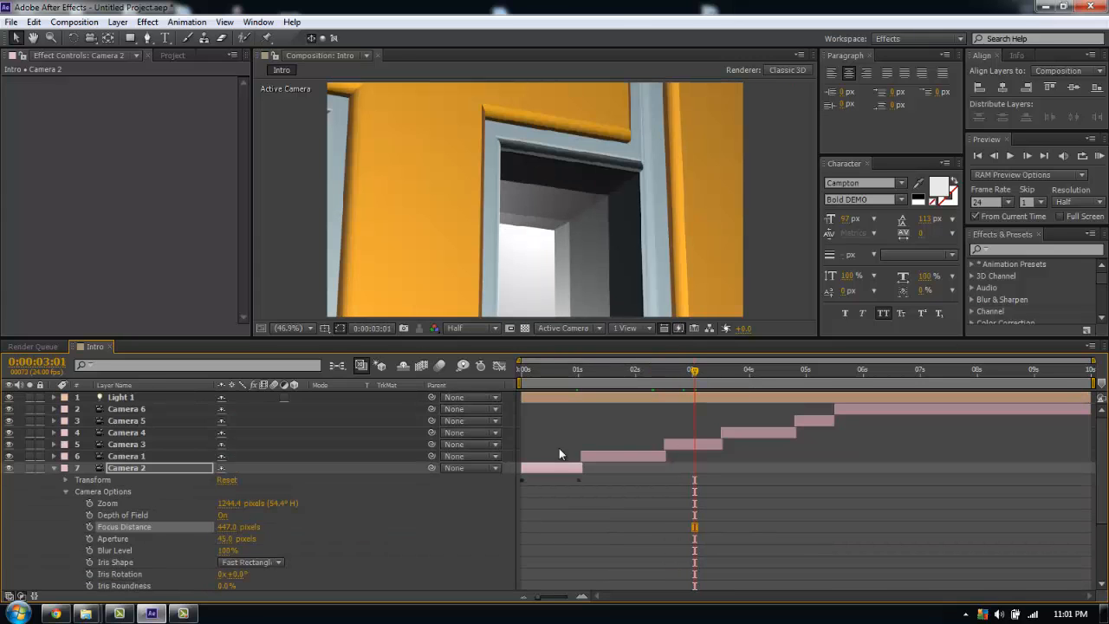
{"action": "left_click", "coordinate": [126, 444]}
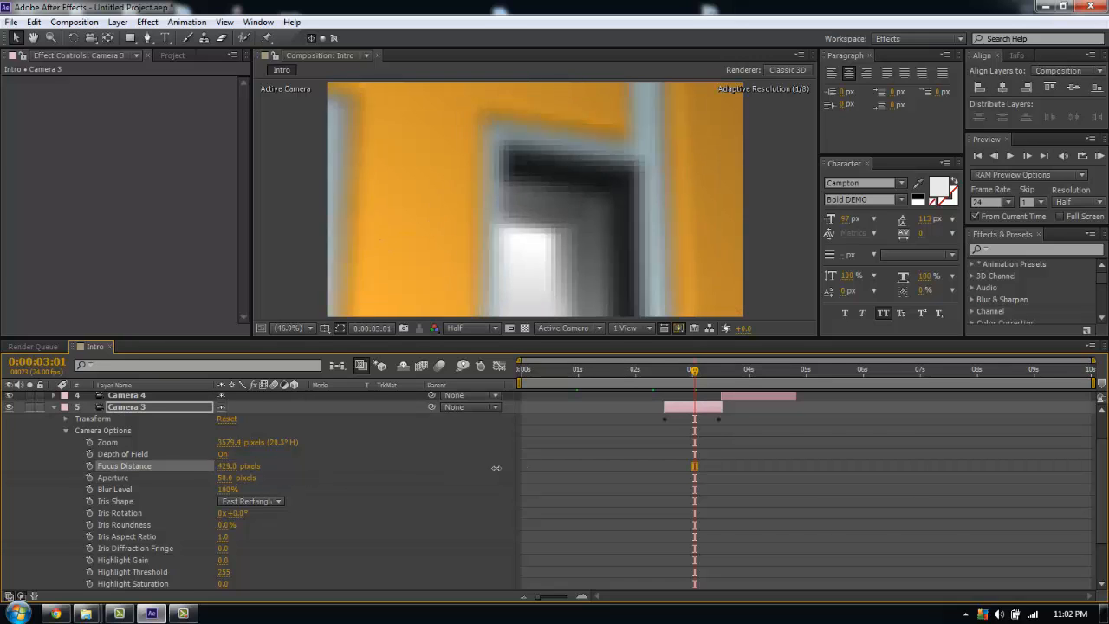
{"action": "left_click_drag", "start_coordinate": [227, 465], "coordinate": [201, 465]}
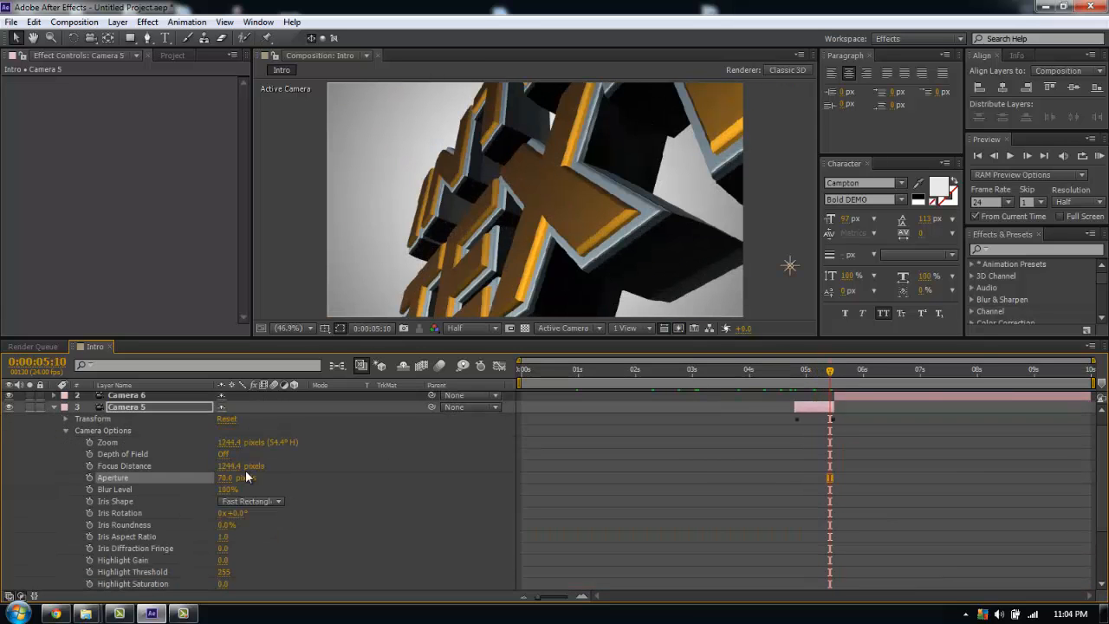
Step: Enable depth of field on Camera 5, set its focus distance, and scrub the sequence to check
{"action": "left_click", "coordinate": [223, 455]}
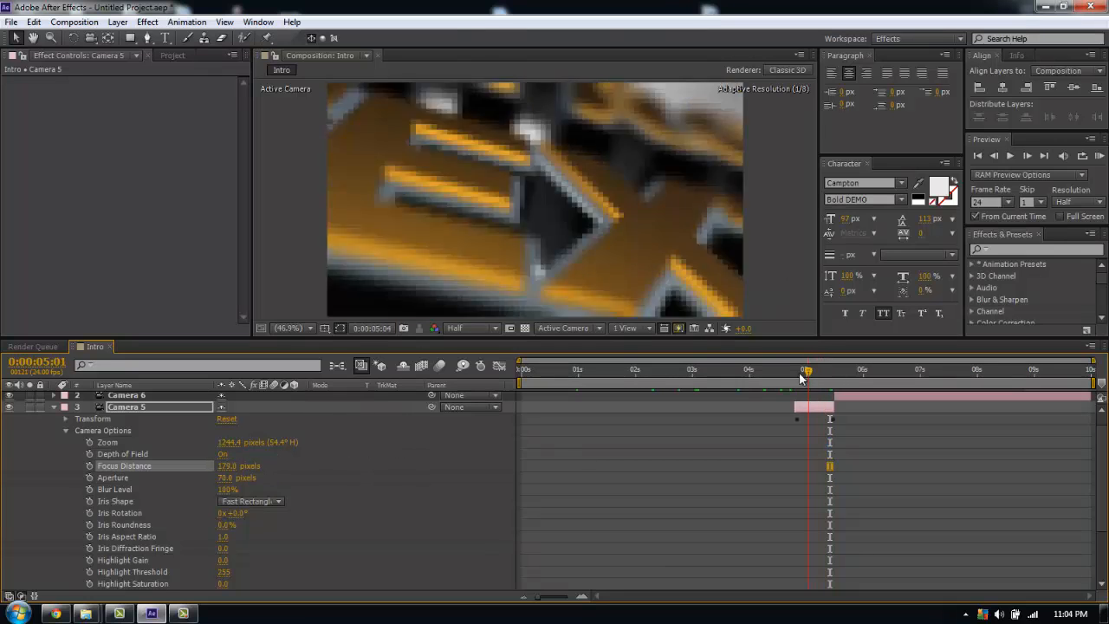
{"action": "left_click_drag", "start_coordinate": [806, 371], "coordinate": [823, 371]}
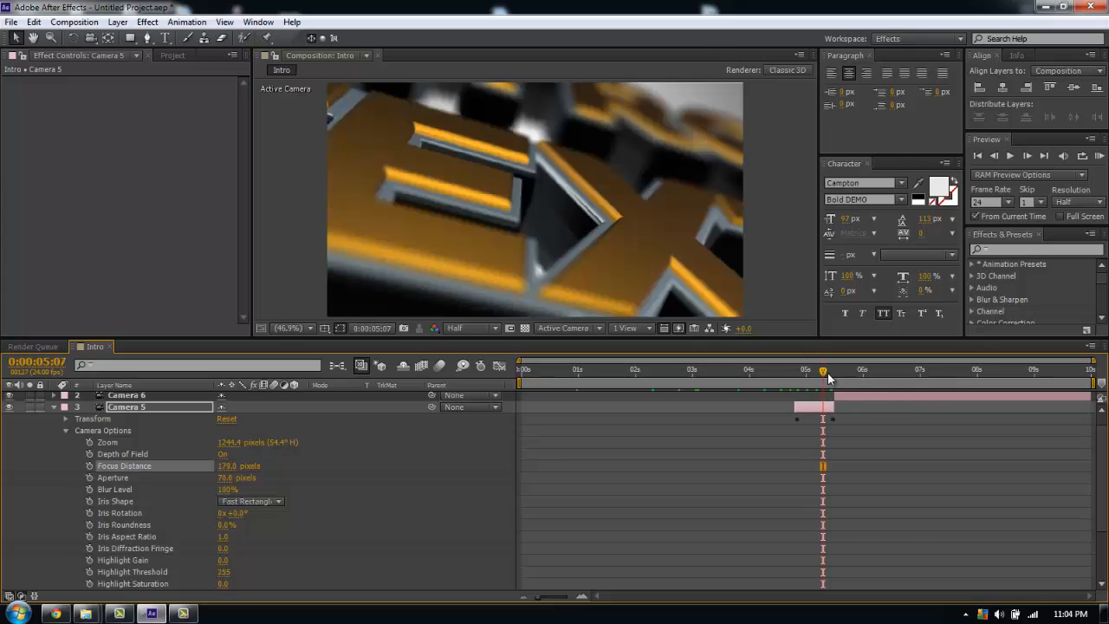
{"action": "left_click_drag", "start_coordinate": [821, 371], "coordinate": [862, 371]}
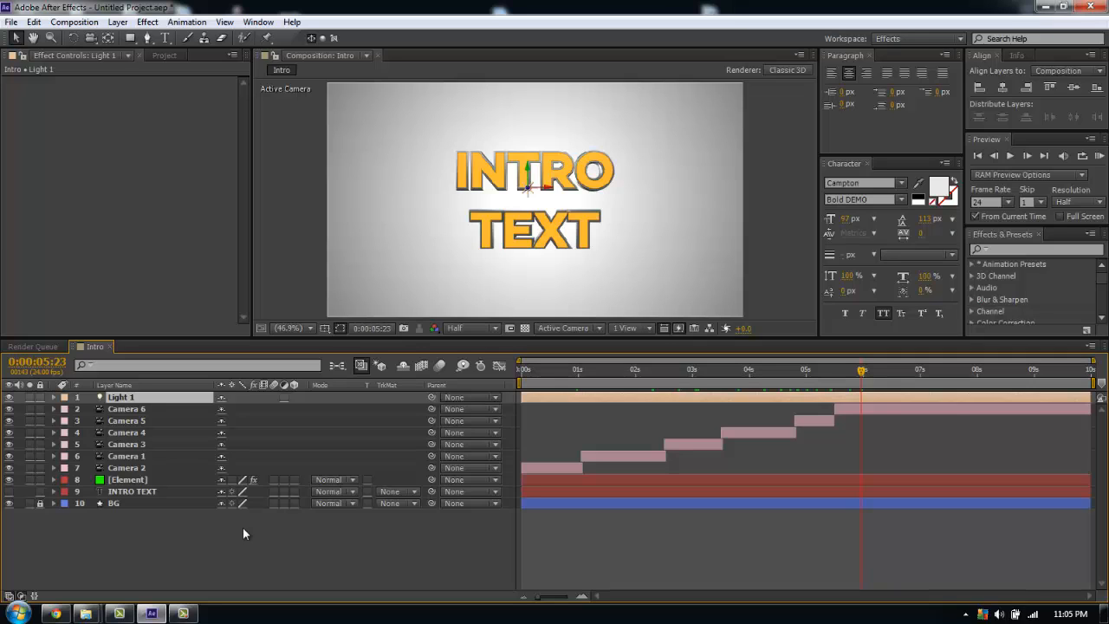
{"action": "left_click", "coordinate": [538, 371]}
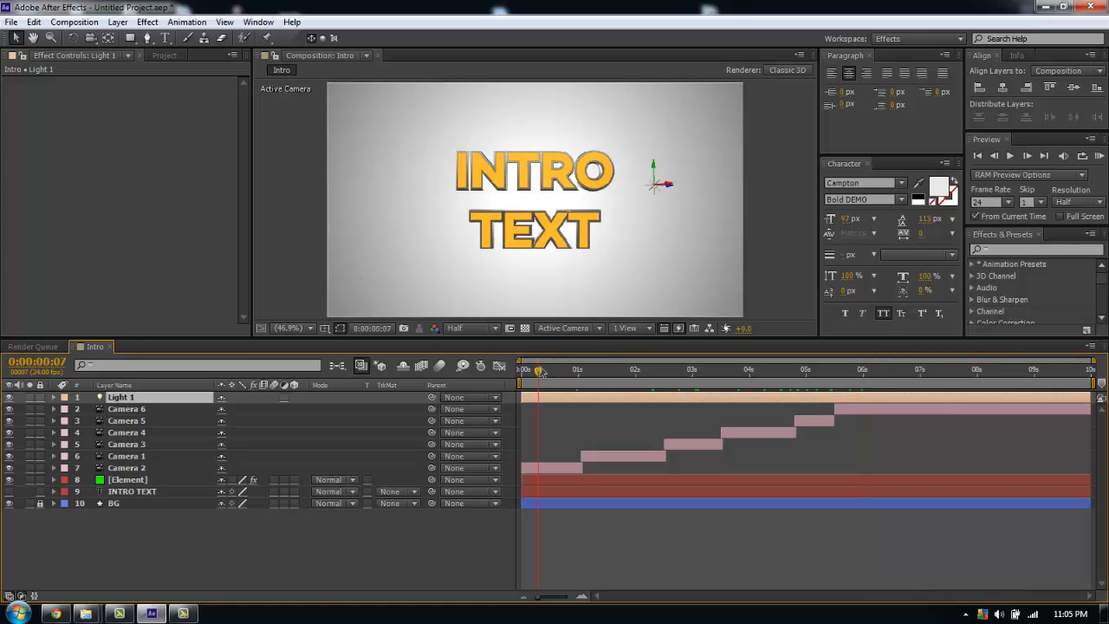
{"action": "left_click_drag", "start_coordinate": [539, 371], "coordinate": [574, 371]}
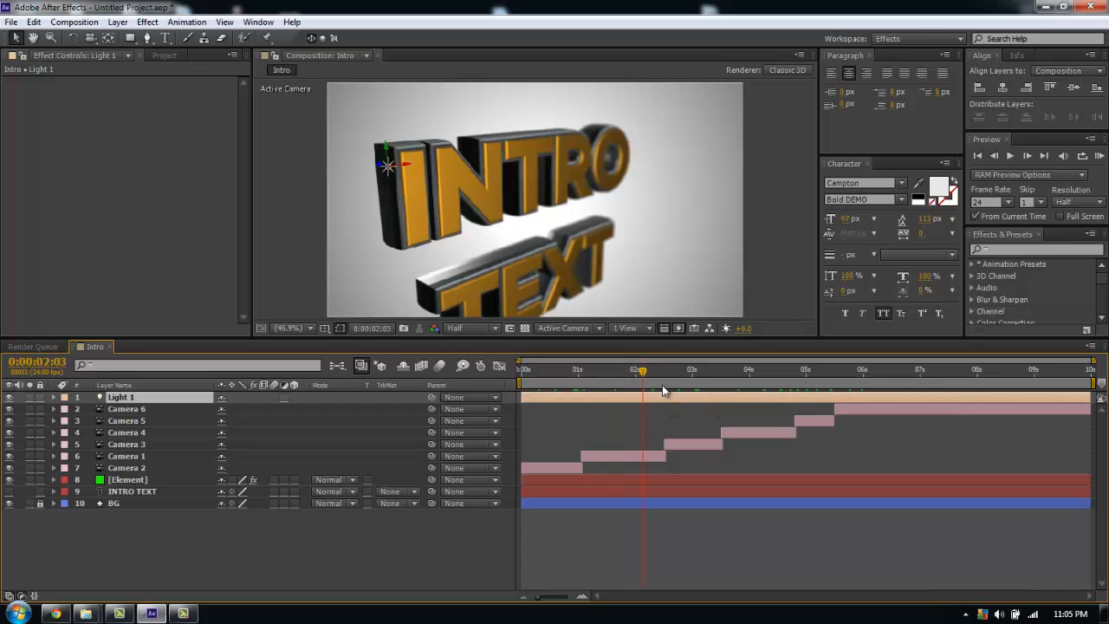
{"action": "mouse_move", "coordinate": [355, 159]}
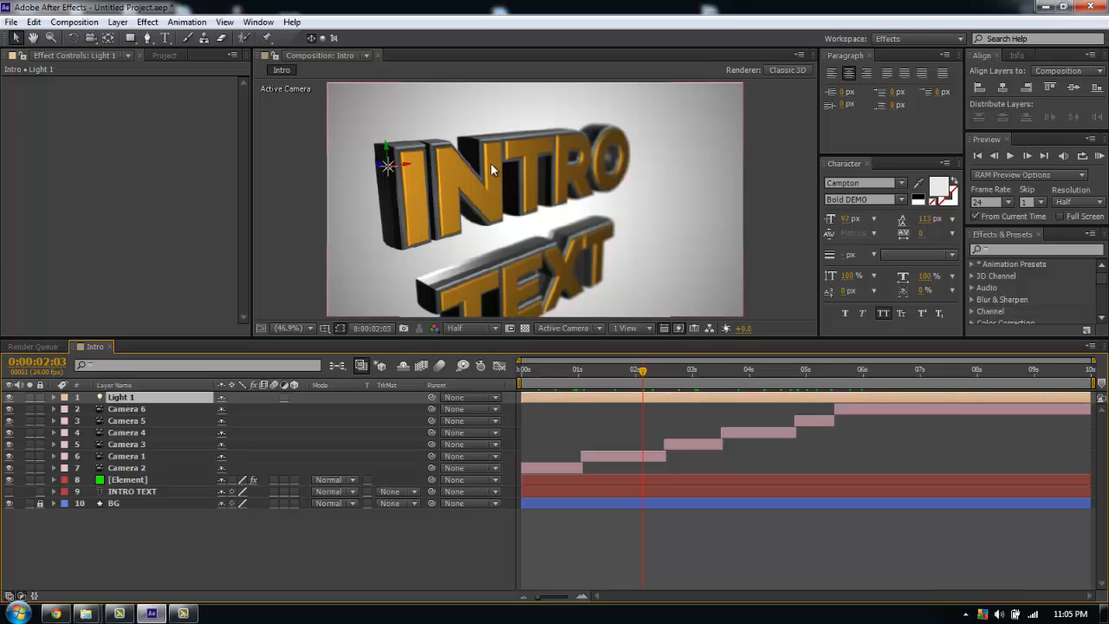
{"action": "mouse_move", "coordinate": [680, 388]}
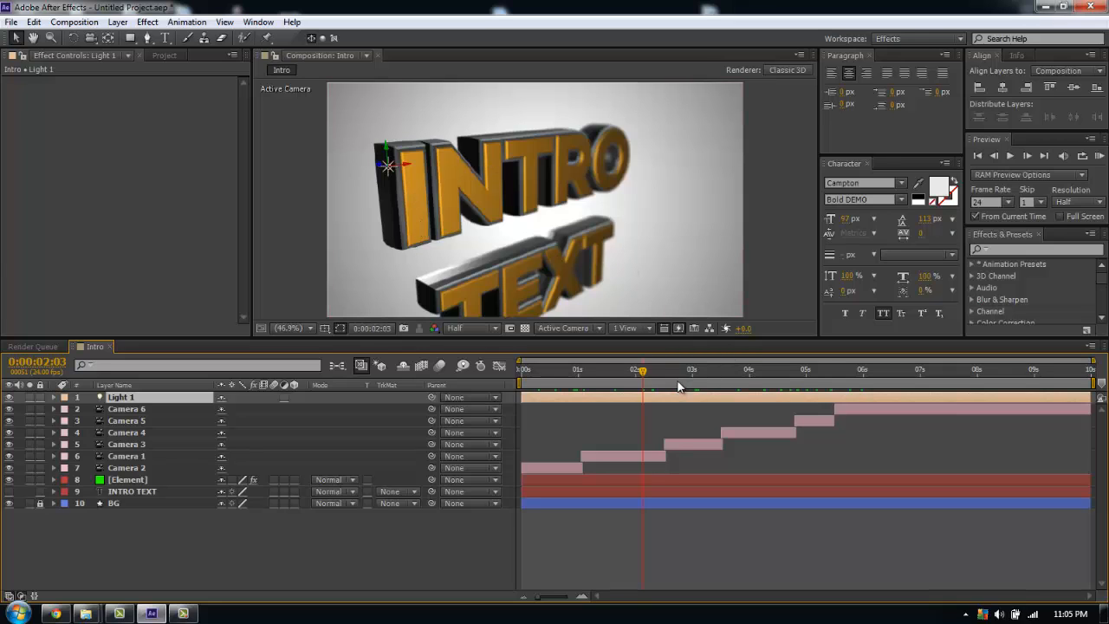
{"action": "left_click", "coordinate": [709, 371]}
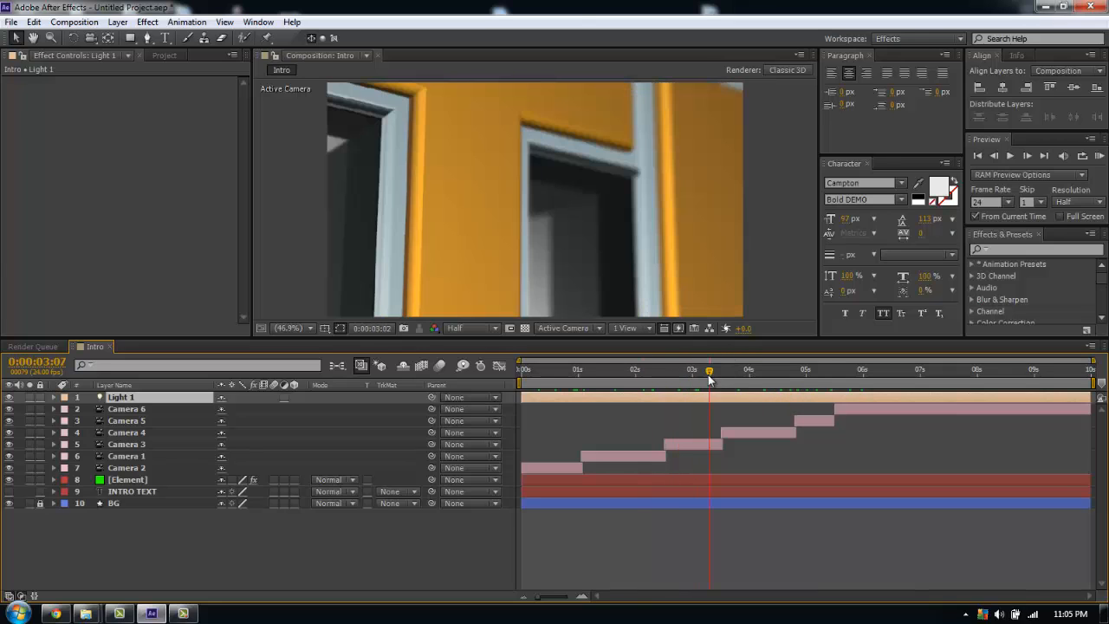
{"action": "left_click_drag", "start_coordinate": [709, 371], "coordinate": [763, 371]}
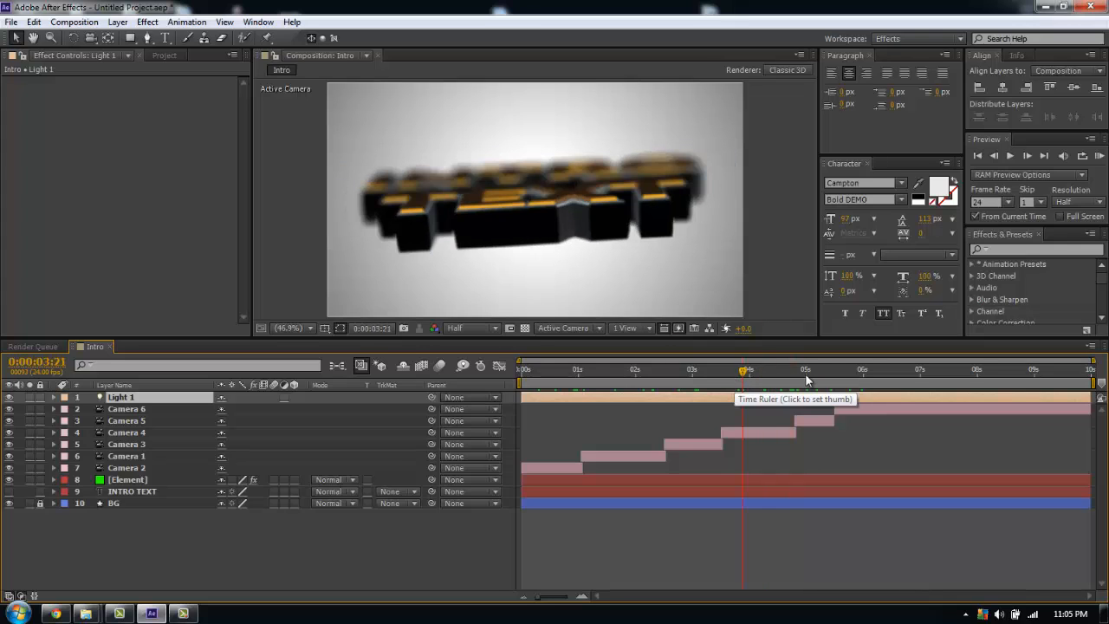
{"action": "left_click", "coordinate": [825, 371]}
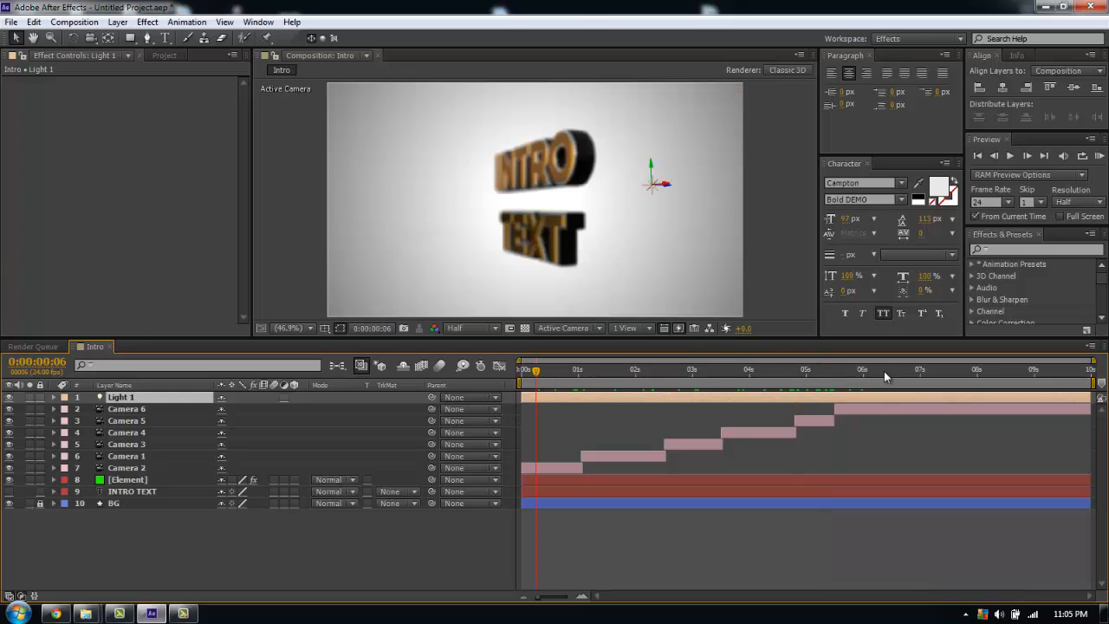
{"action": "left_click", "coordinate": [858, 371]}
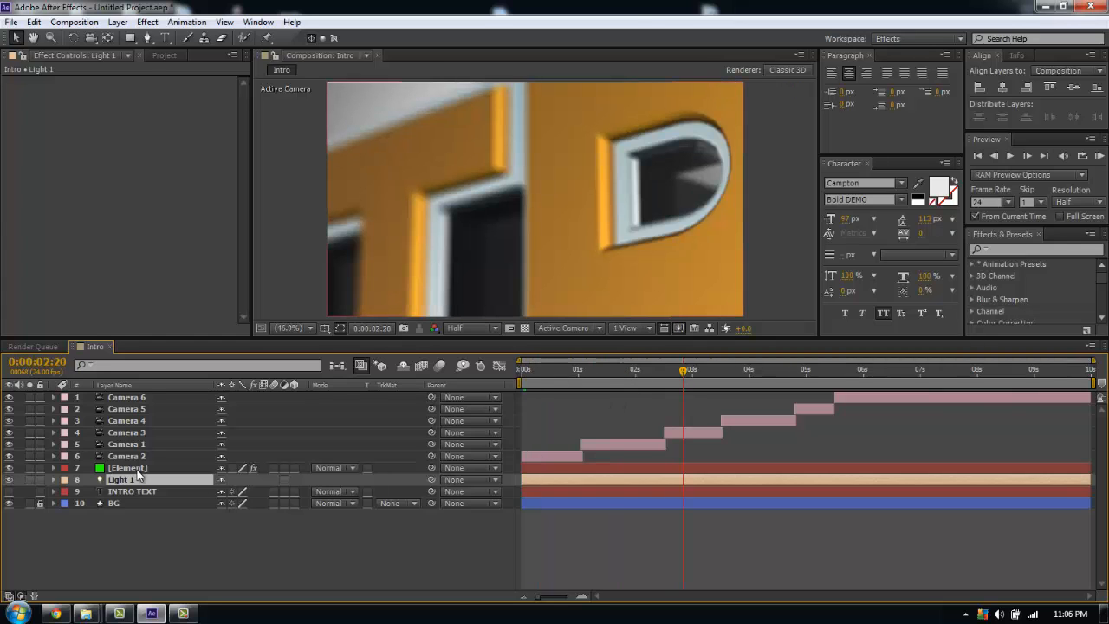
Step: Enable AO under Element 3D's Render Settings and check the shading on a later shot
{"action": "left_click", "coordinate": [128, 468]}
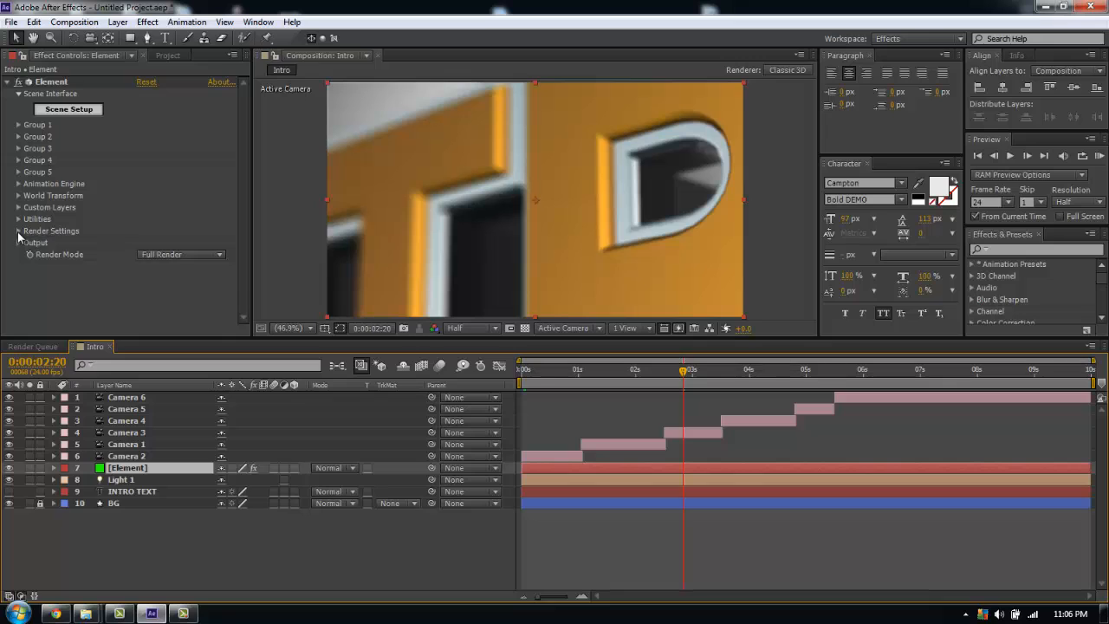
{"action": "left_click", "coordinate": [18, 231]}
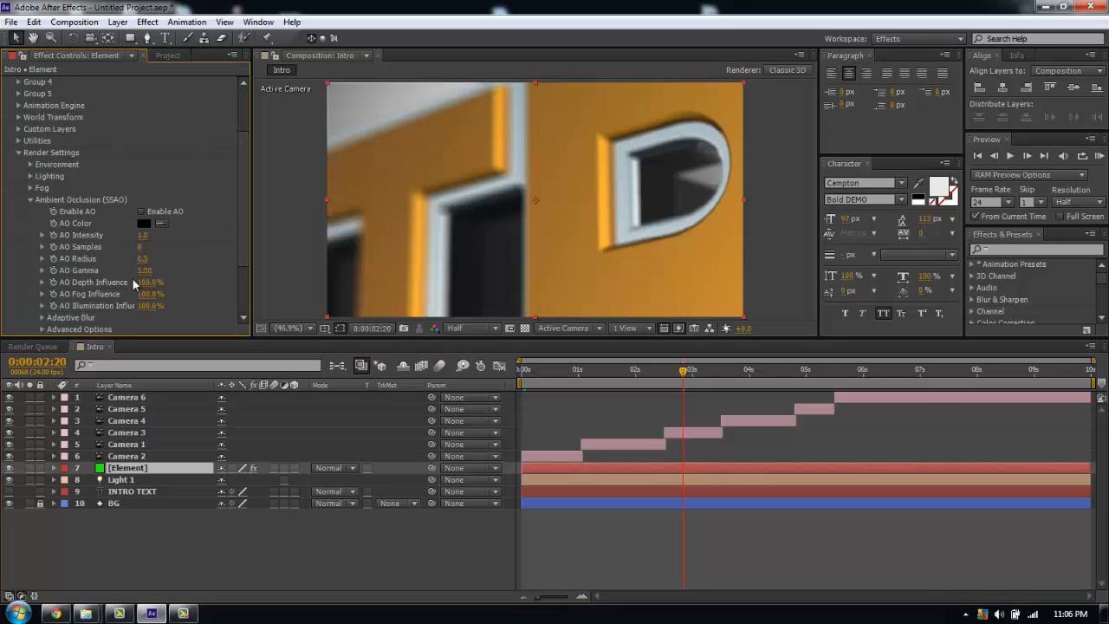
{"action": "left_click", "coordinate": [142, 212]}
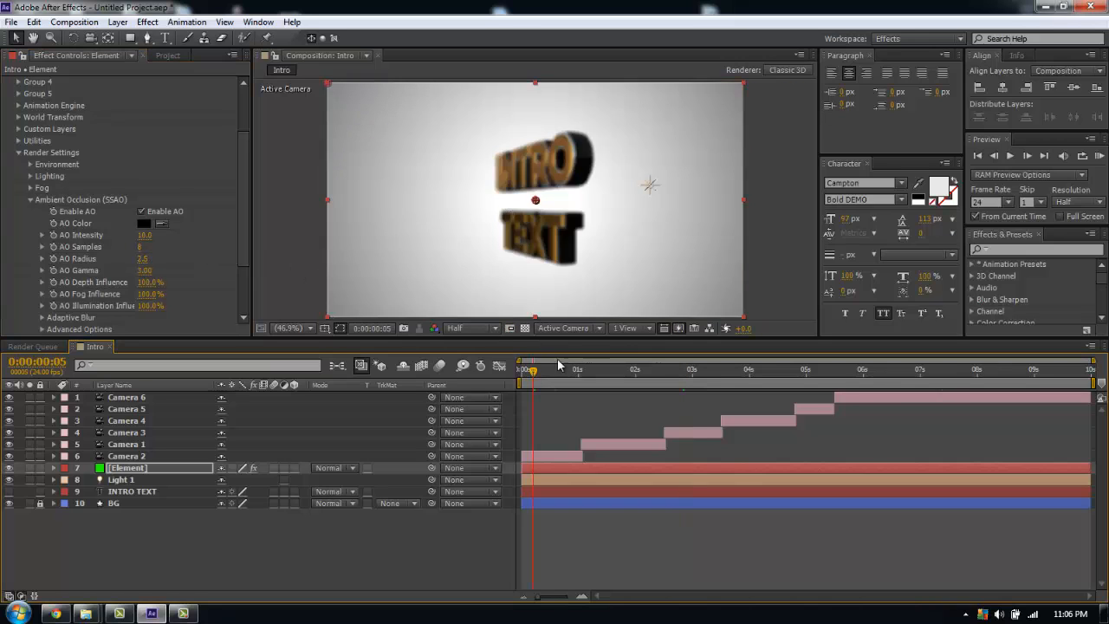
{"action": "left_click", "coordinate": [607, 369]}
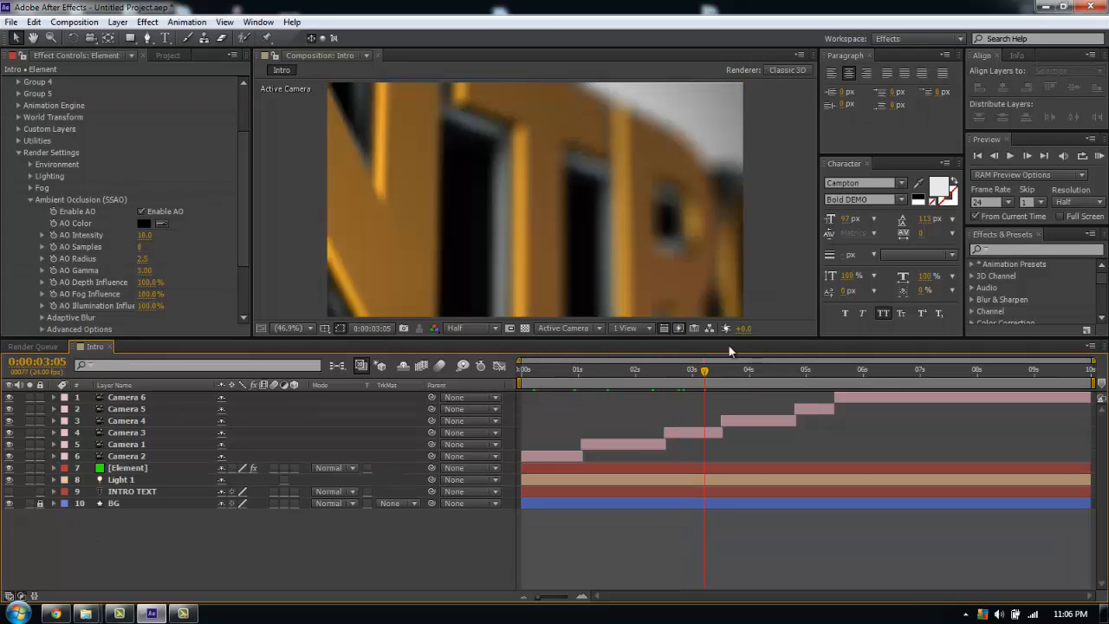
Step: Reveal the keyframed Position and Point of Interest on all cameras and select Camera 2's starting keyframes
{"action": "left_click", "coordinate": [128, 455]}
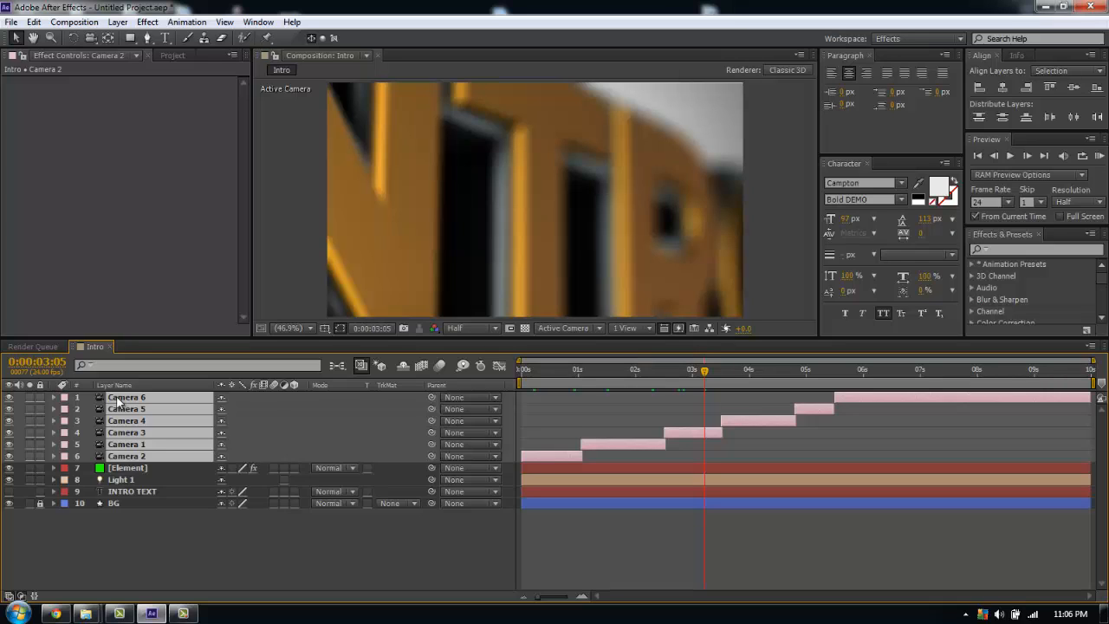
{"action": "mouse_move", "coordinate": [66, 447]}
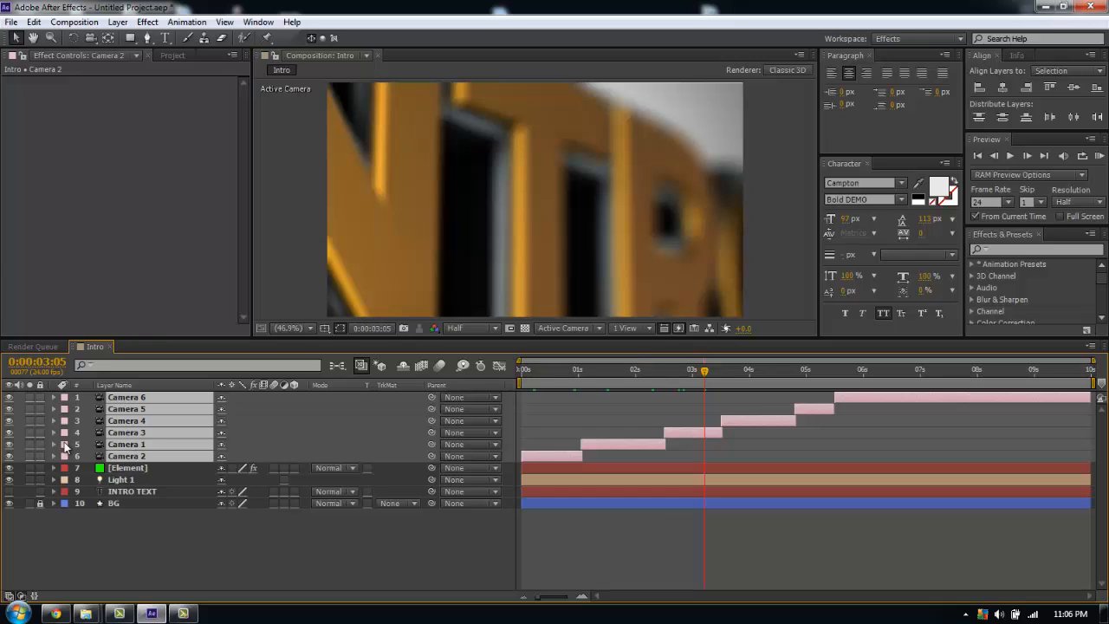
{"action": "left_click", "coordinate": [52, 443]}
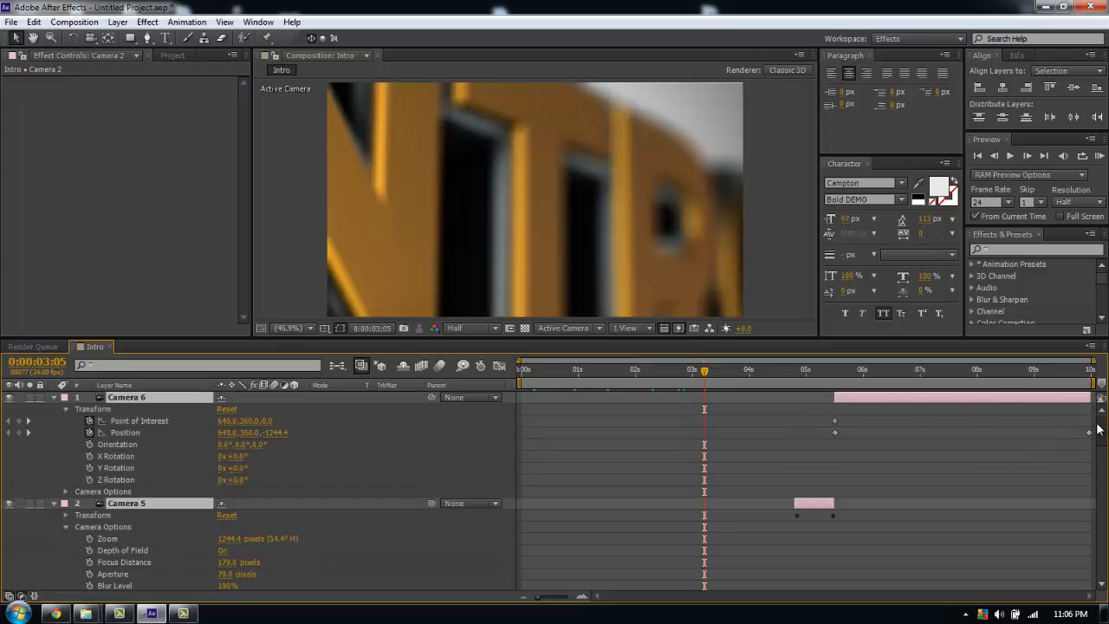
{"action": "mouse_move", "coordinate": [423, 433]}
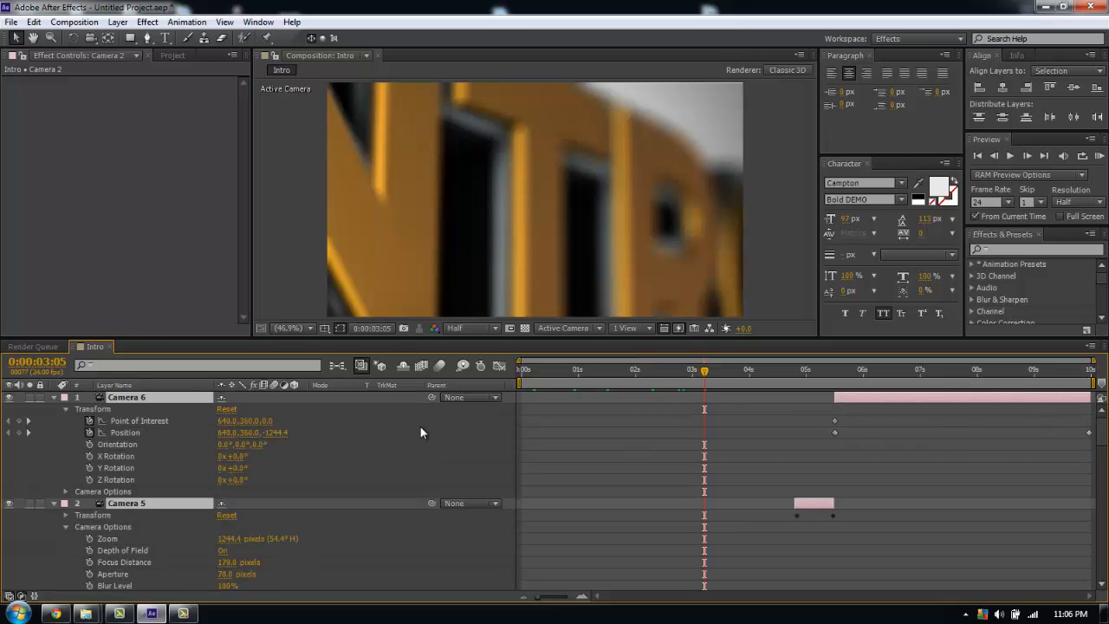
{"action": "left_click", "coordinate": [54, 397]}
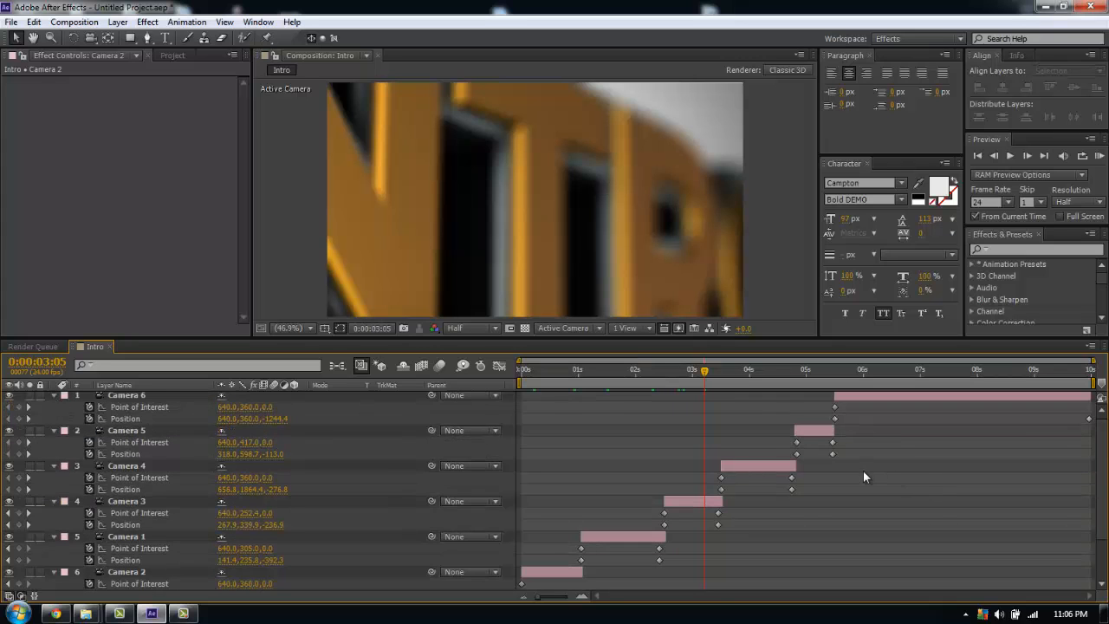
{"action": "scroll", "scroll_direction": "down", "scroll_amount": 3}
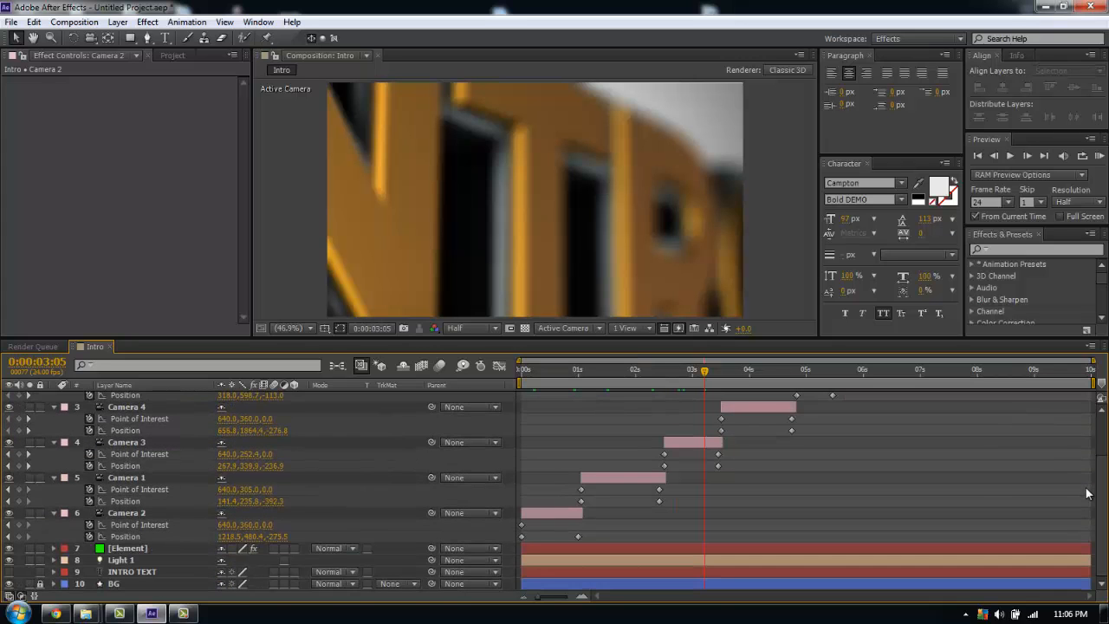
{"action": "left_click", "coordinate": [125, 513]}
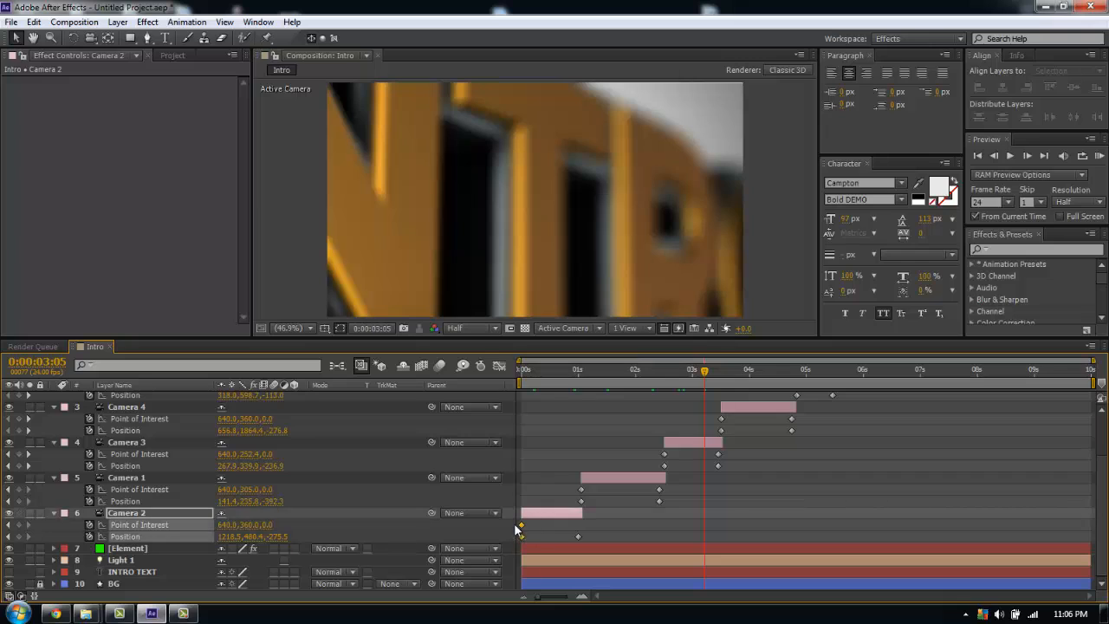
{"action": "left_click", "coordinate": [1058, 69]}
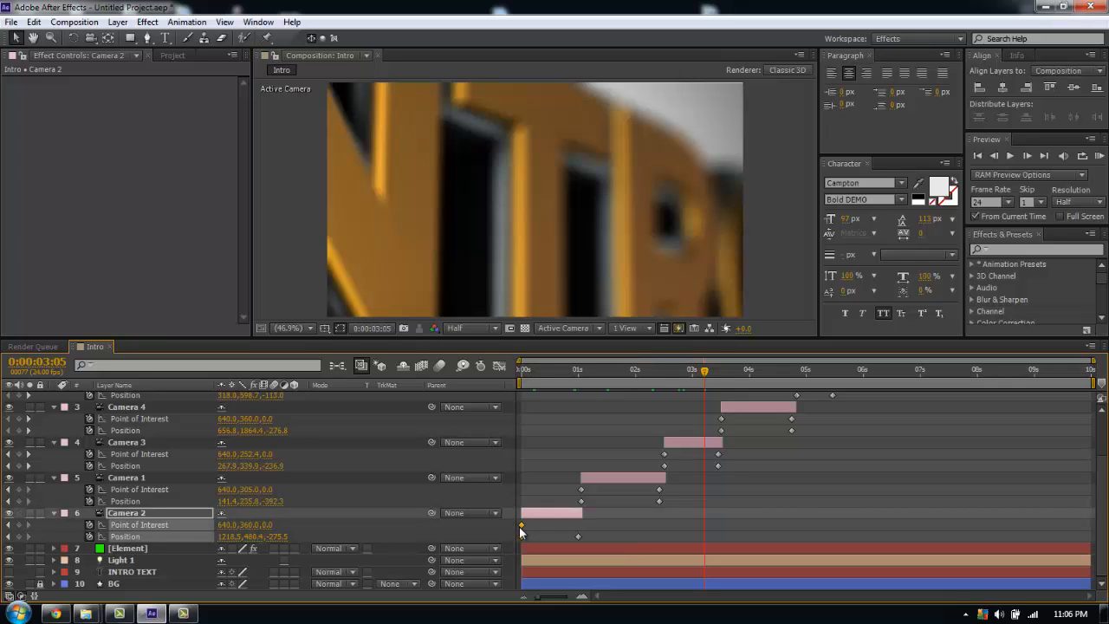
{"action": "mouse_move", "coordinate": [520, 527]}
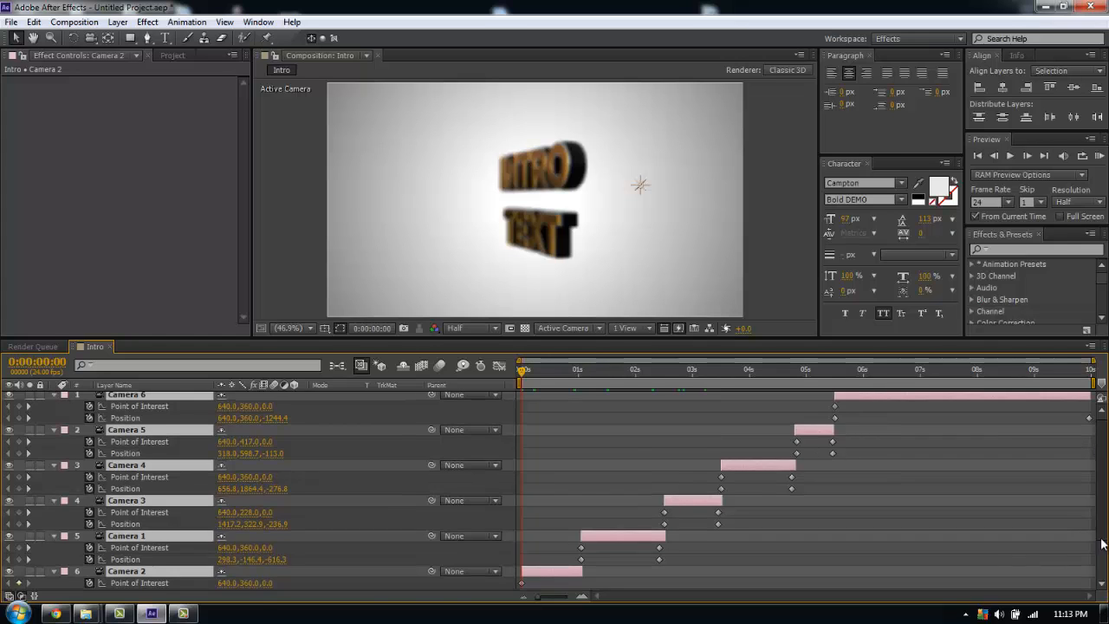
Step: Apply Easy Ease to Camera 2's starting keyframes, then select its ending keyframes
{"action": "scroll", "scroll_direction": "down", "scroll_amount": 3}
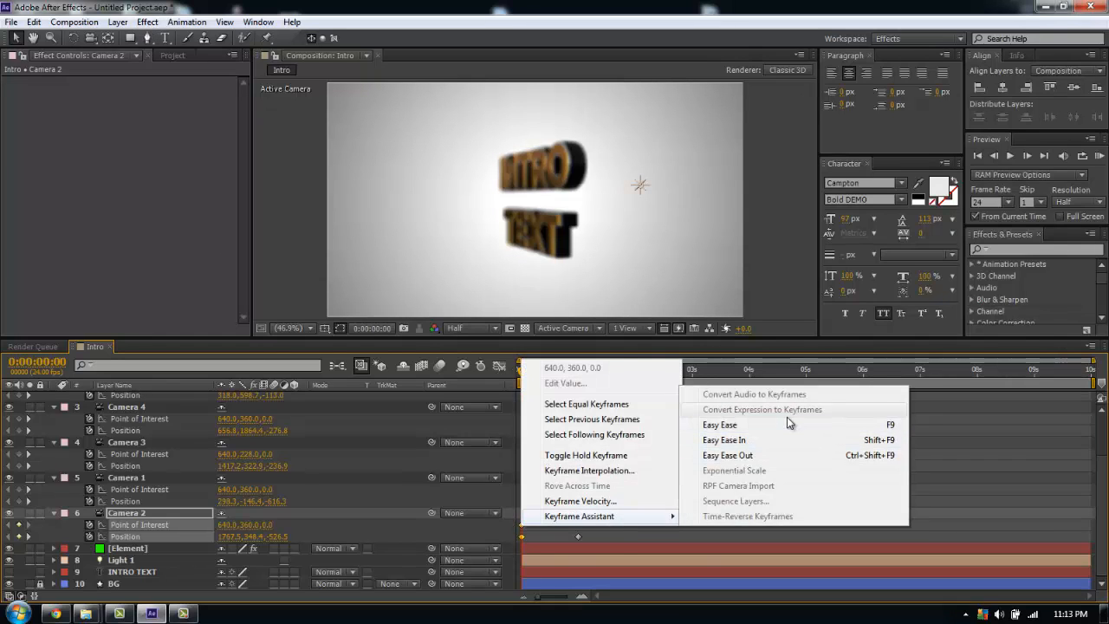
{"action": "mouse_move", "coordinate": [724, 516]}
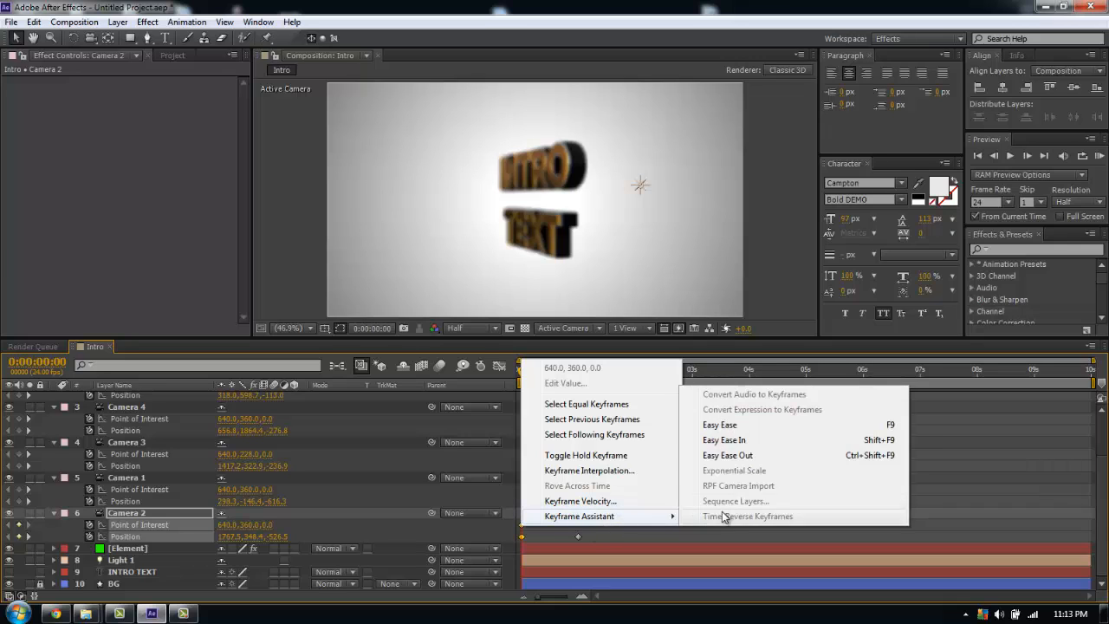
{"action": "left_click", "coordinate": [747, 517]}
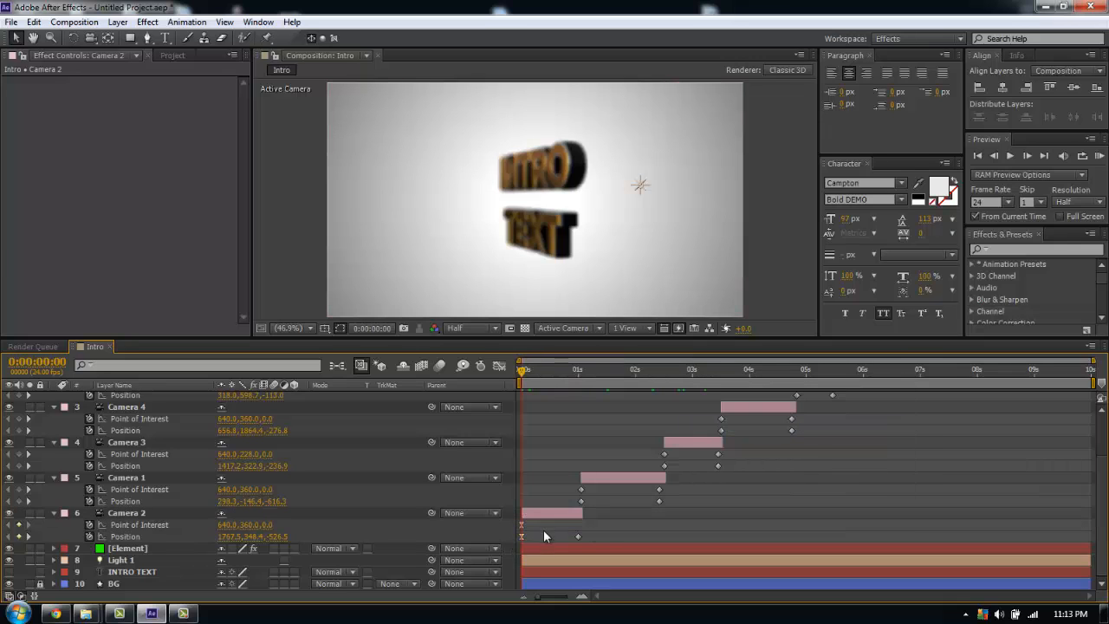
{"action": "left_click", "coordinate": [125, 513]}
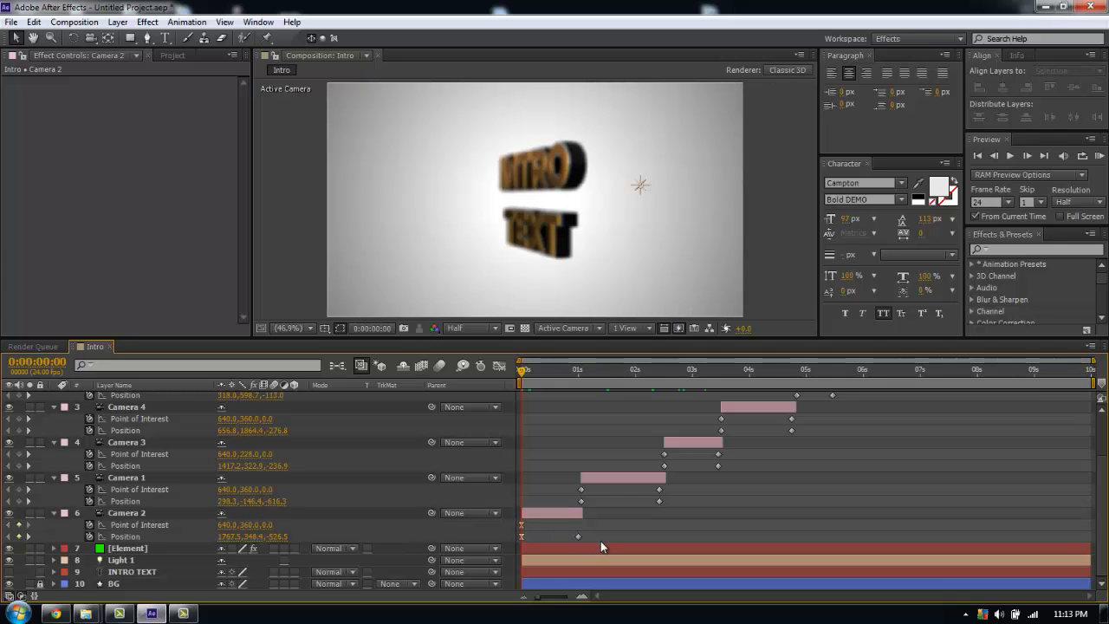
{"action": "left_click", "coordinate": [127, 513]}
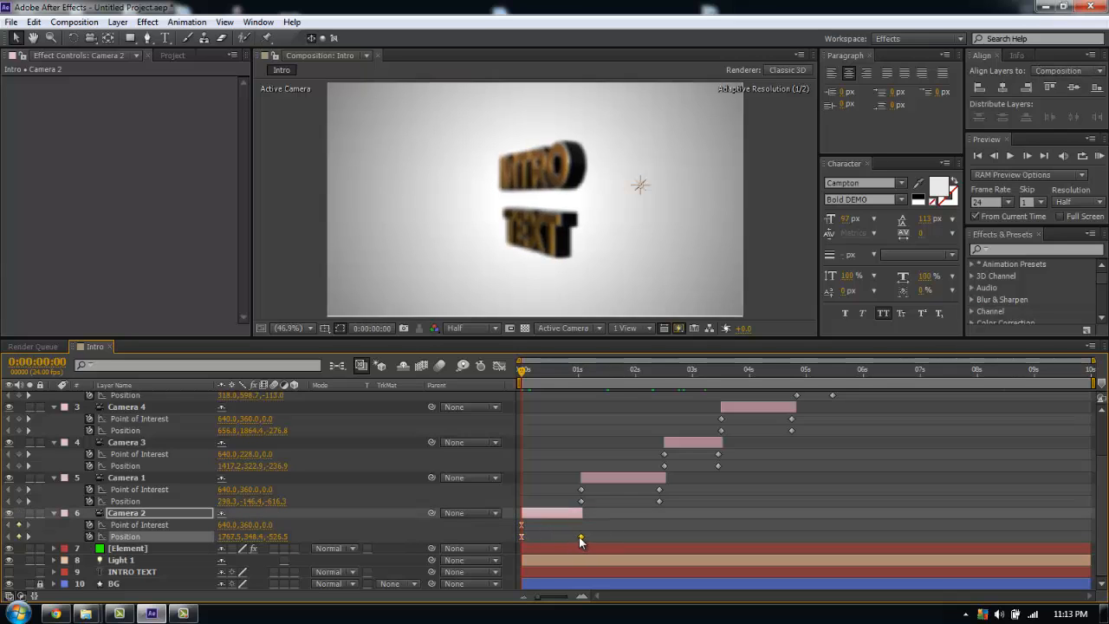
Step: Easy Ease the ending keyframes of Cameras 2, 1, 3, 4 and 5 in turn
{"action": "left_click", "coordinate": [127, 479]}
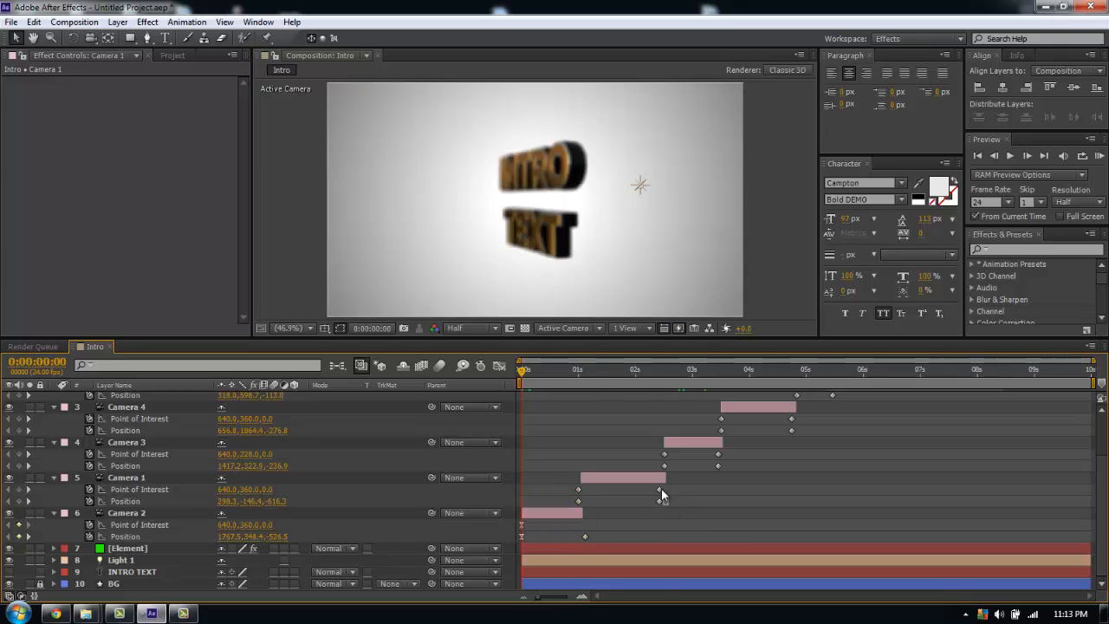
{"action": "left_click", "coordinate": [125, 478]}
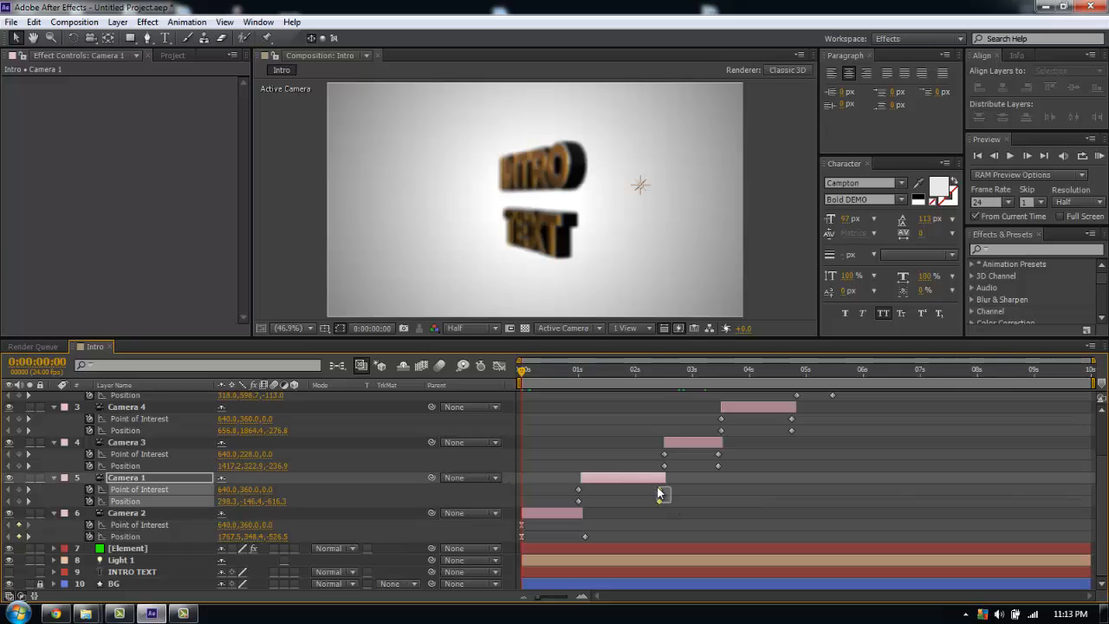
{"action": "left_click", "coordinate": [1058, 69]}
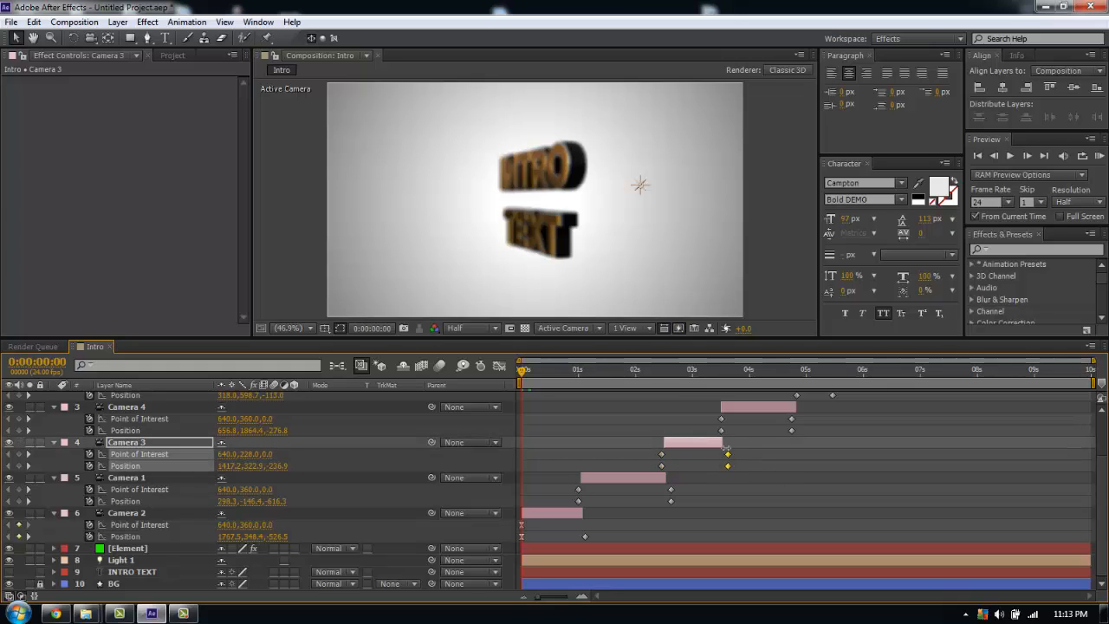
{"action": "left_click", "coordinate": [128, 406]}
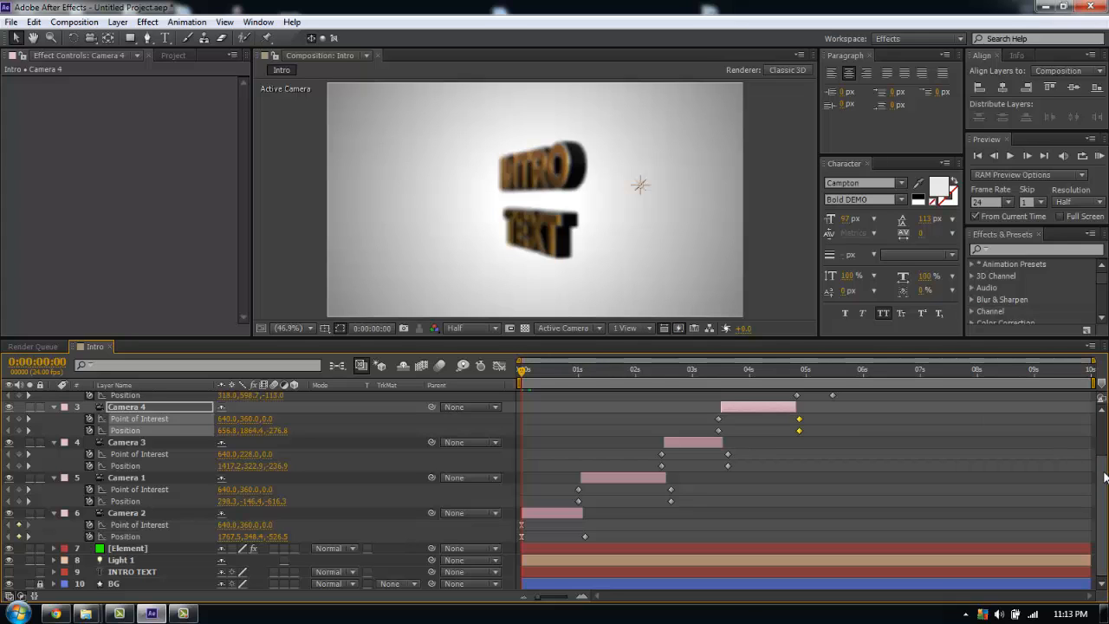
{"action": "scroll", "scroll_direction": "up", "scroll_amount": 3}
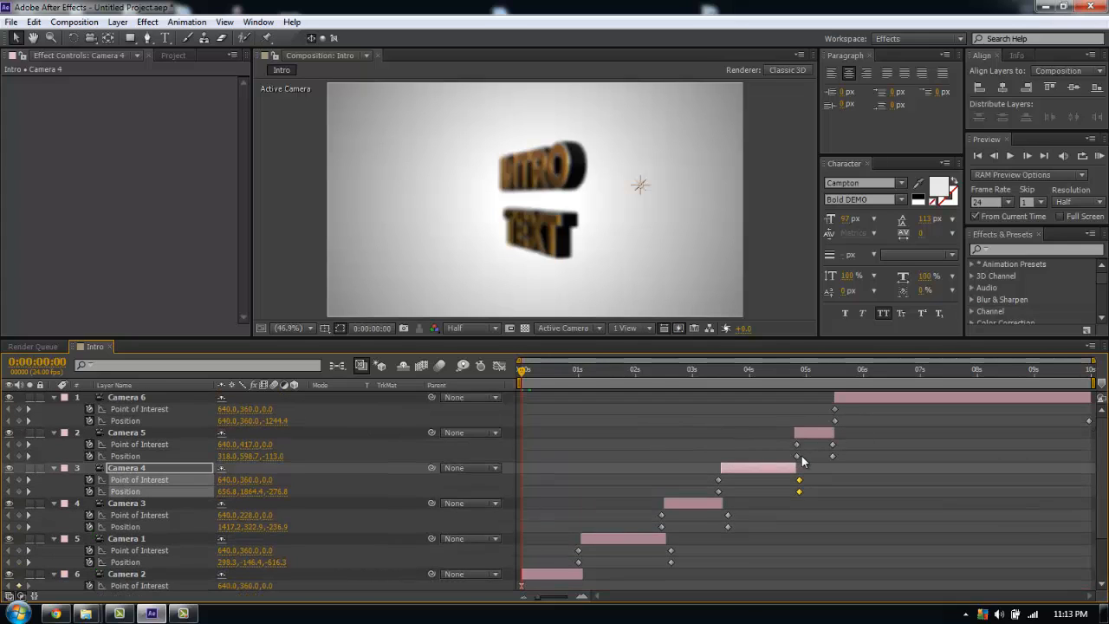
{"action": "left_click", "coordinate": [127, 433]}
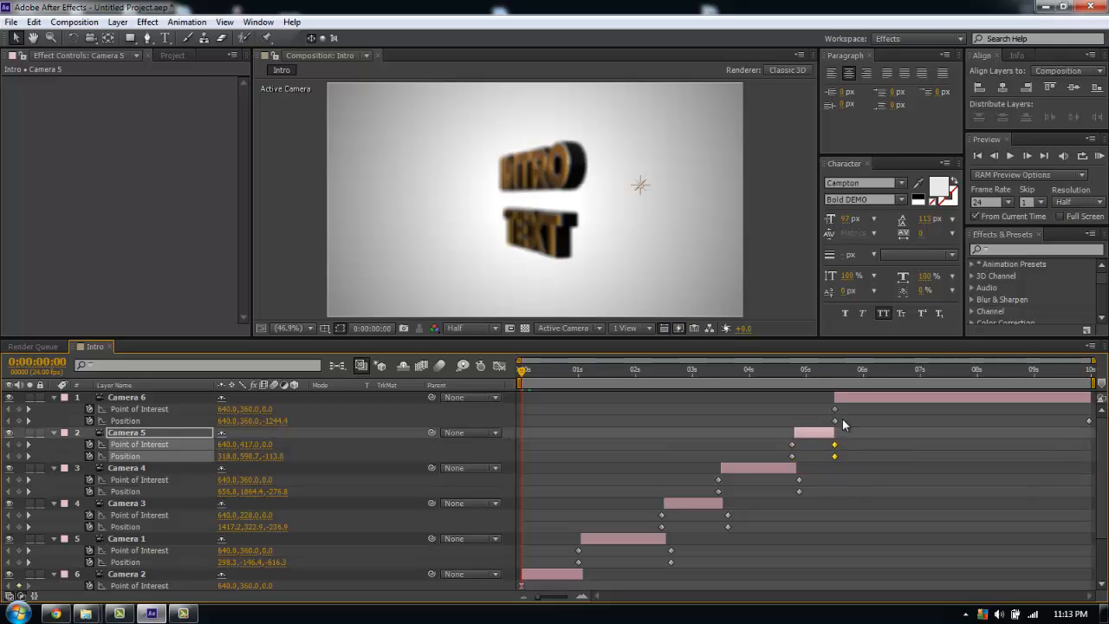
{"action": "left_click", "coordinate": [128, 397]}
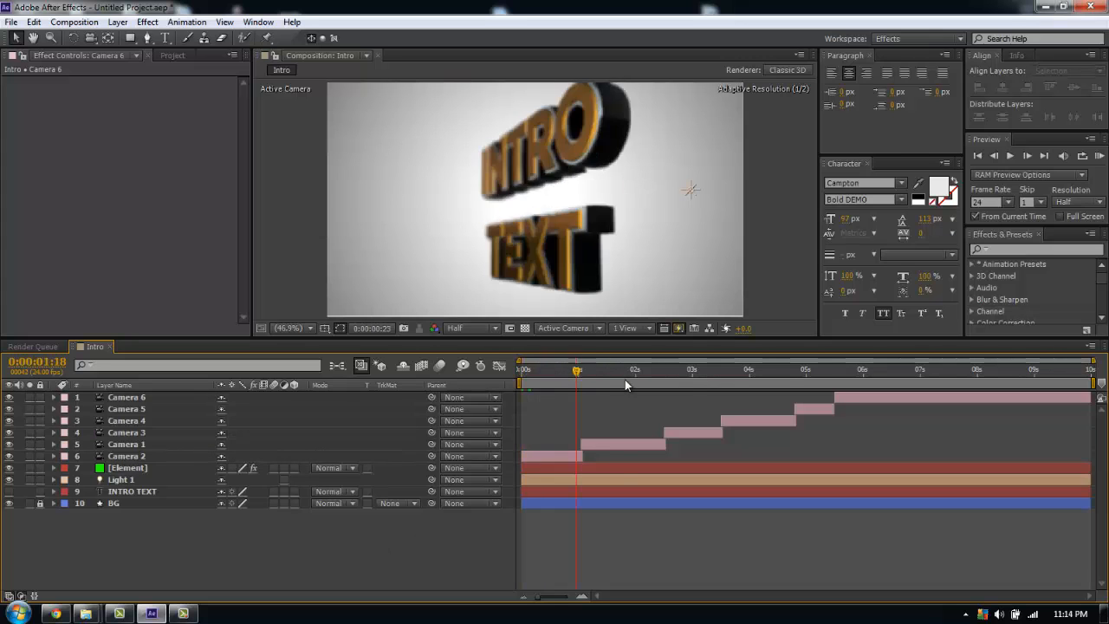
Step: Scrub through the camera cuts and show the Element layer's Effect Controls
{"action": "left_click", "coordinate": [738, 369]}
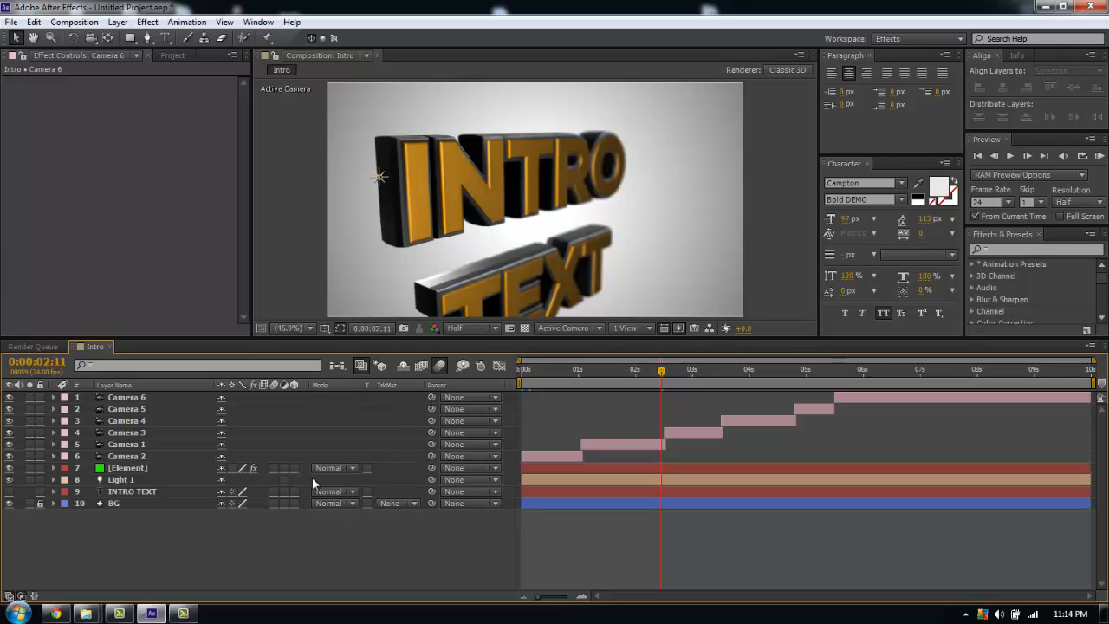
{"action": "mouse_move", "coordinate": [275, 478]}
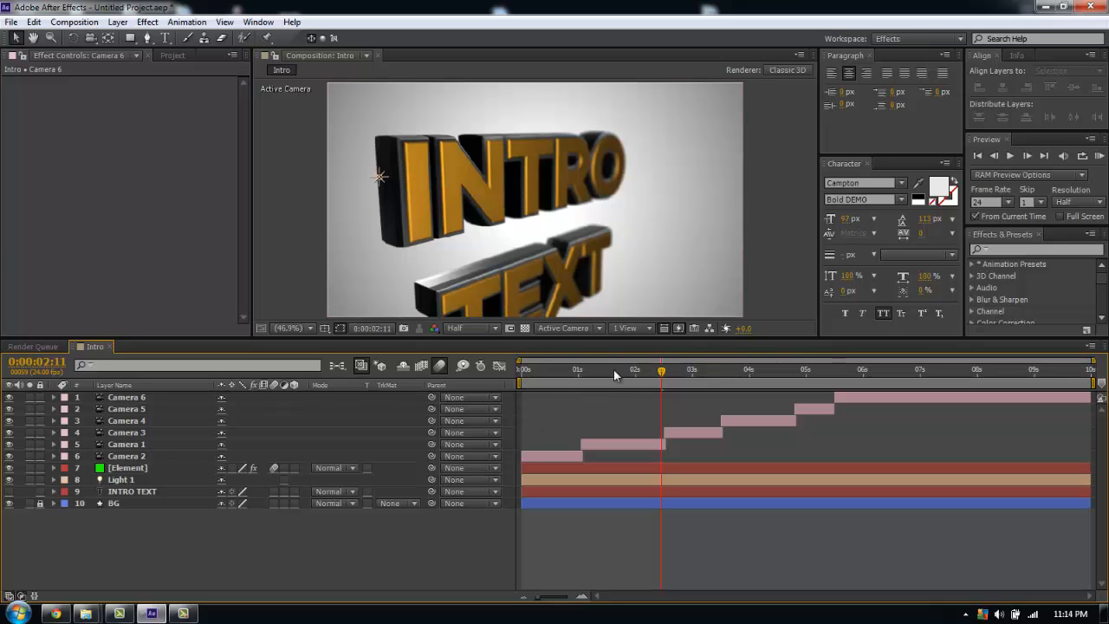
{"action": "left_click_drag", "start_coordinate": [662, 371], "coordinate": [685, 371]}
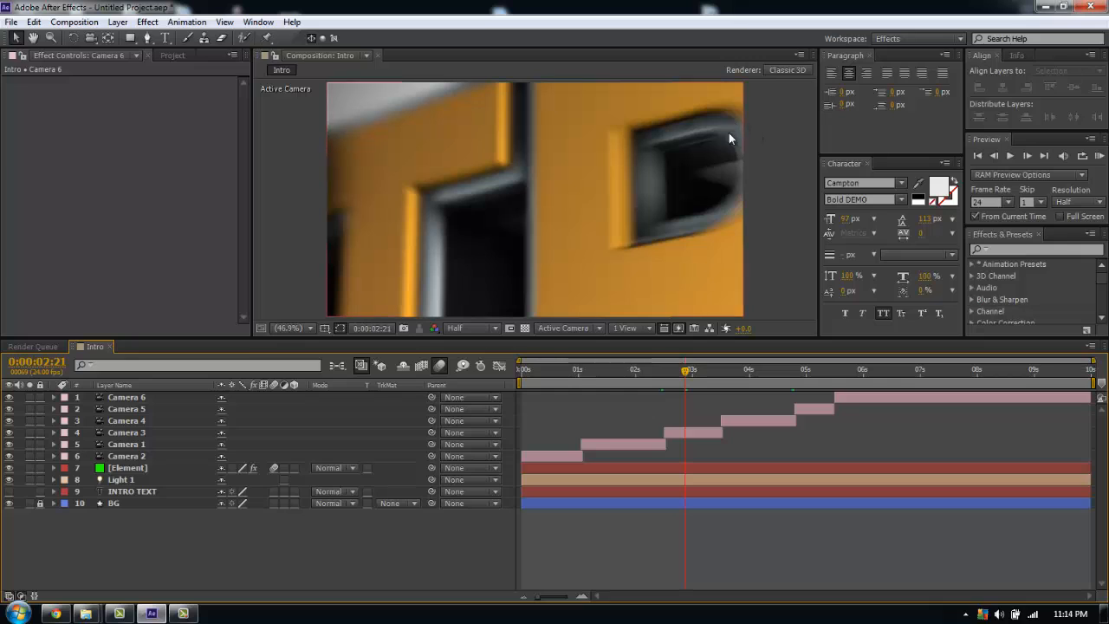
{"action": "left_click", "coordinate": [129, 468]}
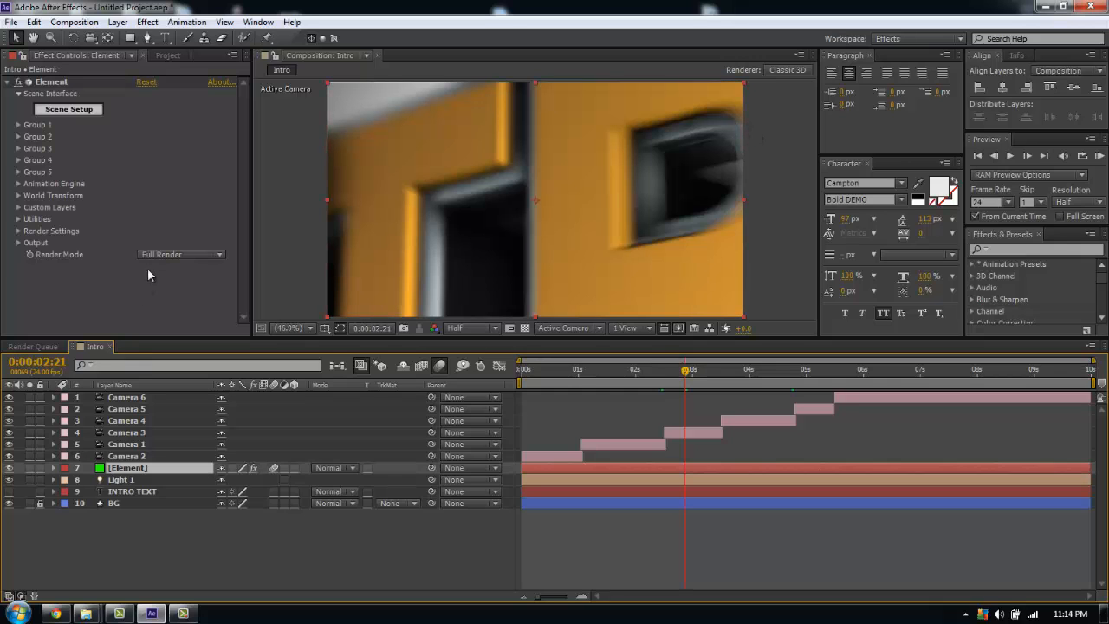
{"action": "left_click", "coordinate": [19, 230]}
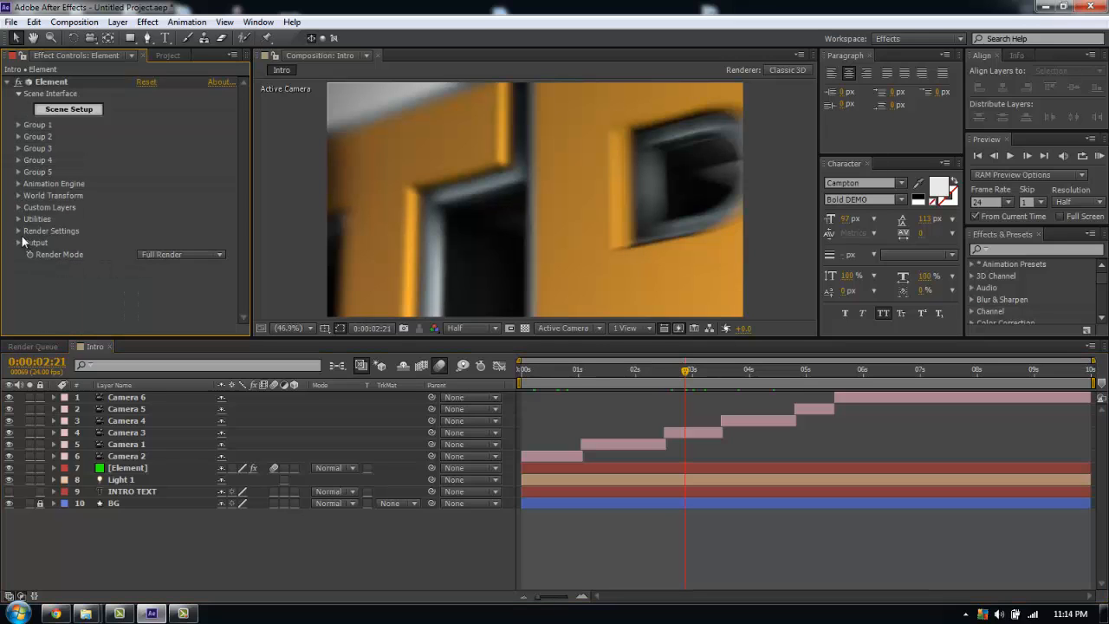
{"action": "left_click", "coordinate": [707, 369]}
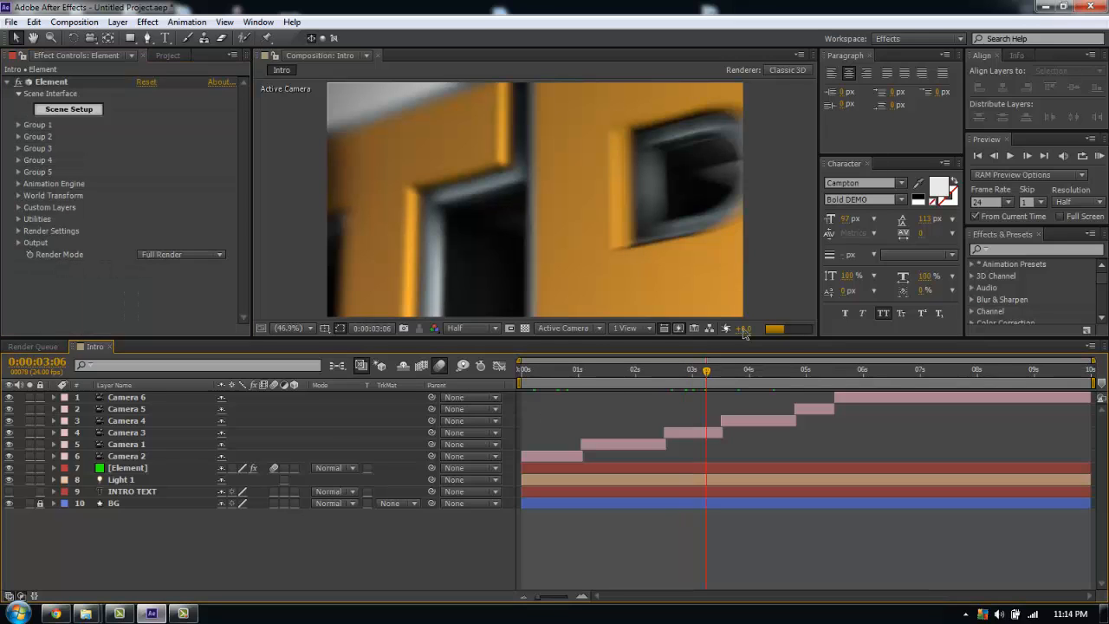
Step: From near the start, set preview resolution to Third and run a RAM Preview of the animation
{"action": "left_click", "coordinate": [731, 367]}
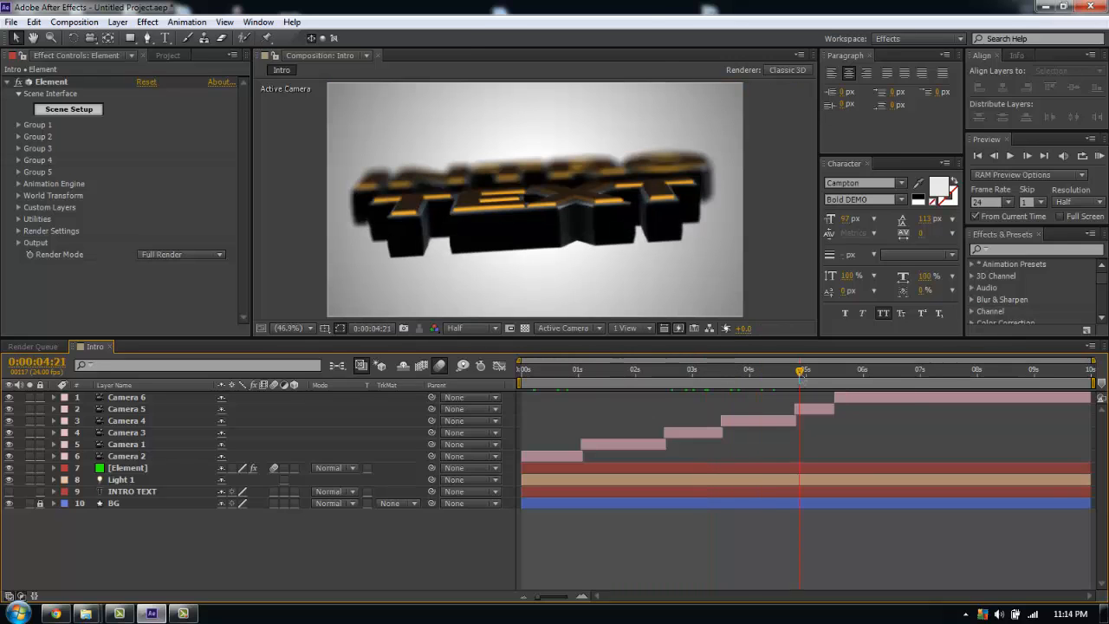
{"action": "left_click", "coordinate": [819, 371]}
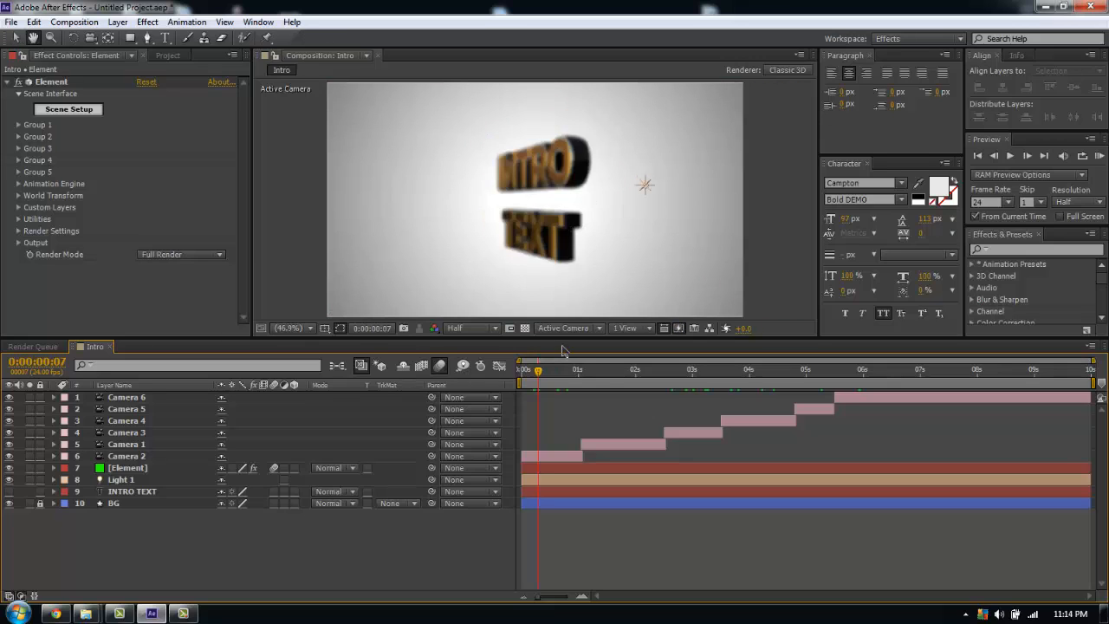
{"action": "left_click", "coordinate": [468, 328]}
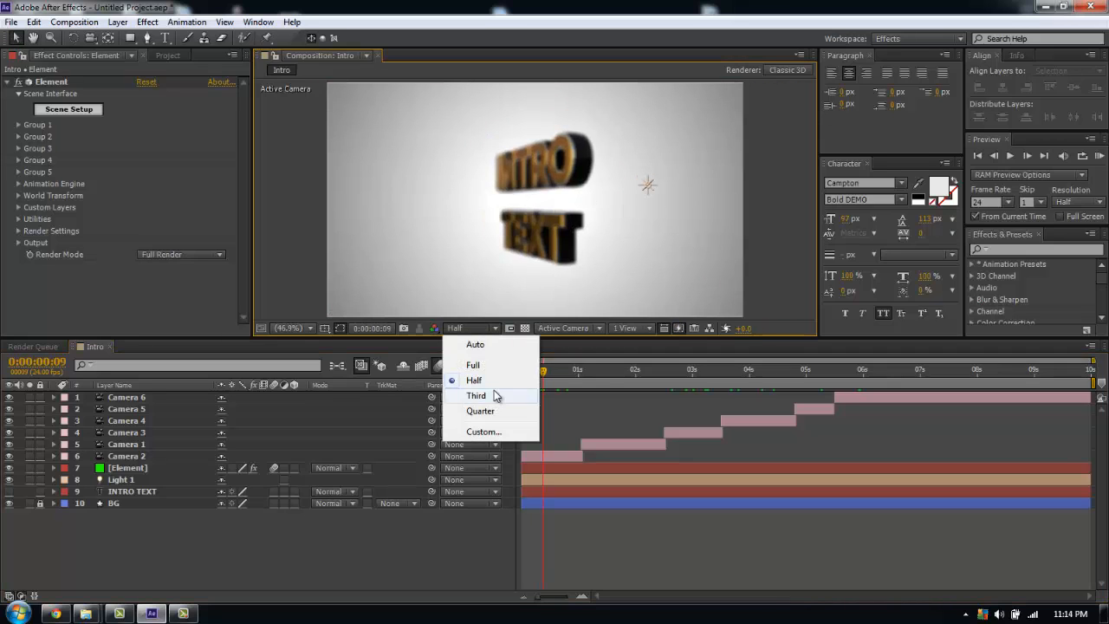
{"action": "left_click", "coordinate": [475, 396]}
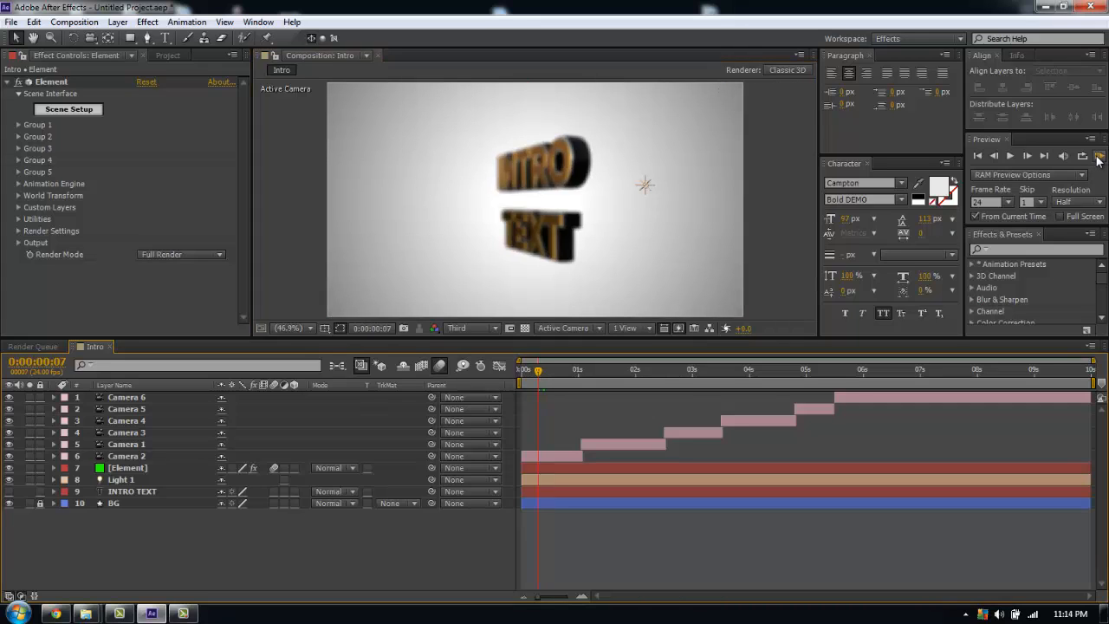
{"action": "left_click", "coordinate": [1099, 156]}
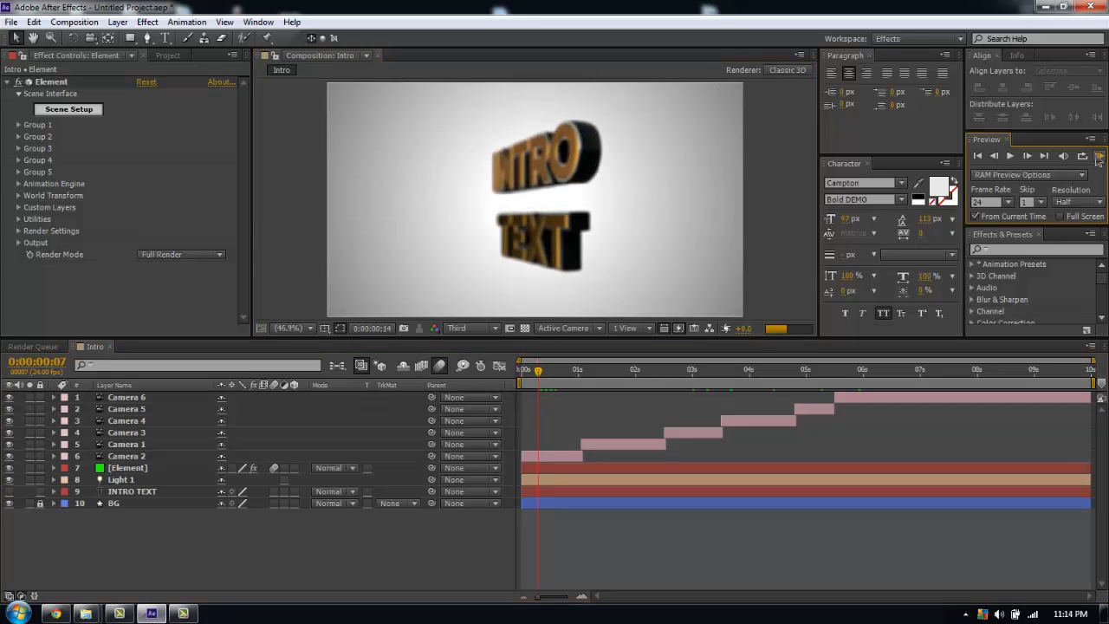